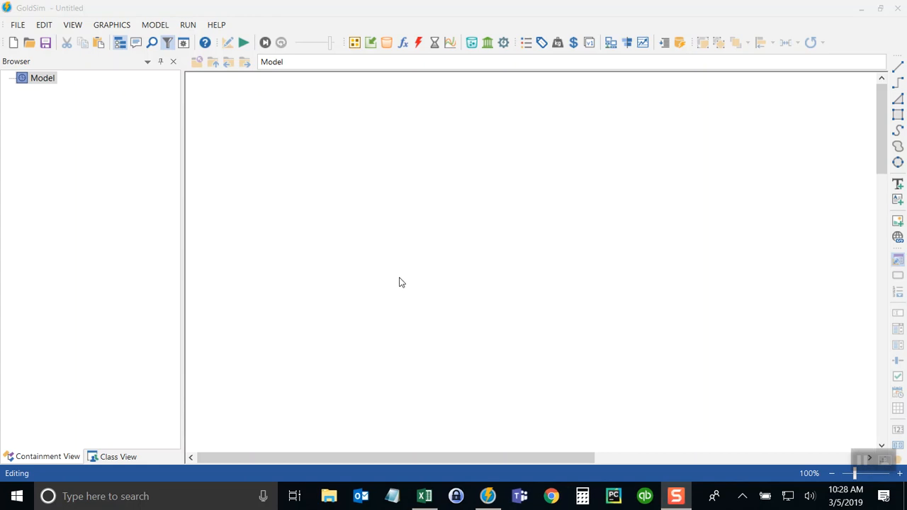
mouse_move(407, 277)
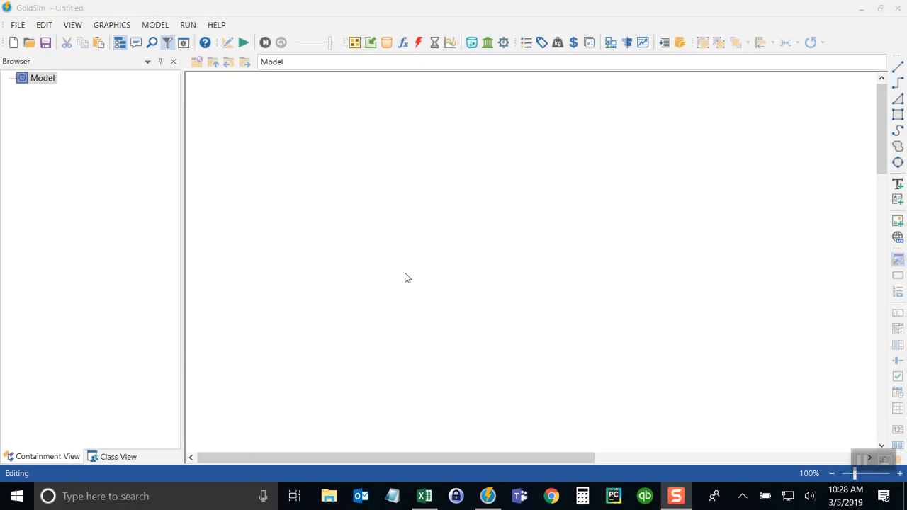
mouse_move(375, 265)
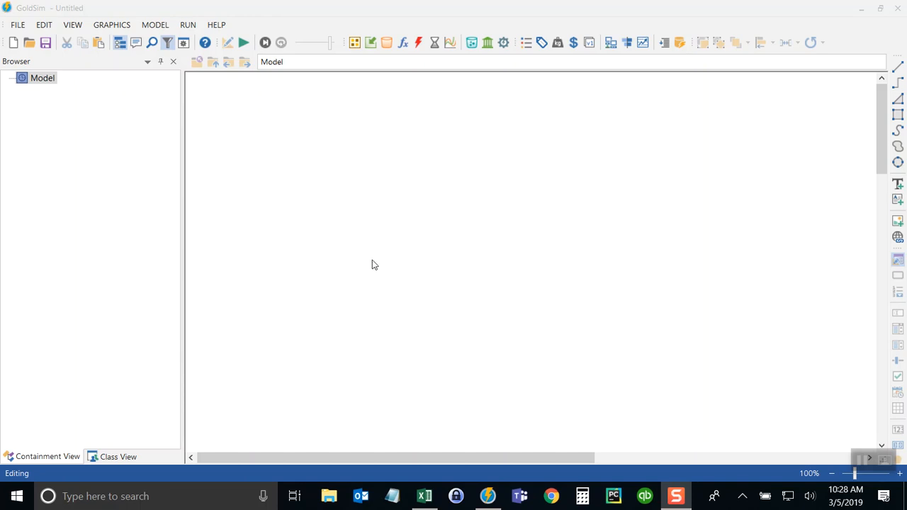
mouse_move(307, 191)
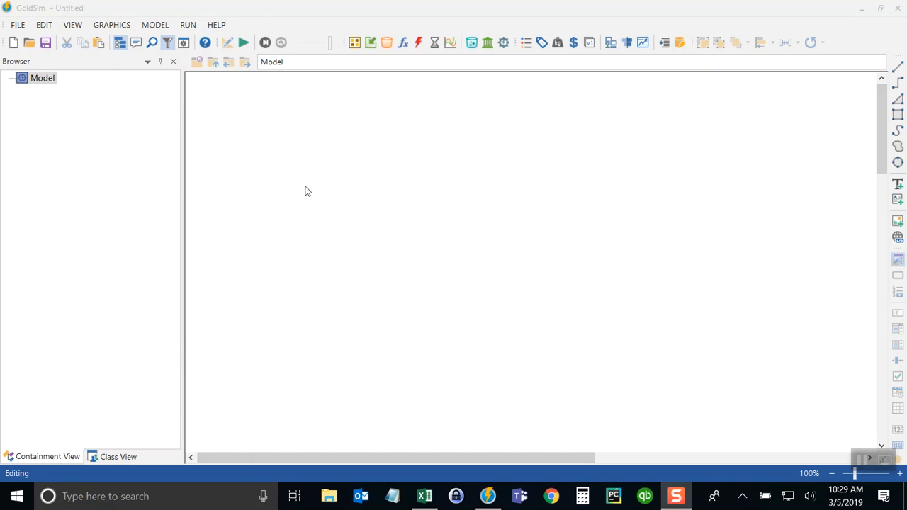
mouse_move(294, 189)
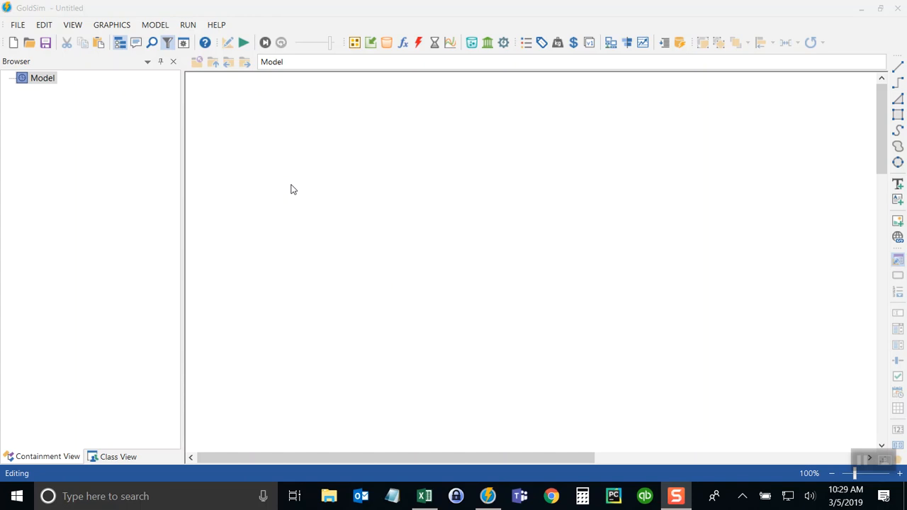
mouse_move(413, 456)
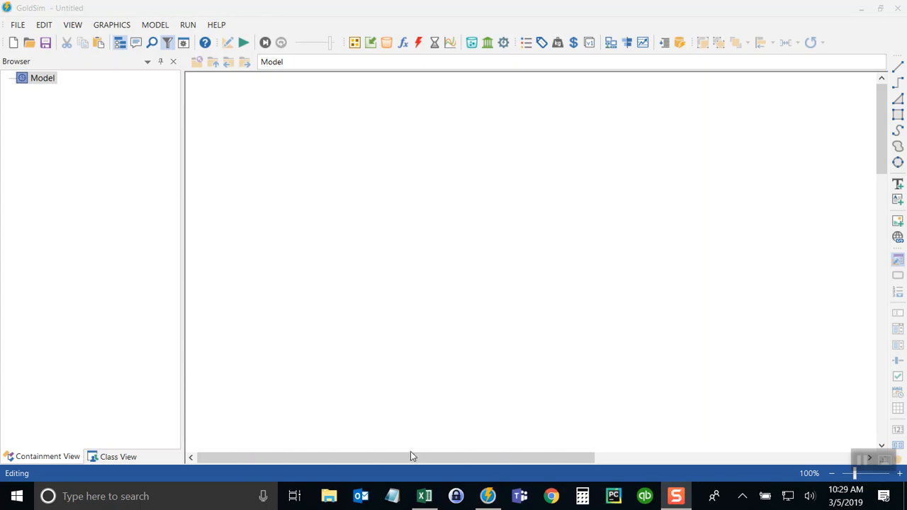
Bring up the Salt Lake City weather workbook in Excel and select the DATE and Rain mm columns.
click(424, 495)
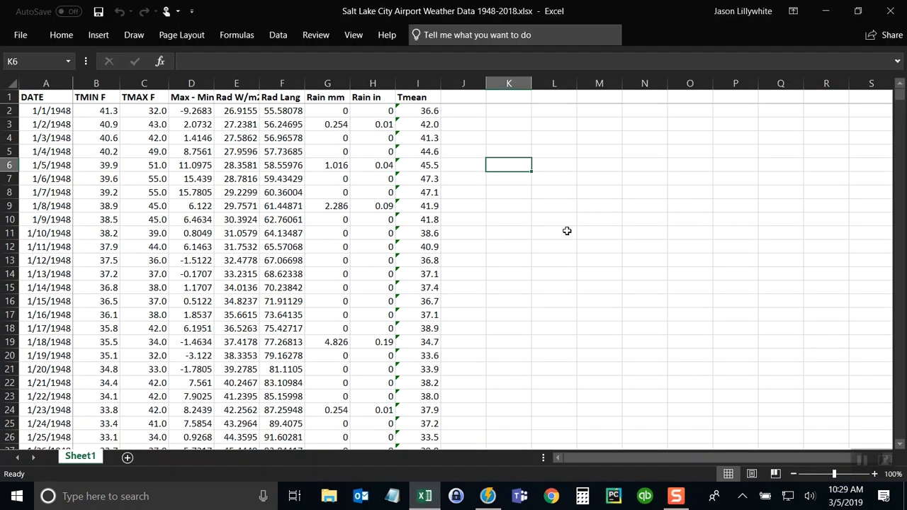
mouse_move(494, 245)
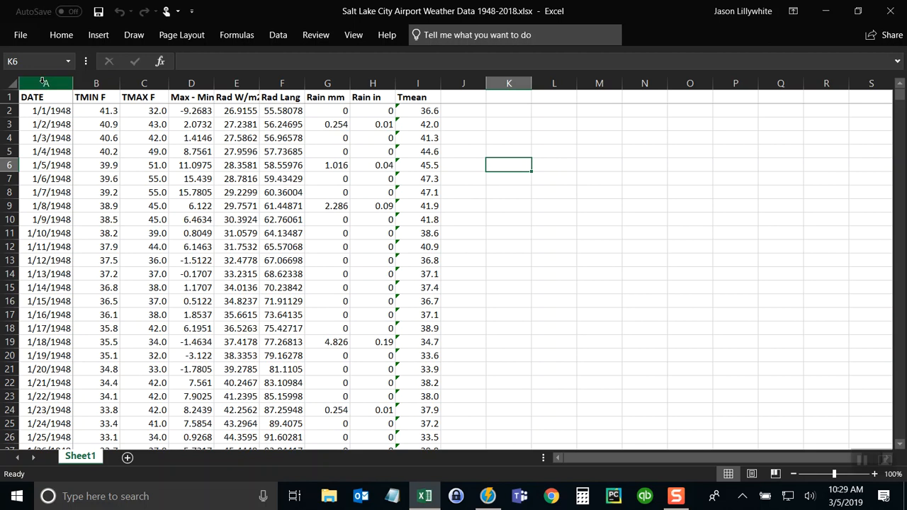
click(45, 83)
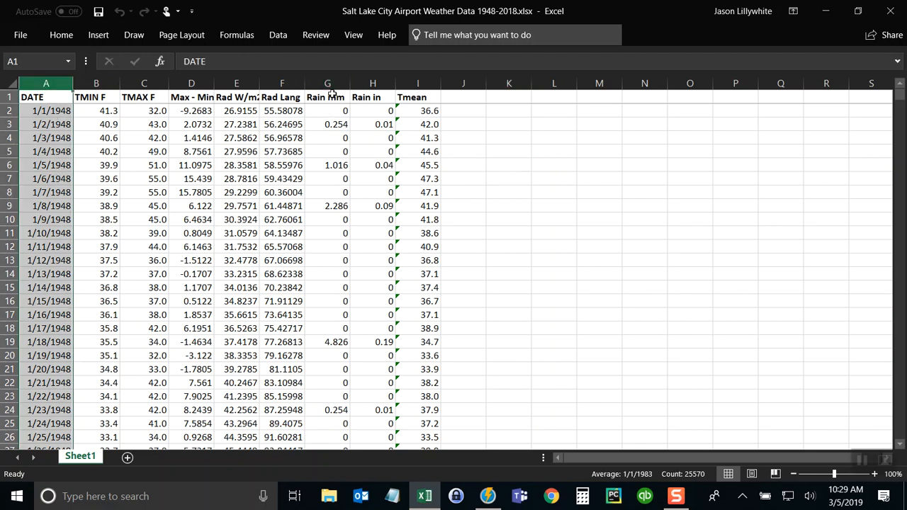
click(328, 83)
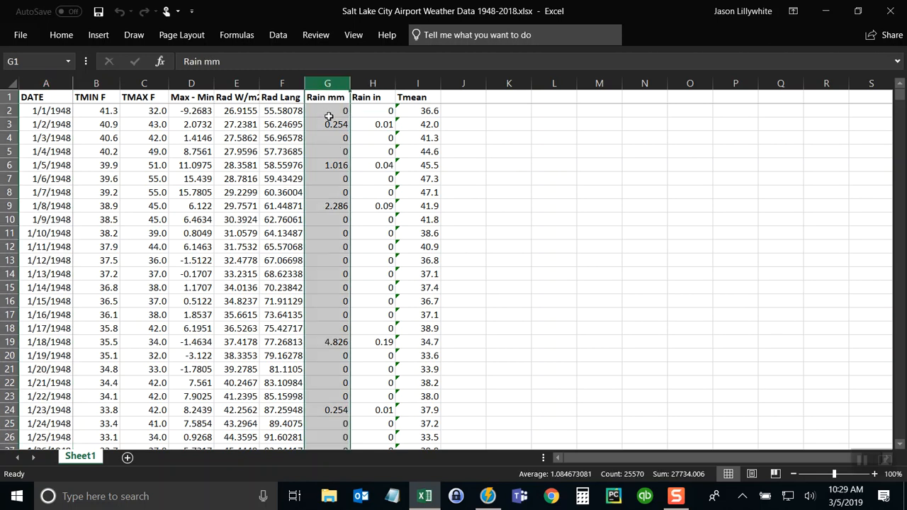
mouse_move(715, 123)
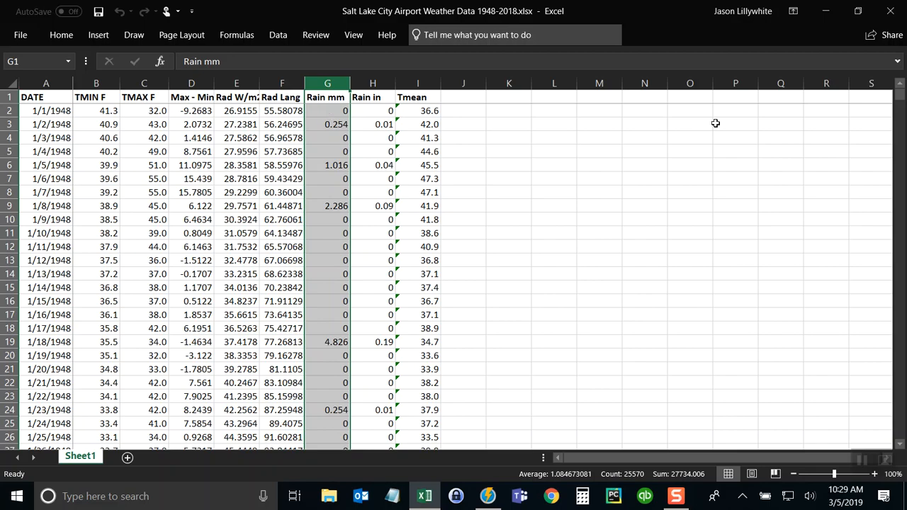
Switch back to the still-empty, untitled GoldSim model.
click(488, 495)
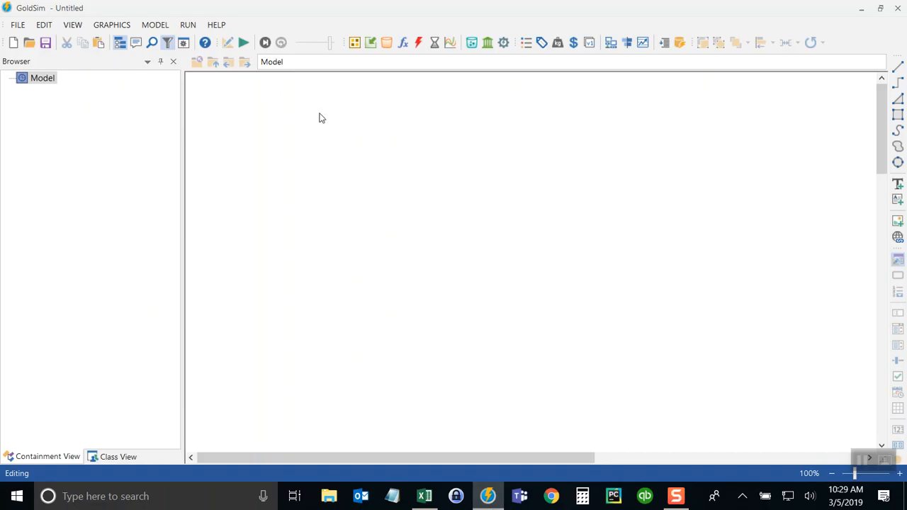
mouse_move(297, 166)
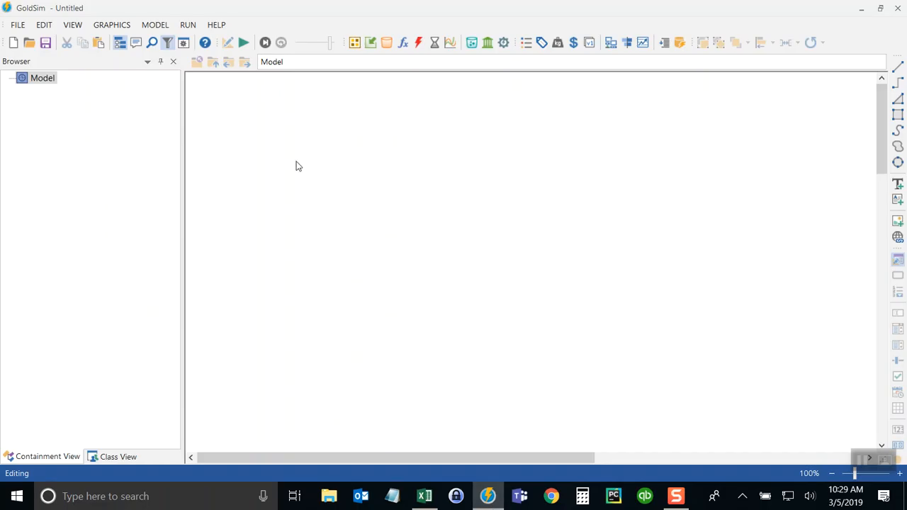
mouse_move(361, 217)
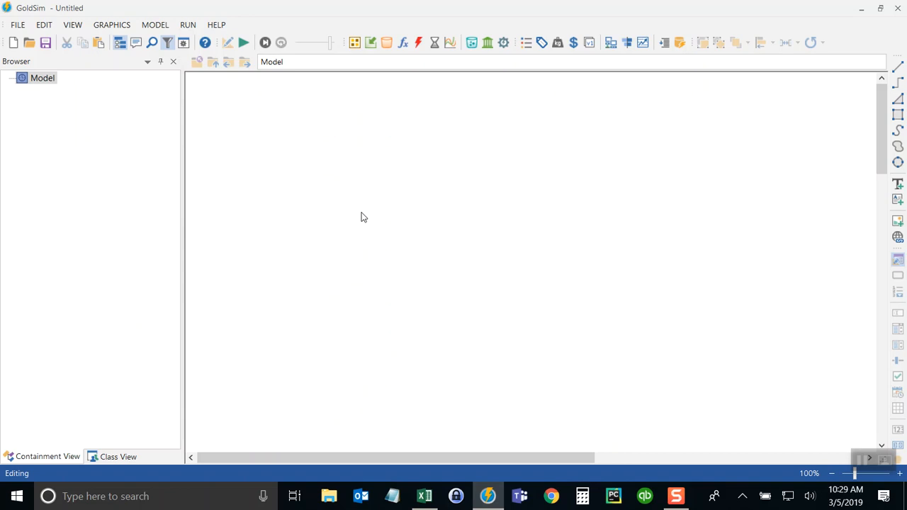
mouse_move(376, 64)
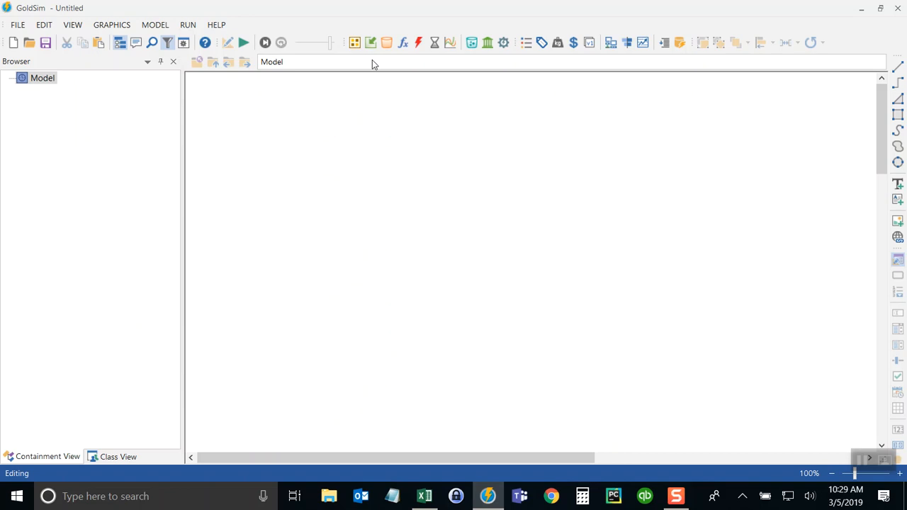
mouse_move(382, 74)
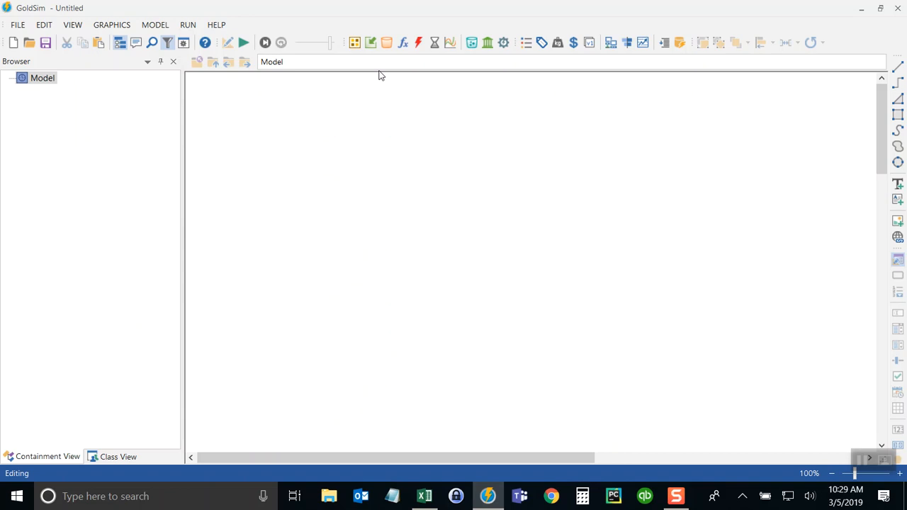
mouse_move(380, 83)
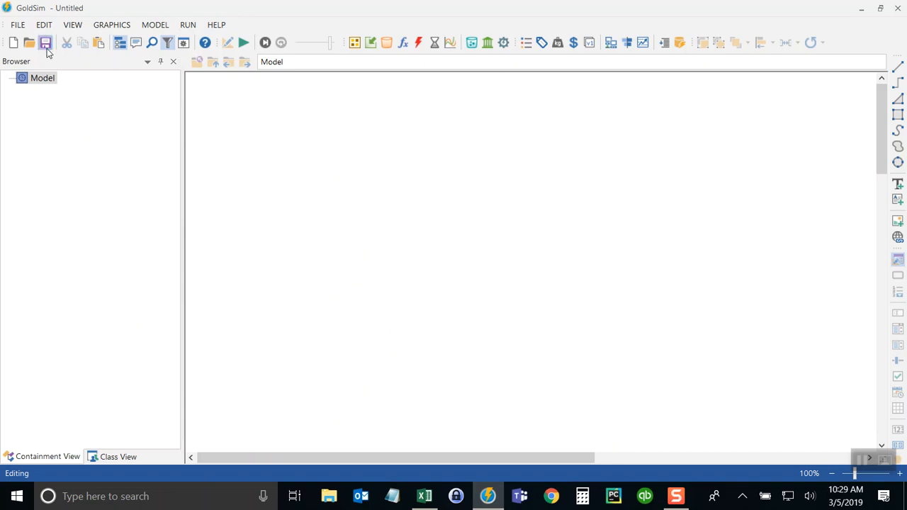
Save the blank model on the Desktop as 'Tutorial 01 - Historic Daily Precipitation Time Series.gsm'.
click(45, 42)
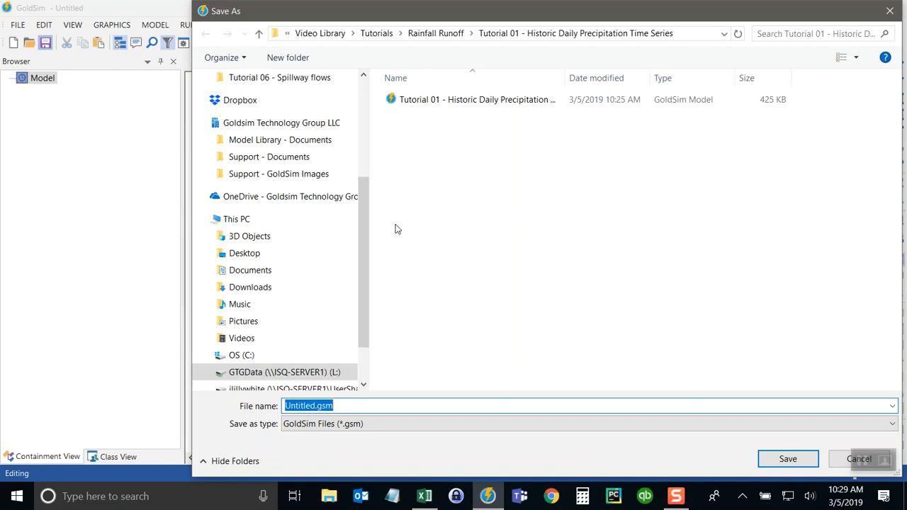
click(477, 100)
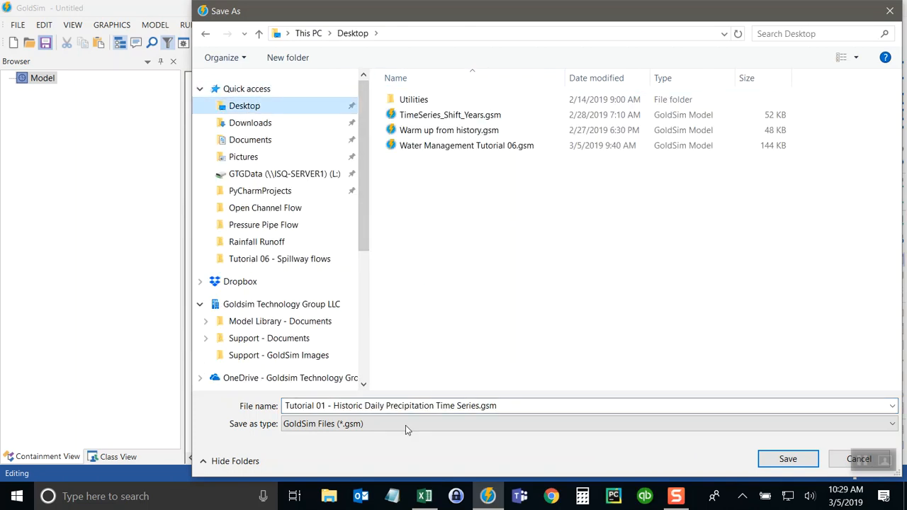
click(788, 459)
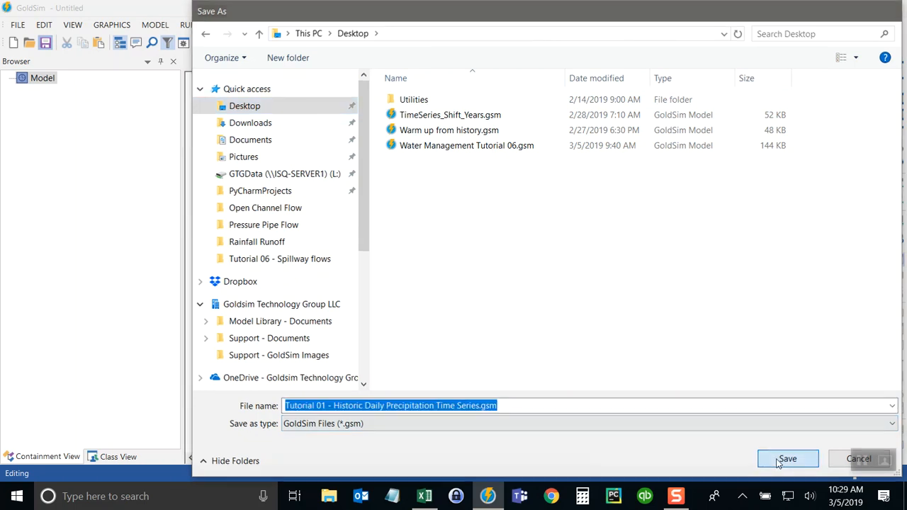
click(788, 459)
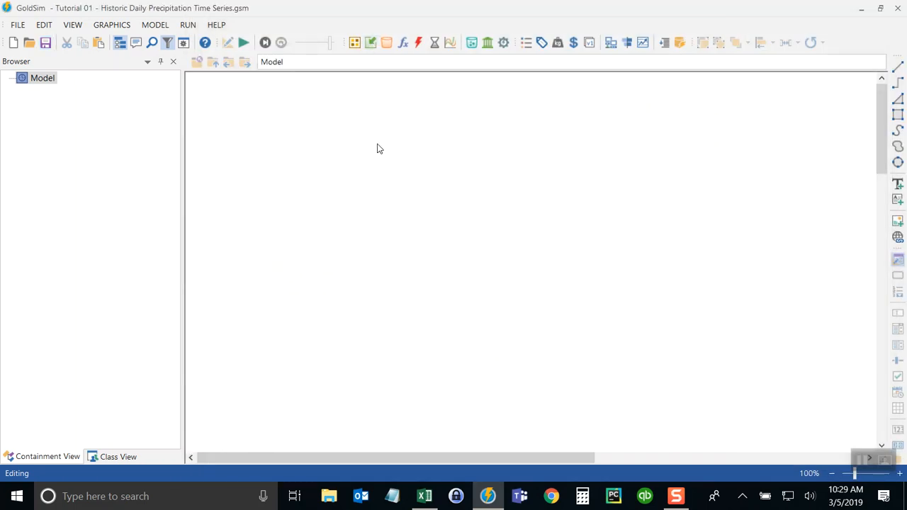
mouse_move(368, 181)
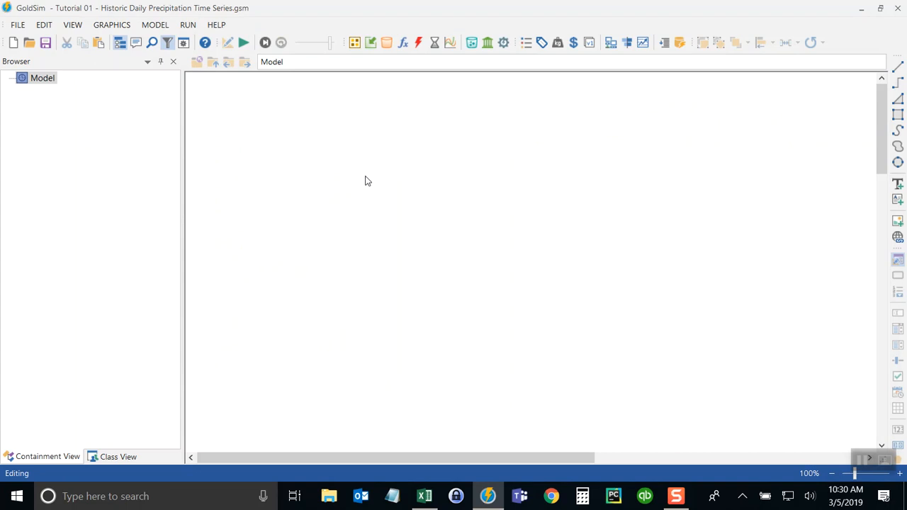
mouse_move(354, 43)
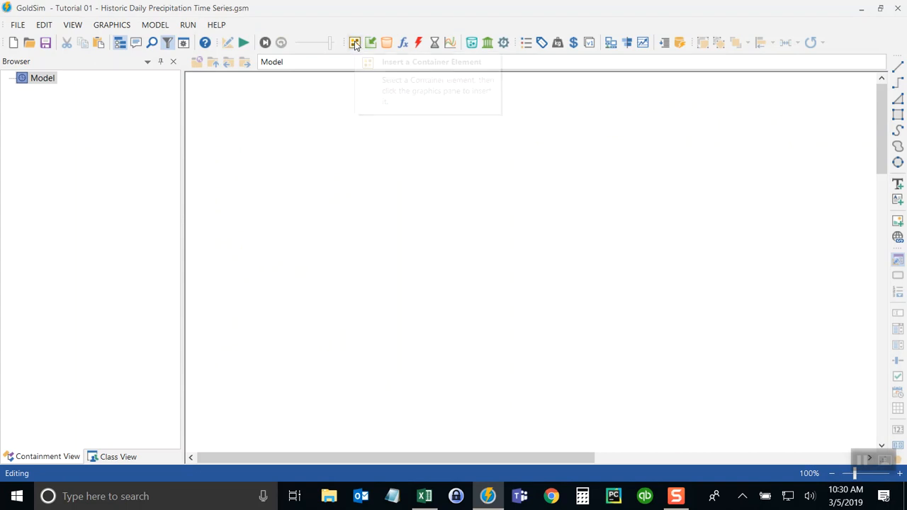
mouse_move(371, 42)
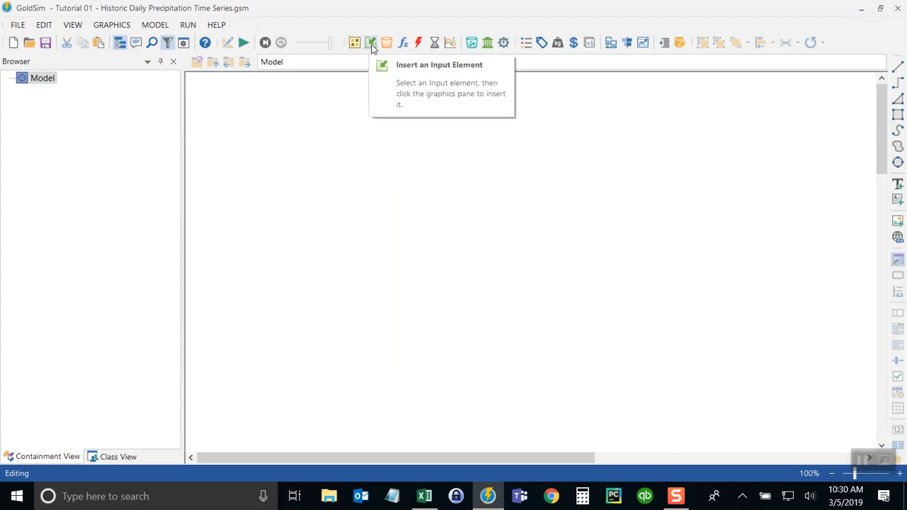
Open the Insert Input Element list to add a Time Series element.
click(370, 42)
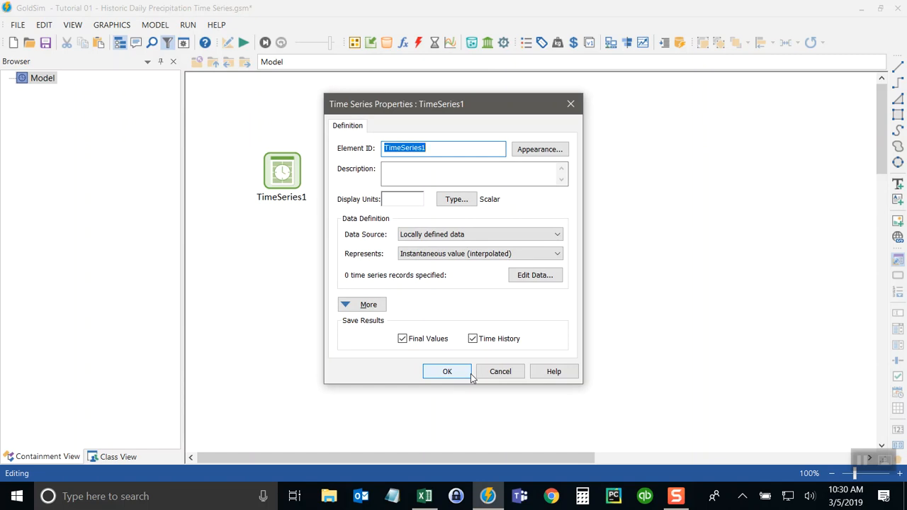
Name the element Precipitation_TS and begin its description 'Time series of daily average precipitation'.
text(Precipitation_T)
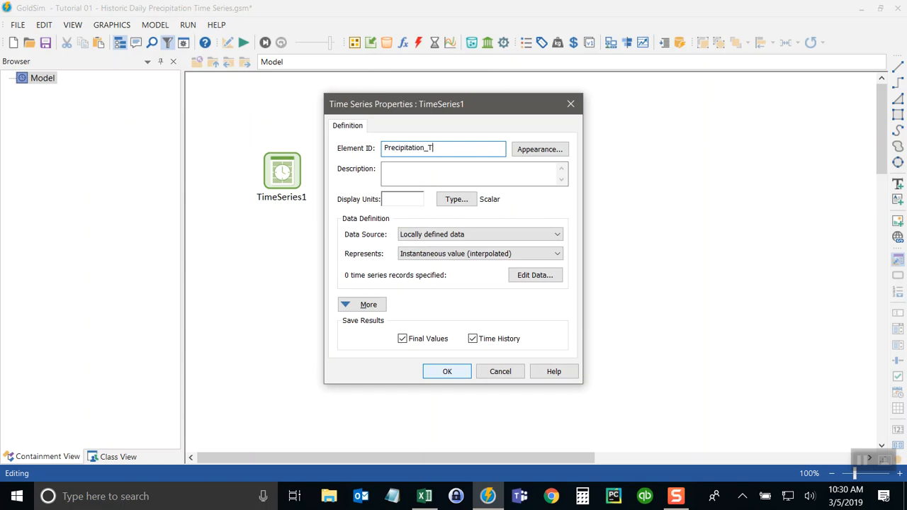
text(S)
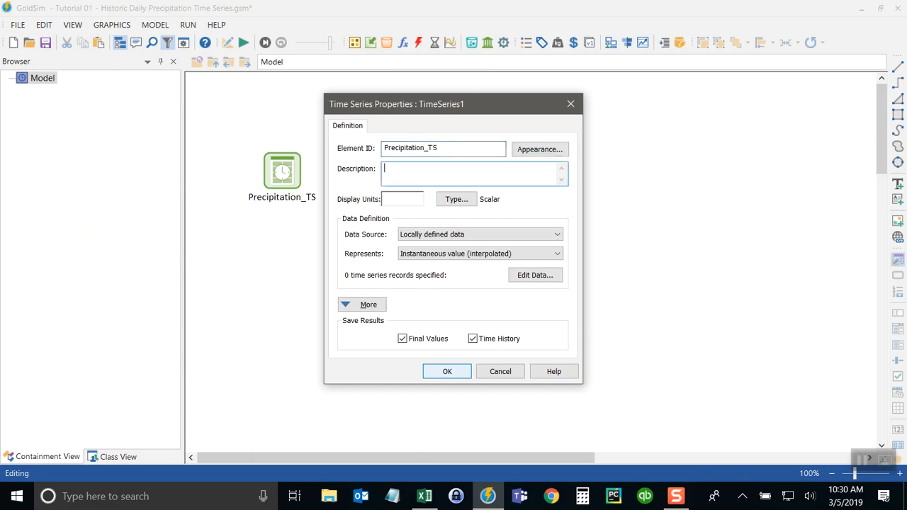
click(471, 173)
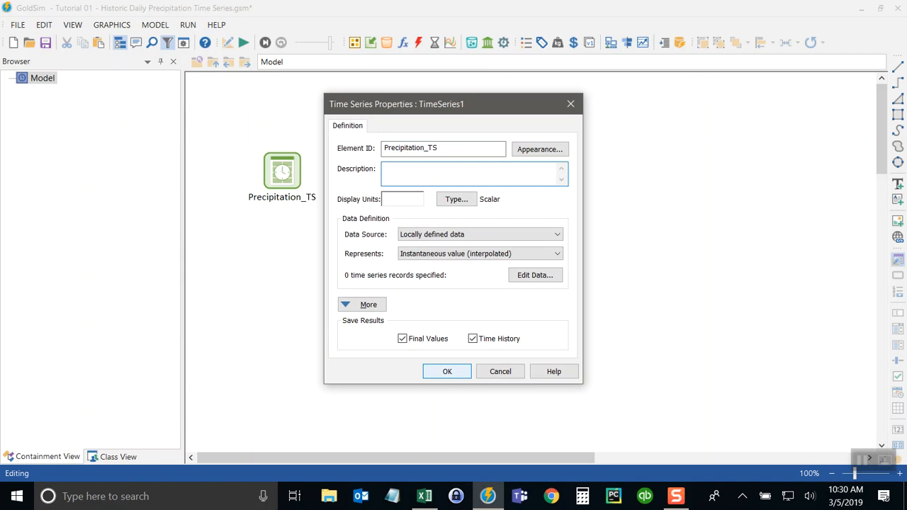
text(Time seri)
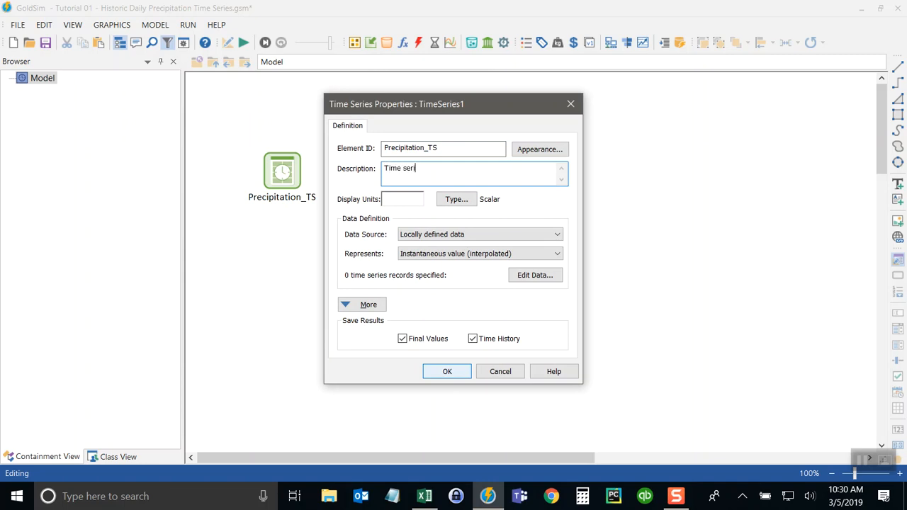
text(es of daily)
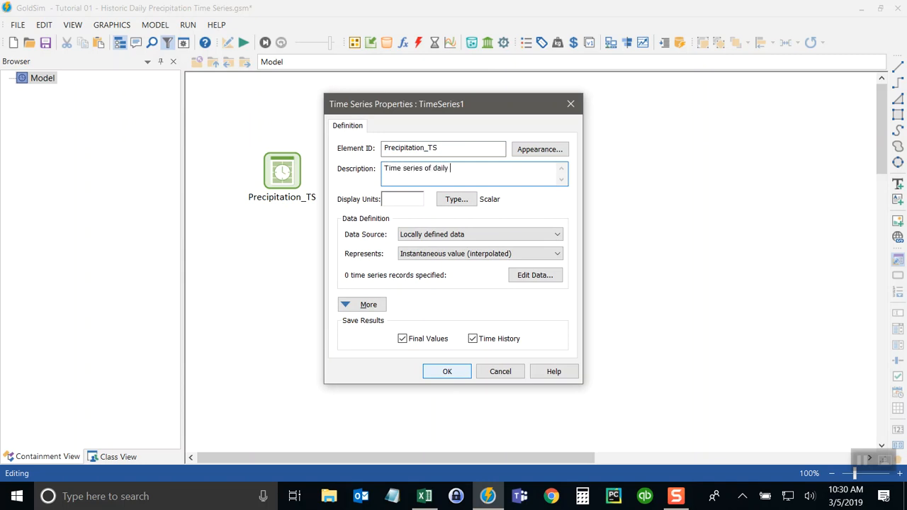
text(average pre)
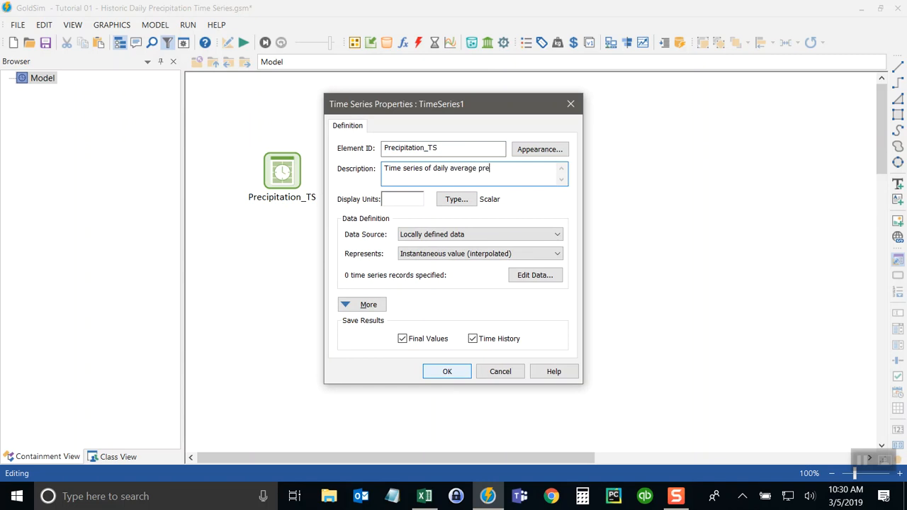
text(cipitation)
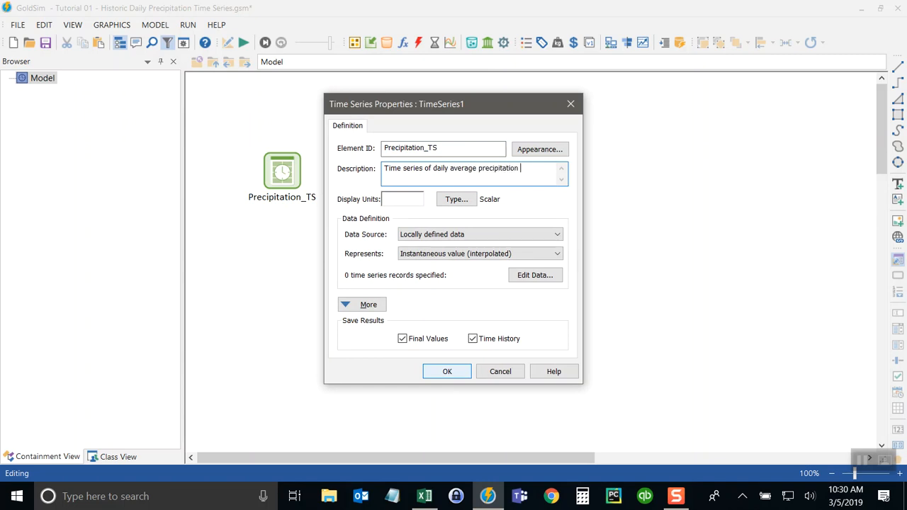
Finish the description with 'measured in Salt Lake City (1948-2018)' and set units to mm/d.
text(f)
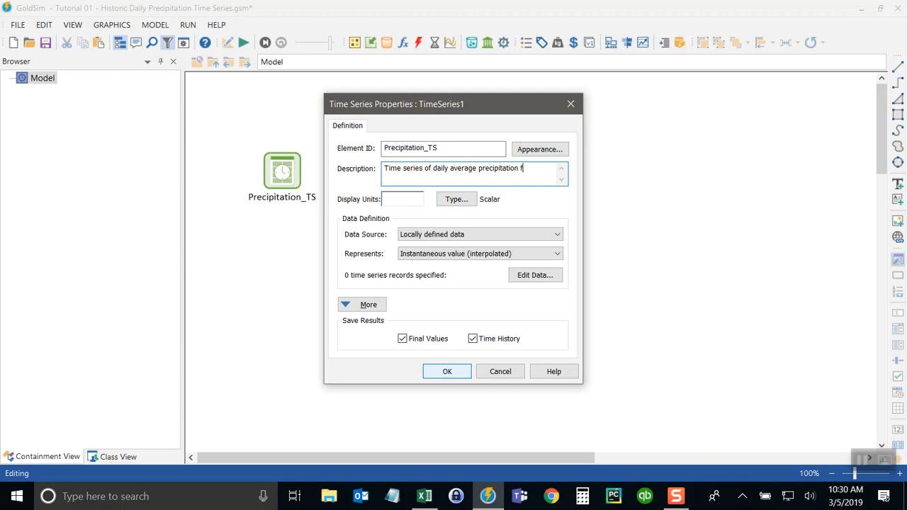
text(me)
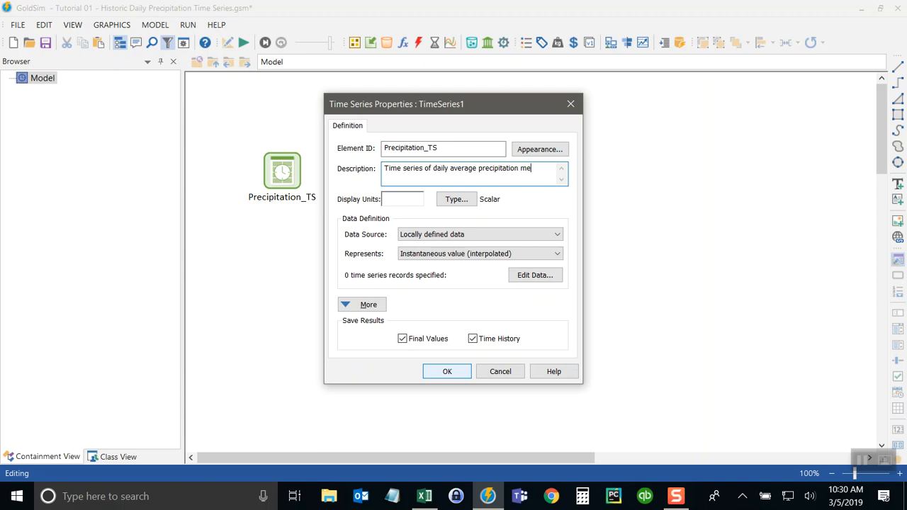
text(asured in S)
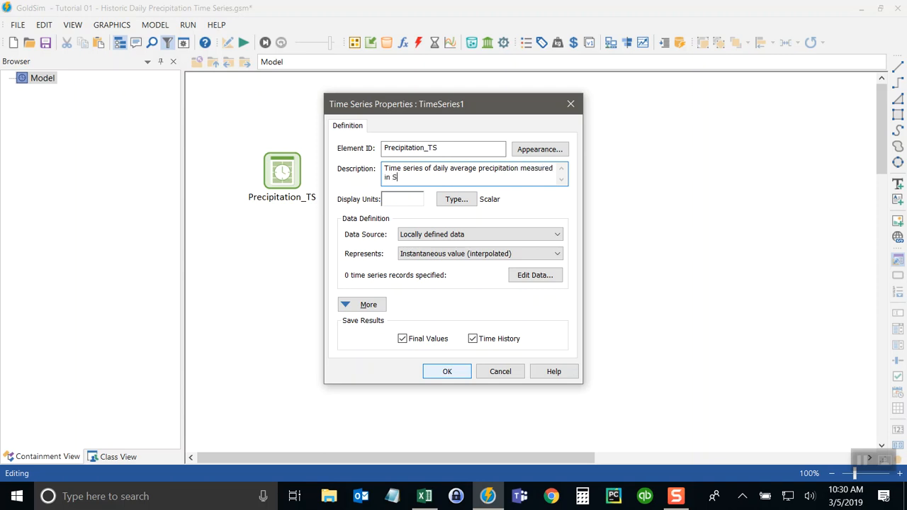
text(alt Lake)
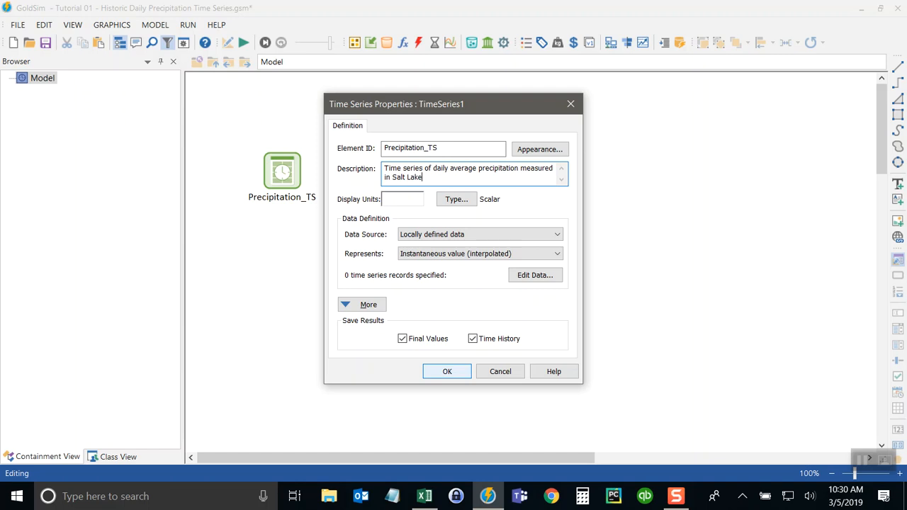
text(City)
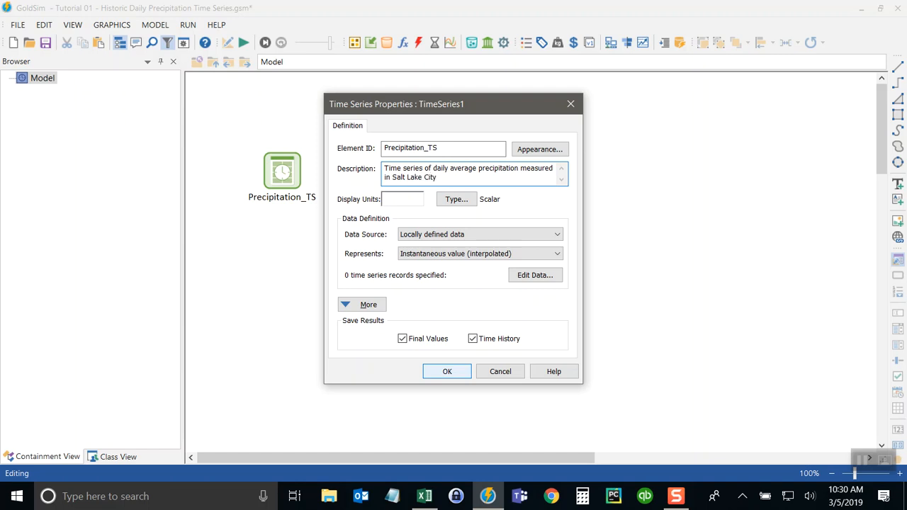
text((1)
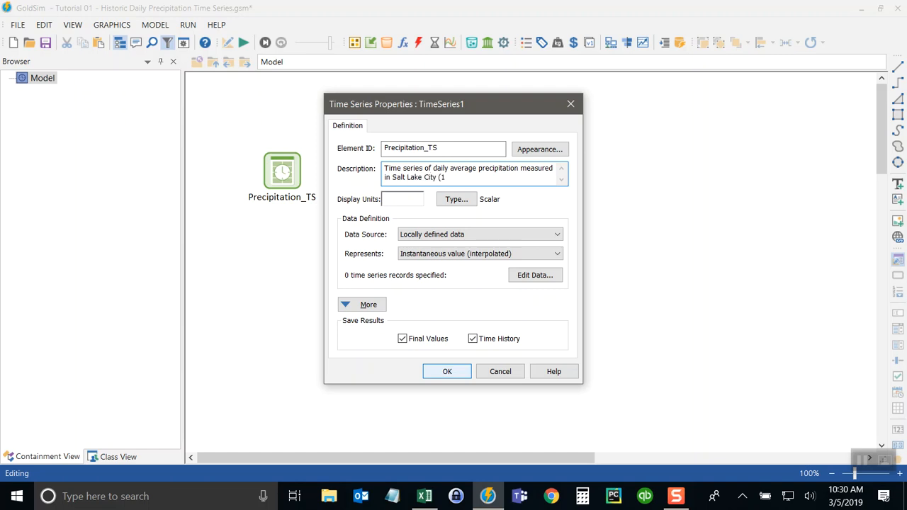
text(948)
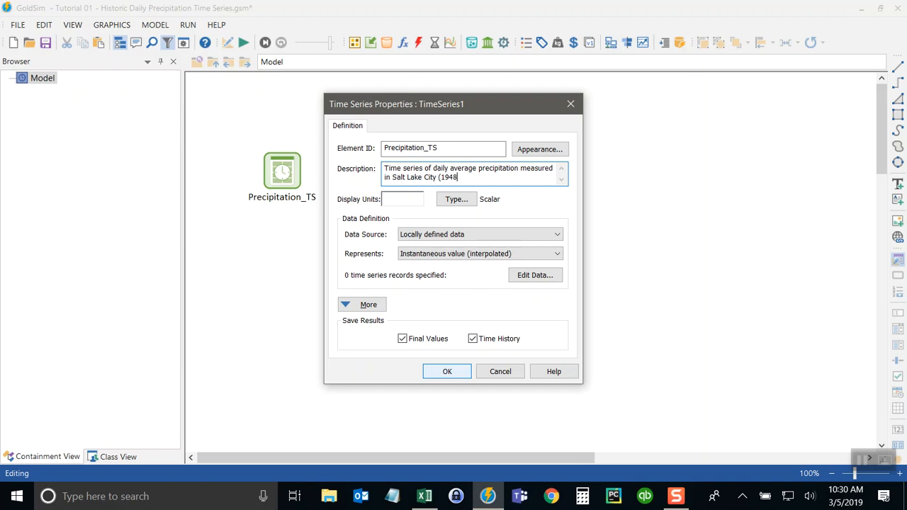
text(-2018)
click(403, 199)
text(mm/)
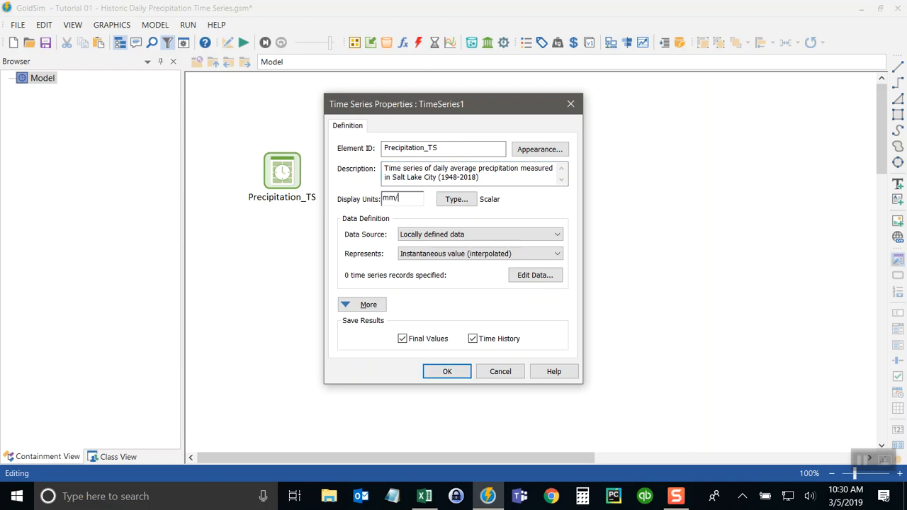
text(d)
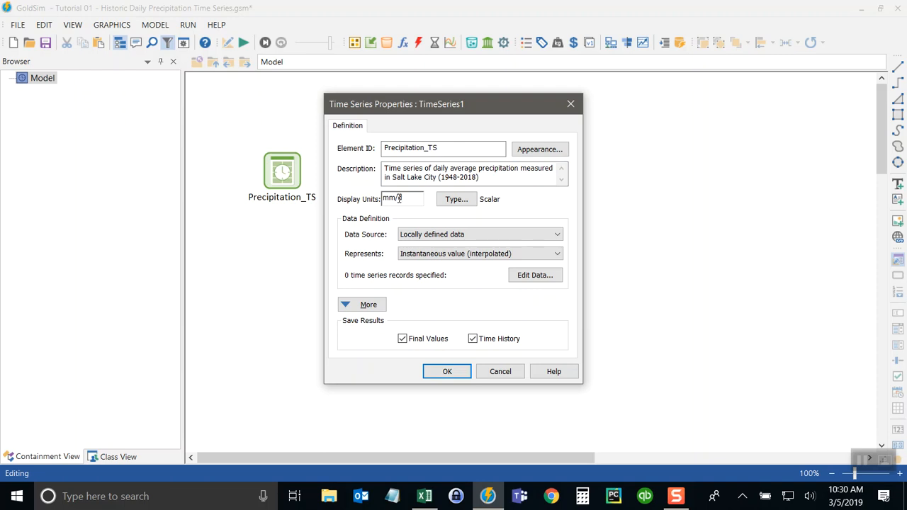
text(d)
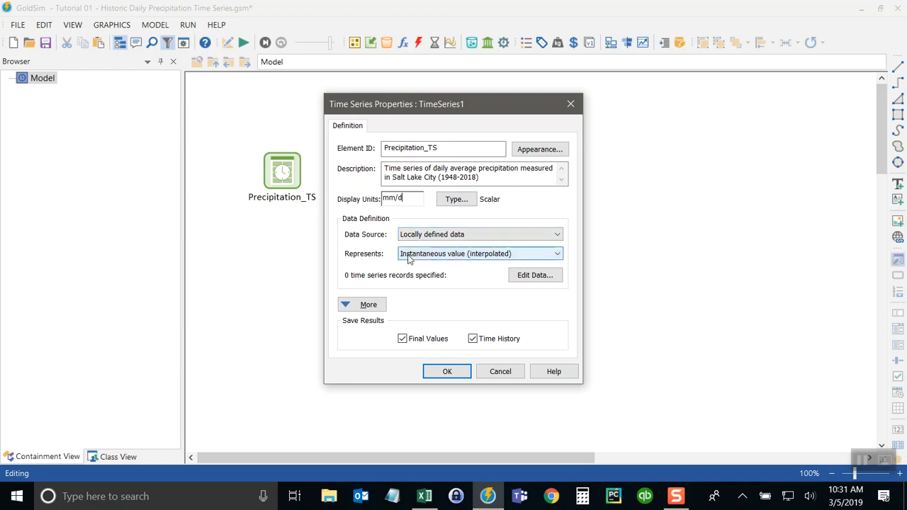
mouse_move(535, 275)
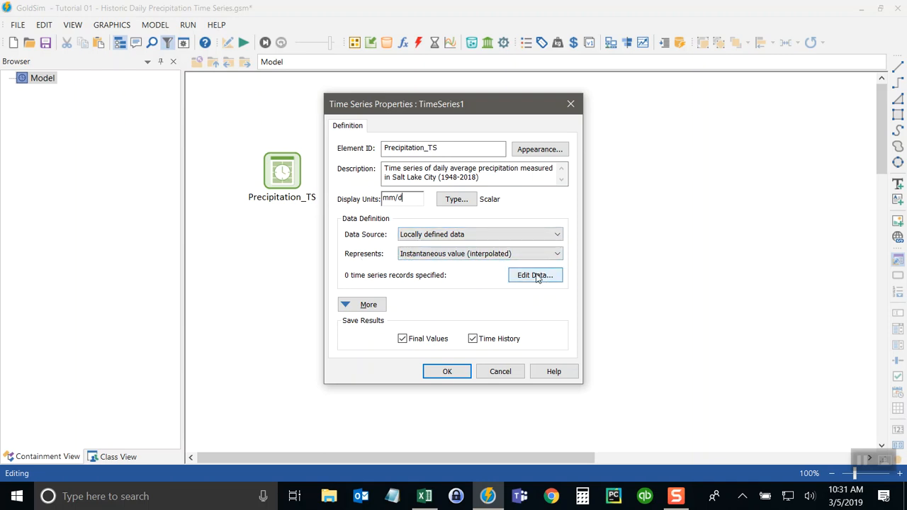
Open the Precipitation_TS data editor and set its time unit to Calendar Time.
click(535, 275)
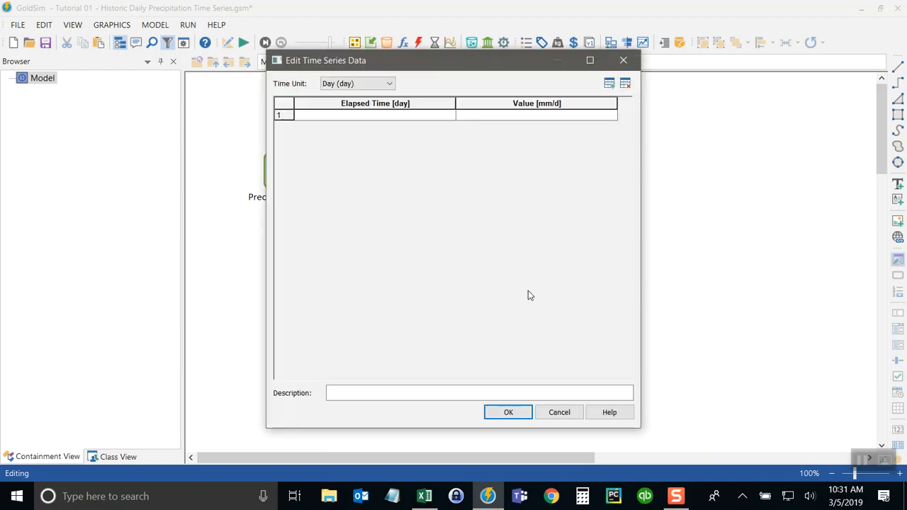
mouse_move(318, 178)
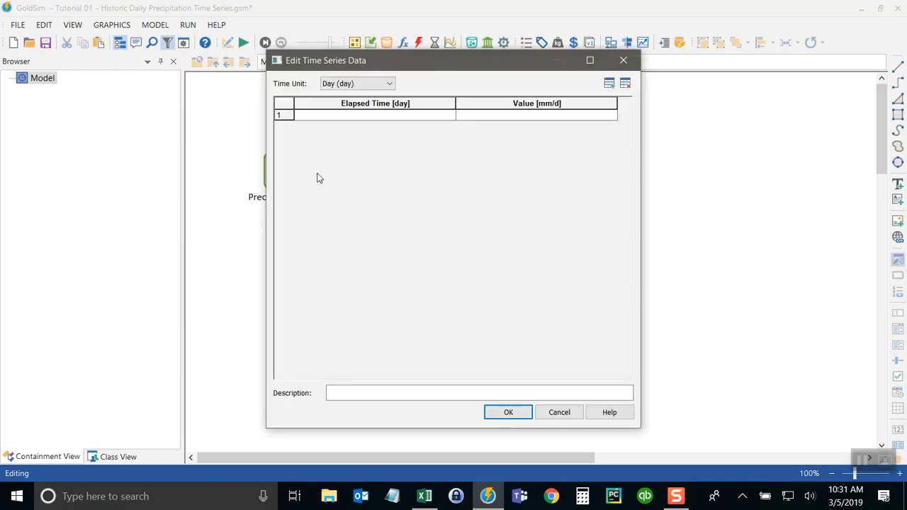
mouse_move(345, 195)
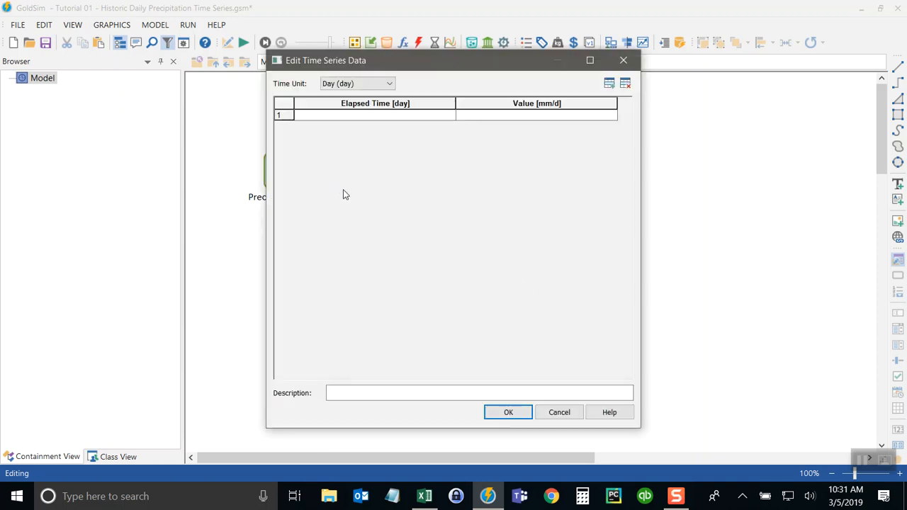
mouse_move(348, 239)
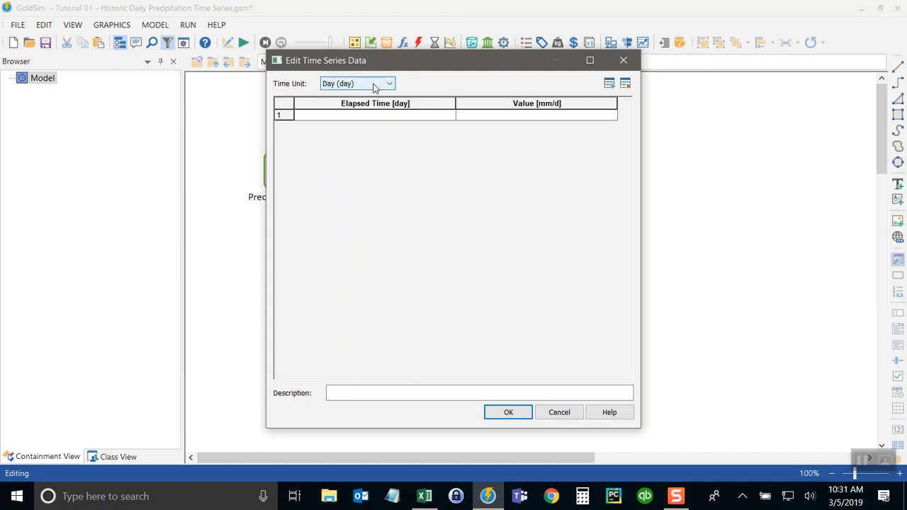
mouse_move(278, 85)
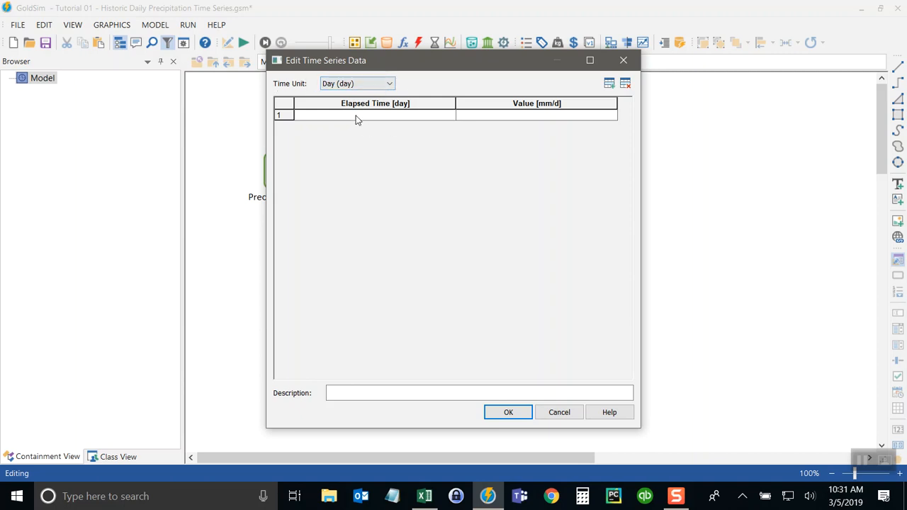
mouse_move(351, 124)
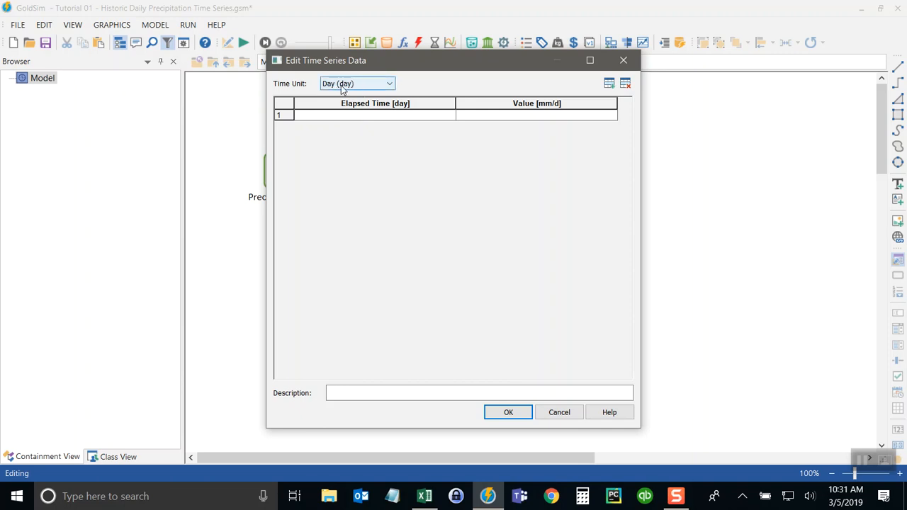
click(389, 83)
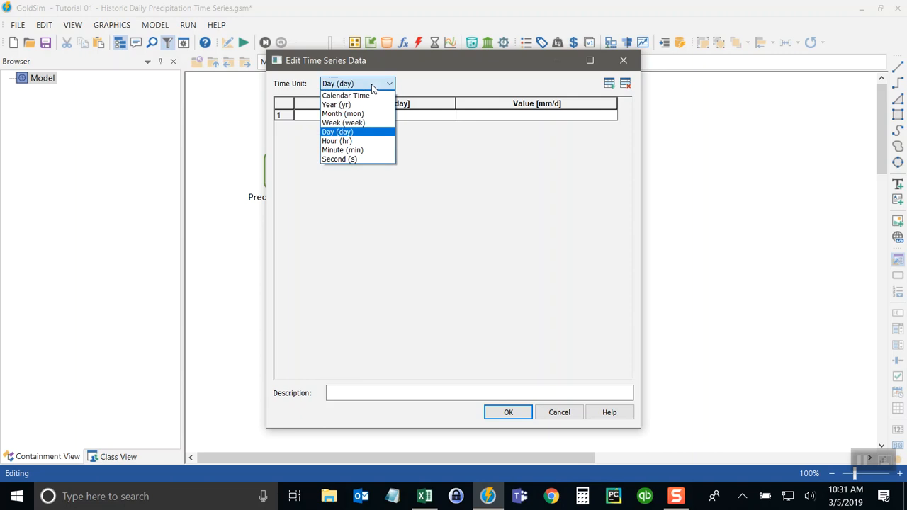
click(346, 95)
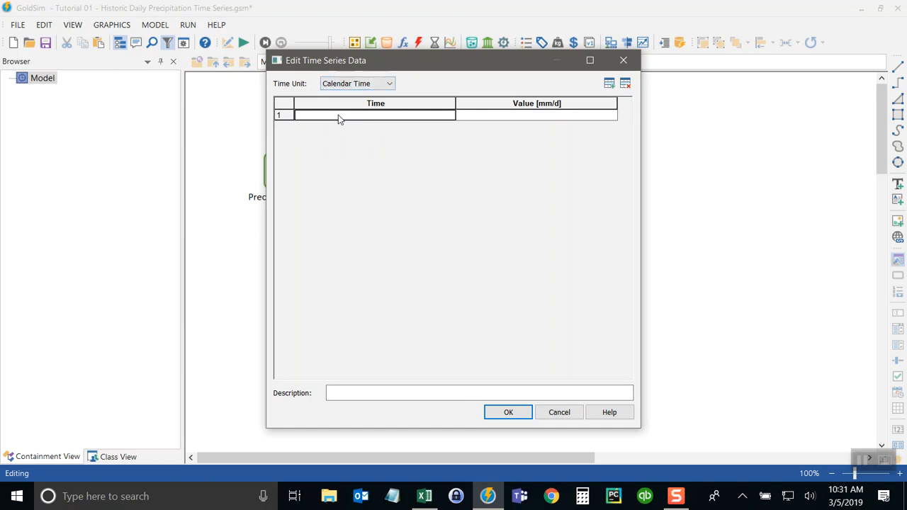
mouse_move(335, 284)
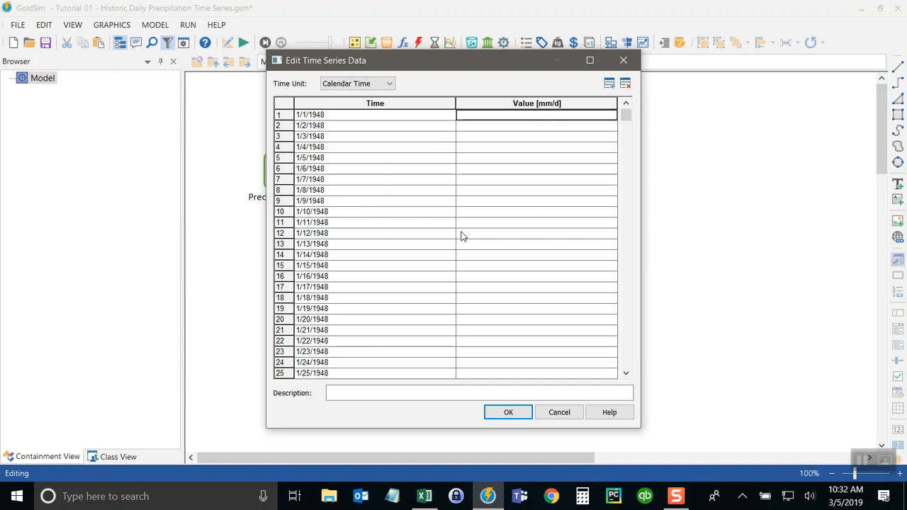
In Excel, select the Rain mm column to copy its daily values into GoldSim.
click(424, 495)
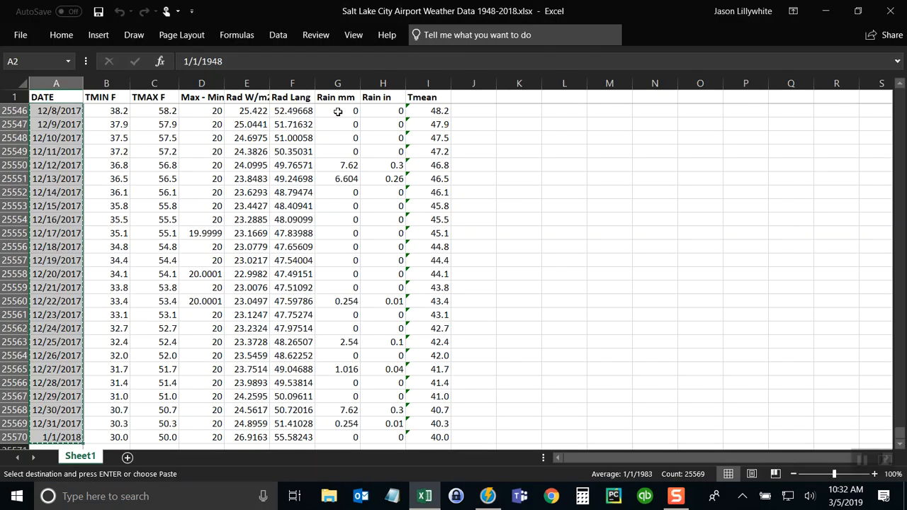
click(338, 110)
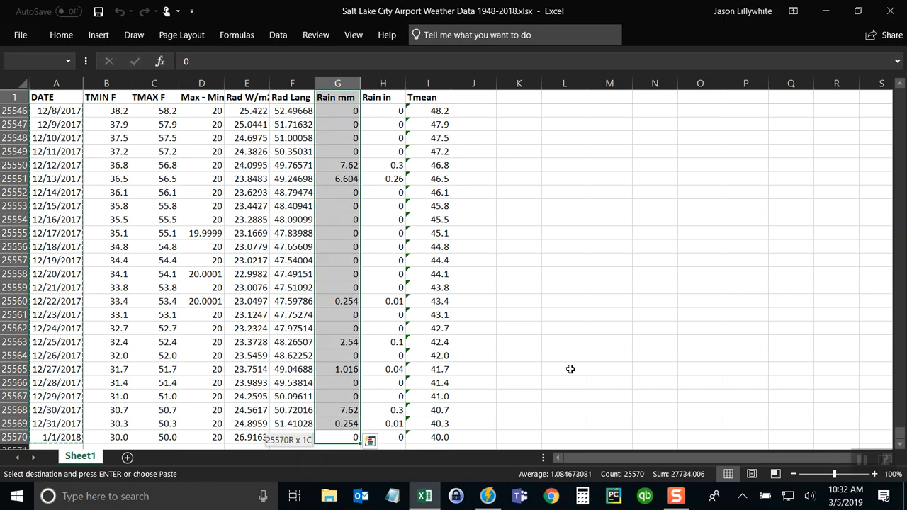
key(ctrl+Home)
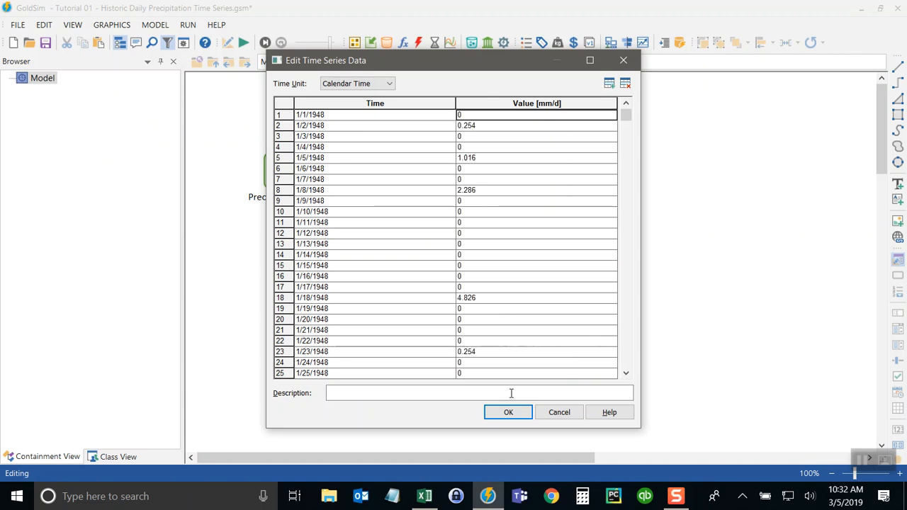
Accept the 25,569 precipitation records, reopen Precipitation_TS to verify they end 1/1/2018, and close.
click(508, 412)
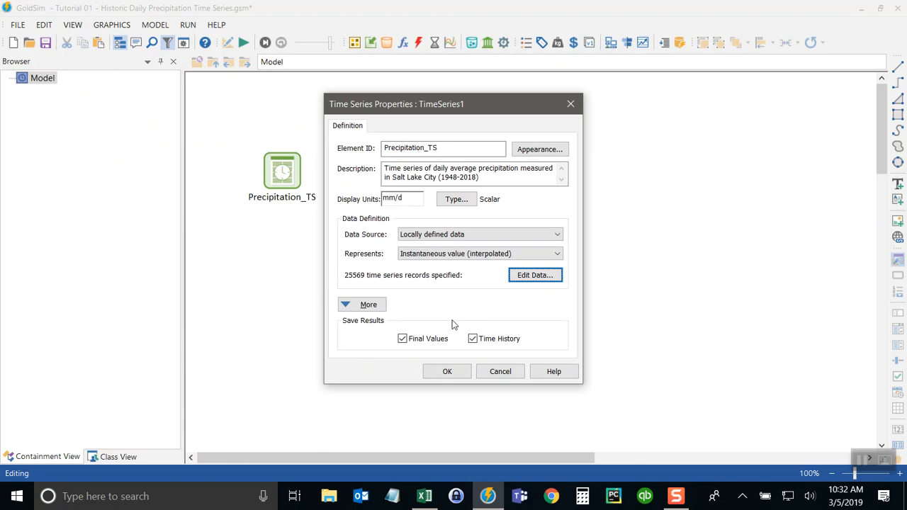
click(447, 372)
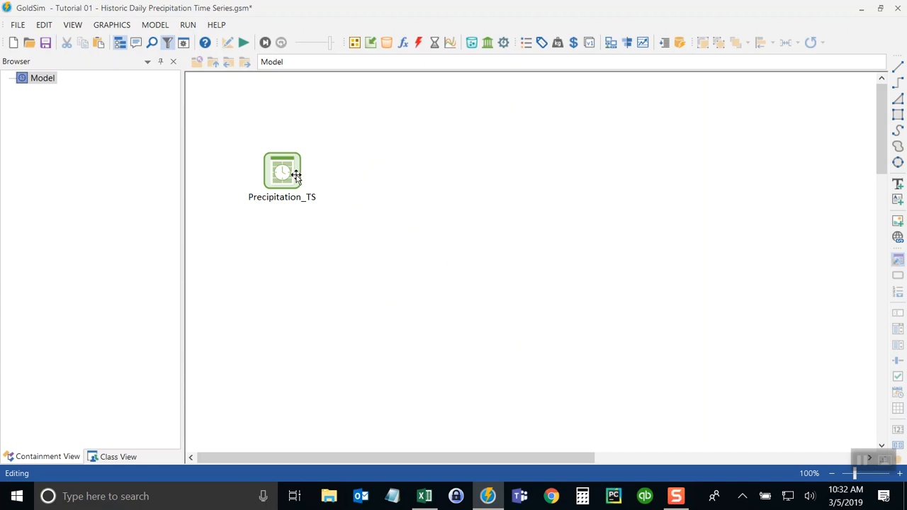
double_click(282, 171)
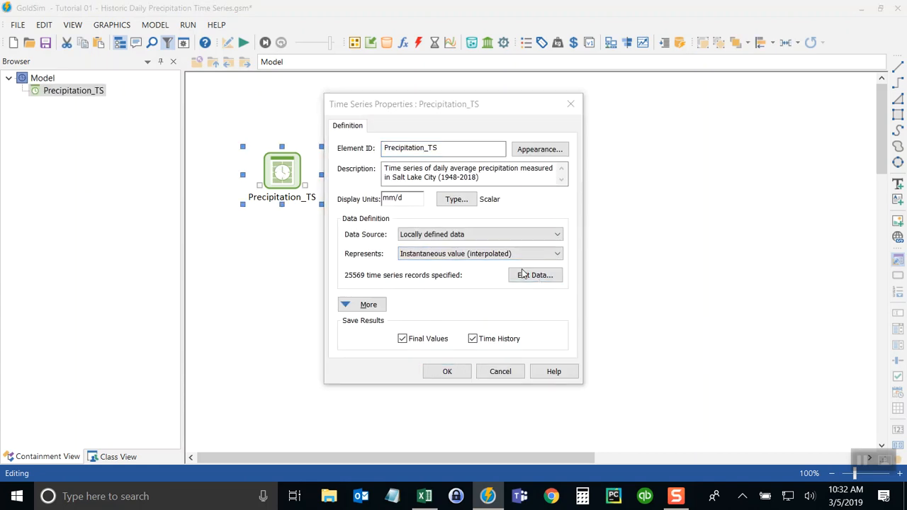
click(534, 275)
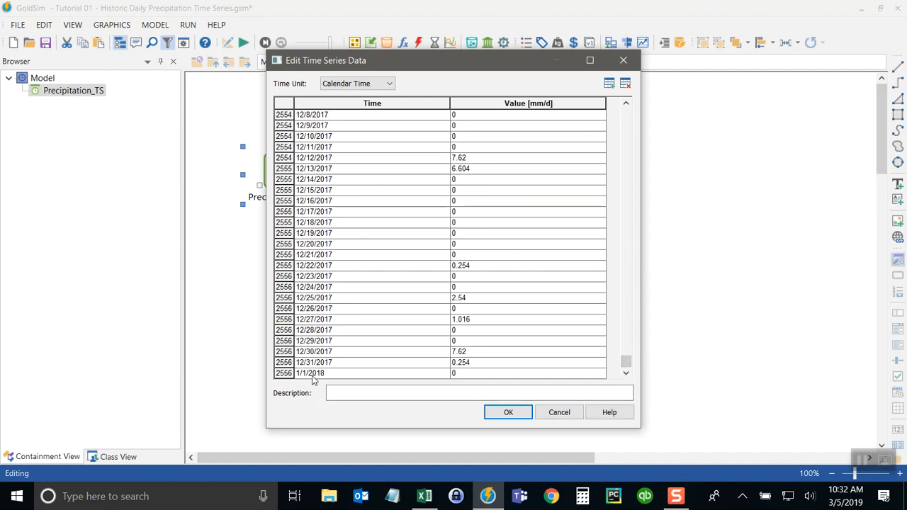
click(508, 412)
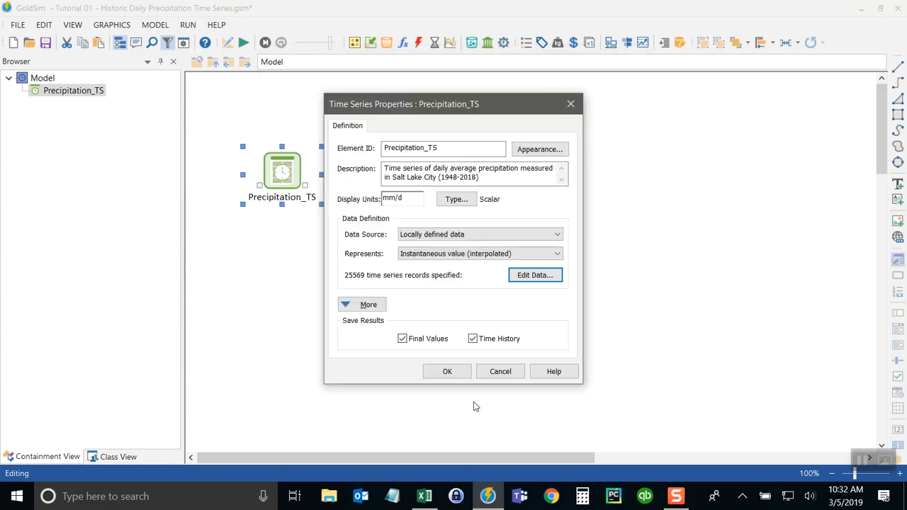
click(448, 372)
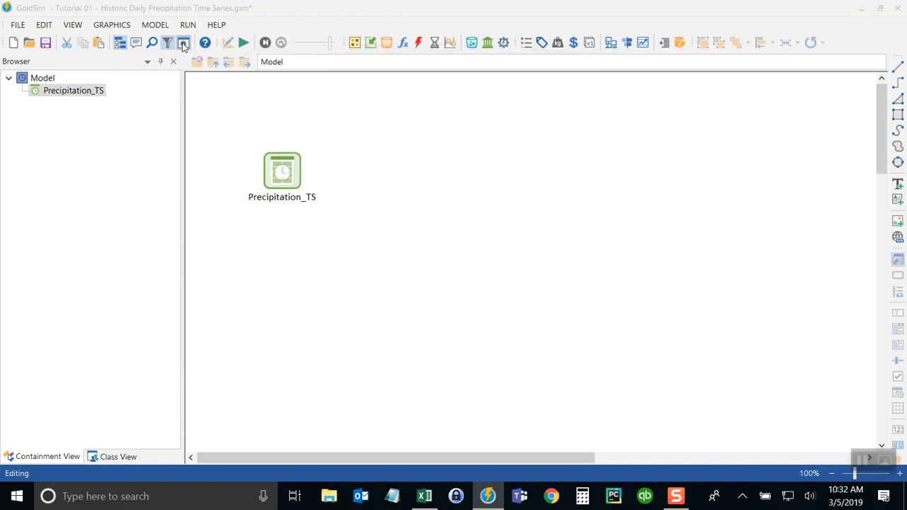
Set the simulation to calendar time ending 2018 with a one-day basic timestep.
click(183, 42)
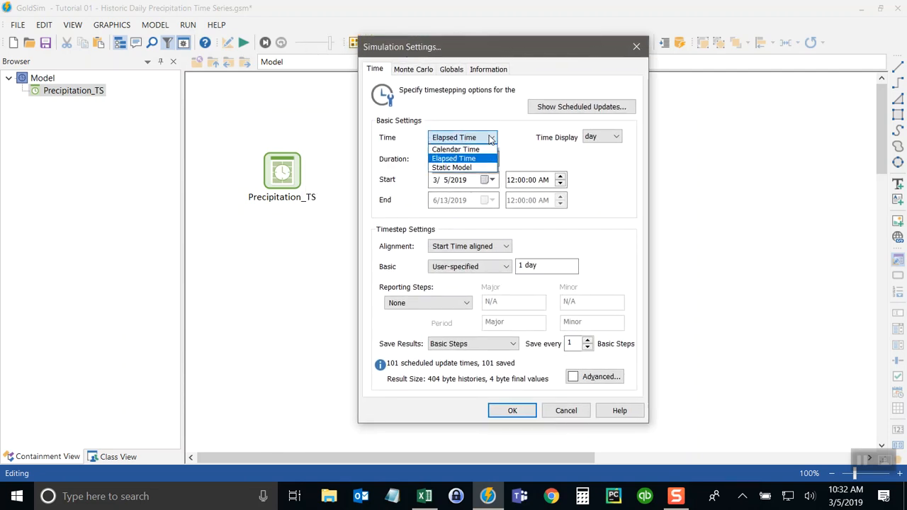
click(455, 149)
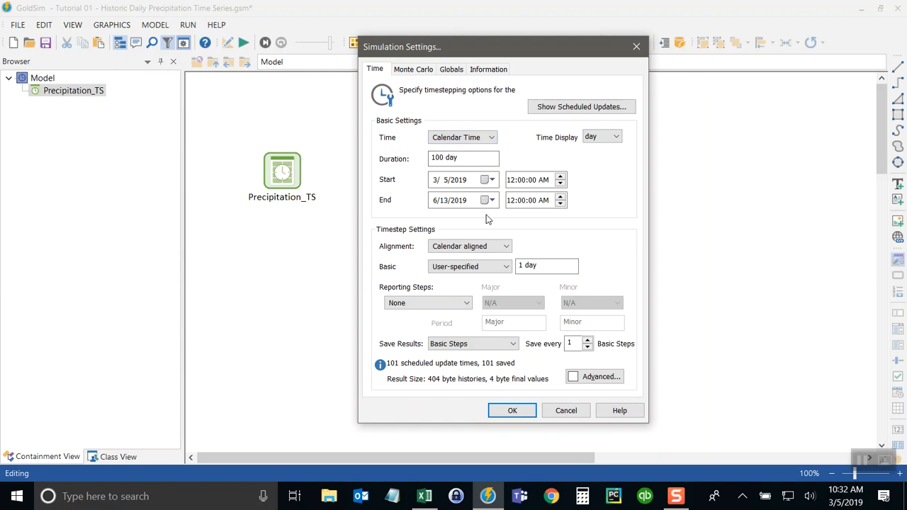
click(439, 179)
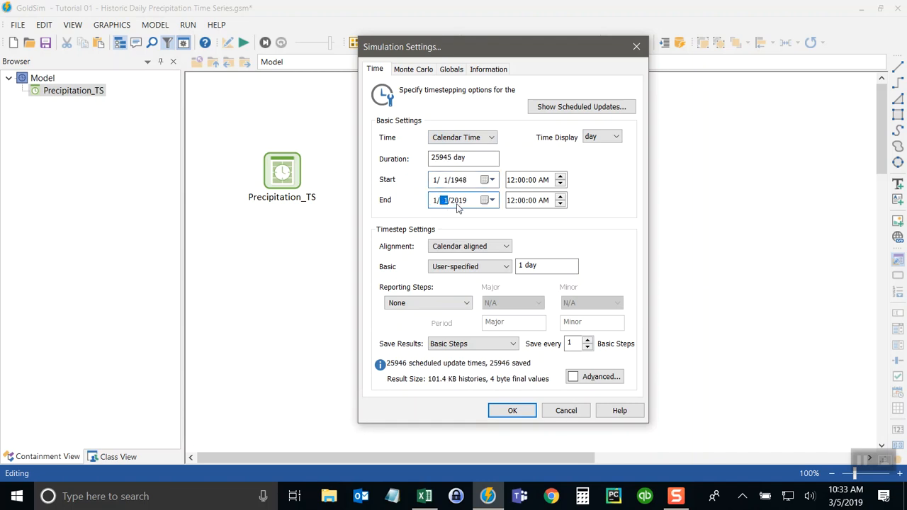
text(2018)
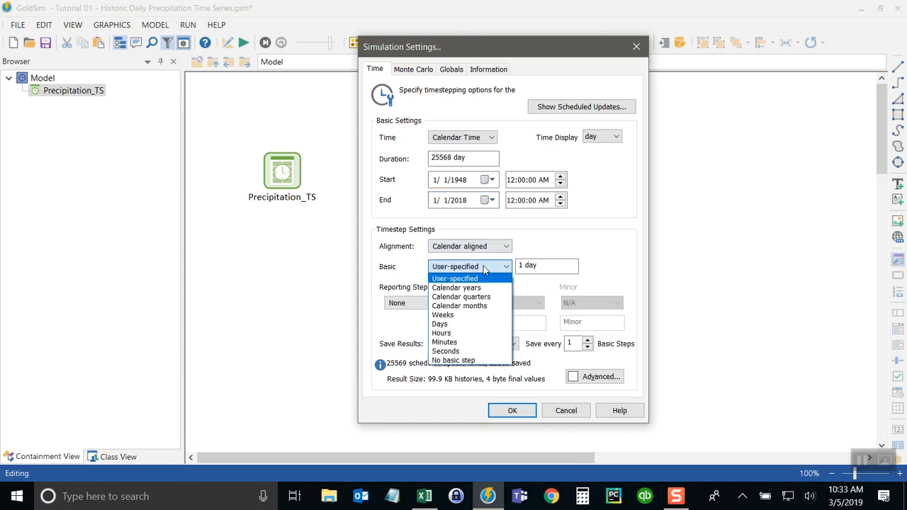
click(439, 324)
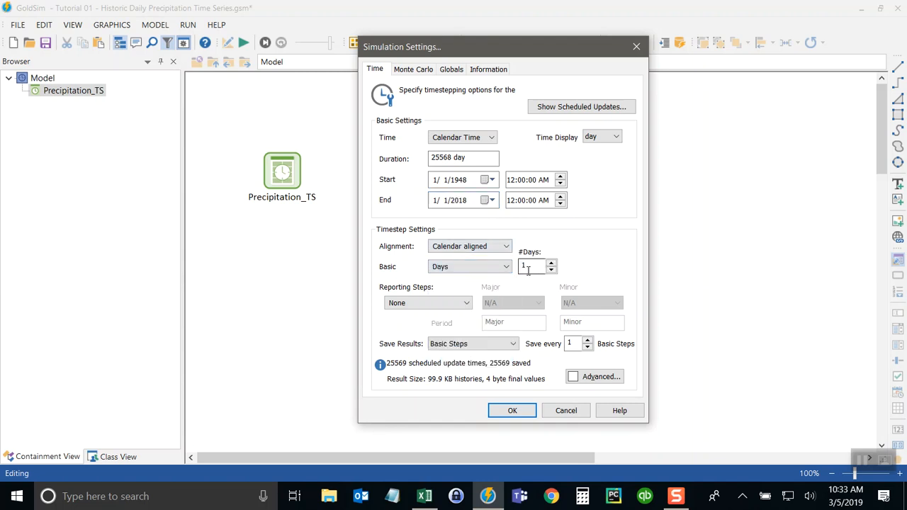
click(512, 410)
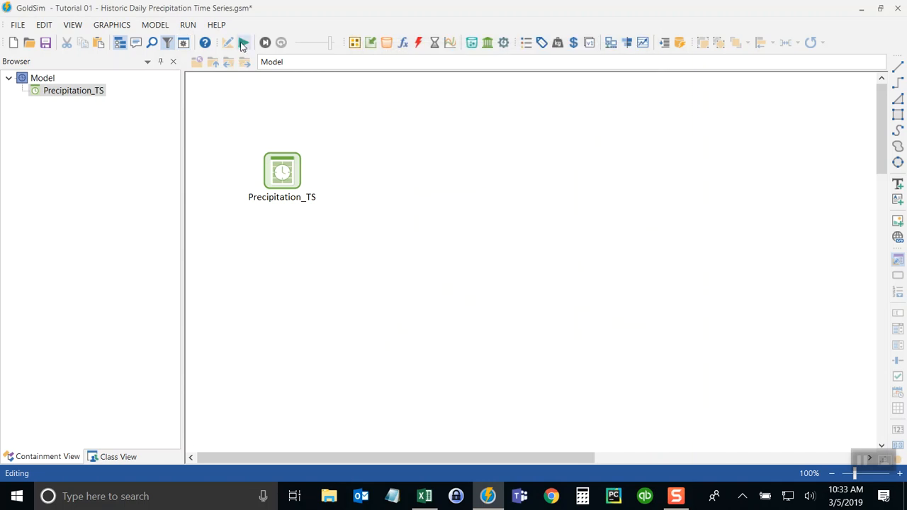
Run the model, view Precipitation_TS's 1948–2018 time history chart, and close it.
click(244, 43)
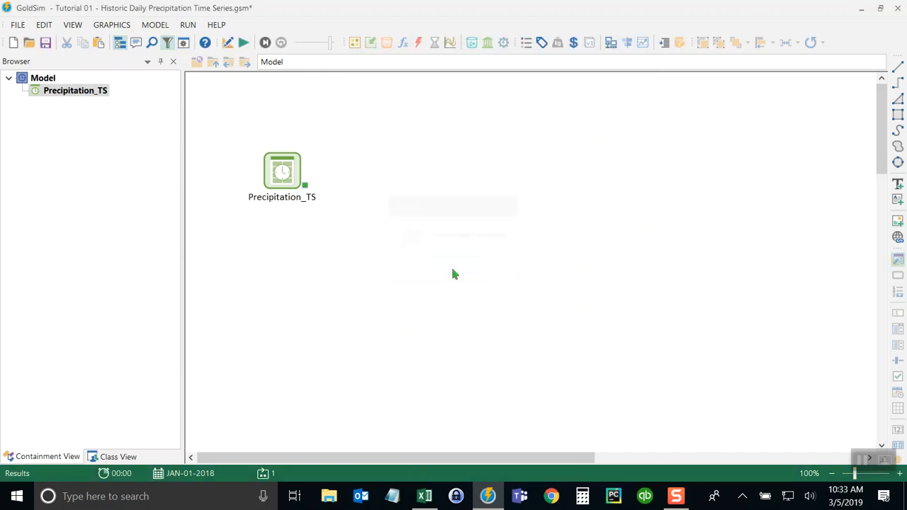
right_click(282, 170)
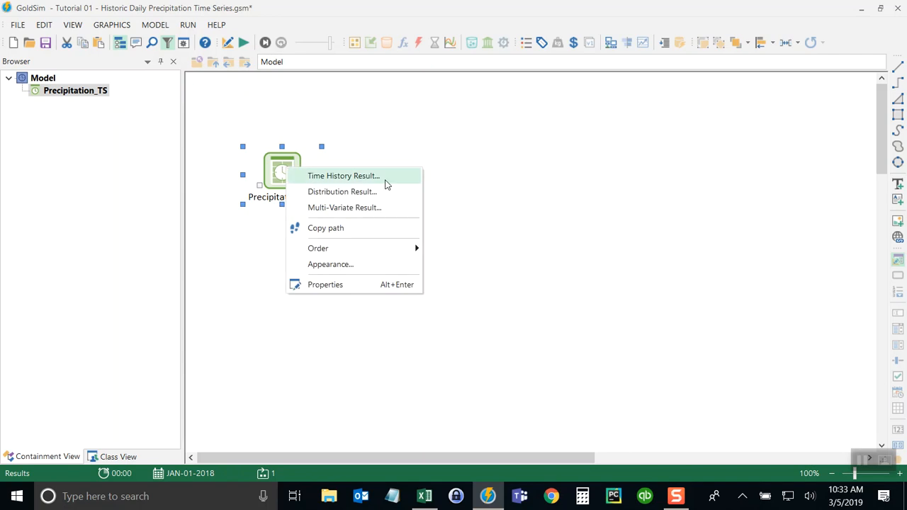
click(343, 176)
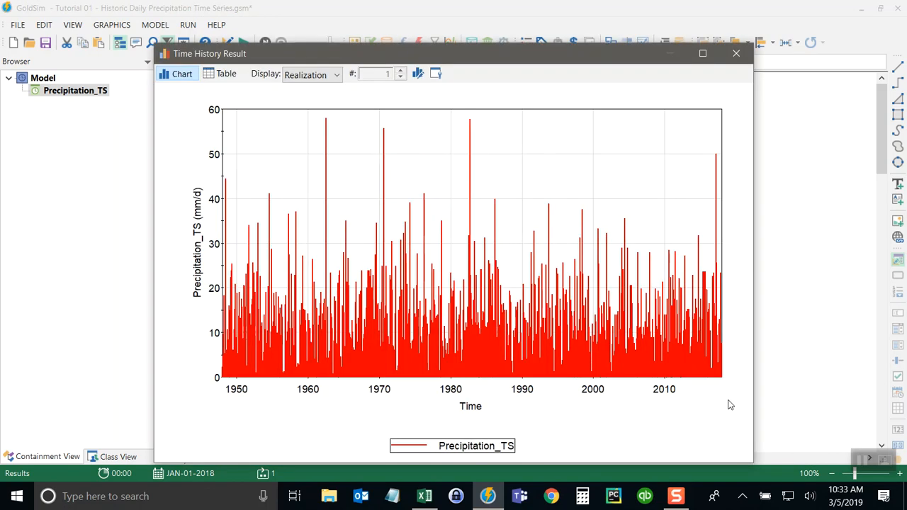
mouse_move(731, 412)
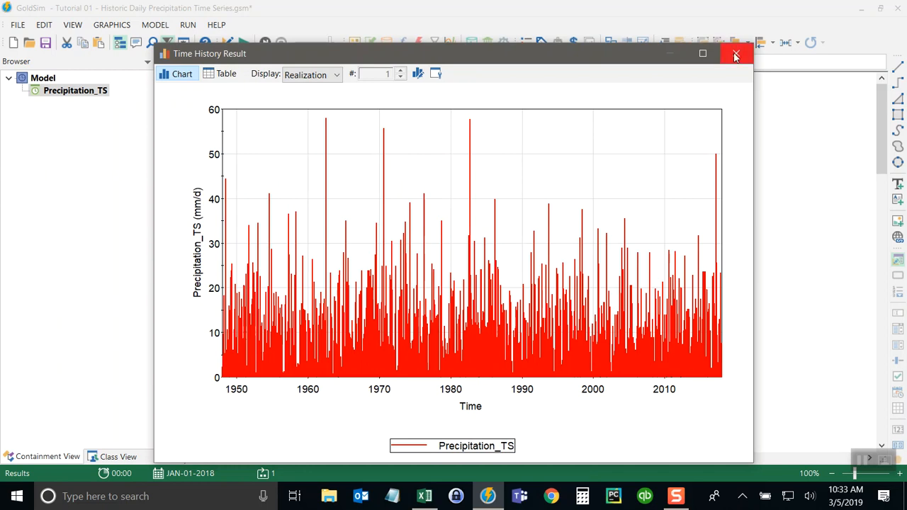
click(734, 56)
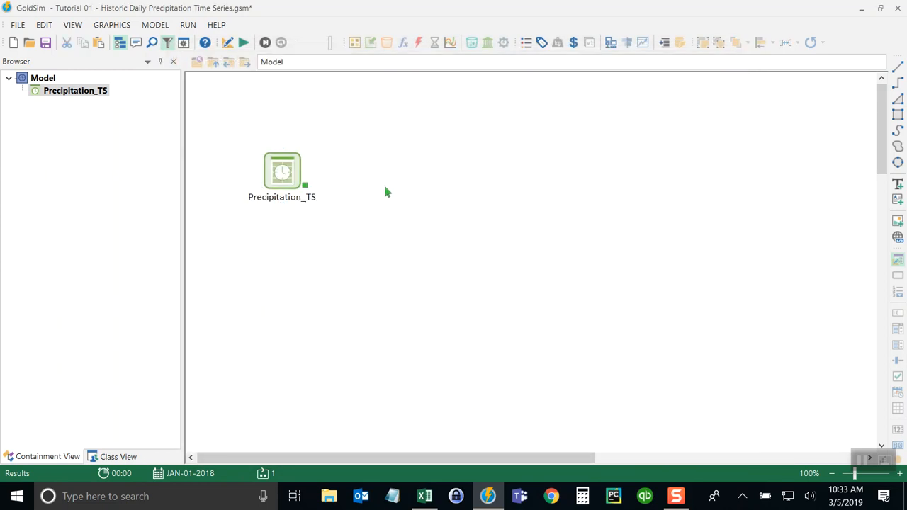
mouse_move(356, 233)
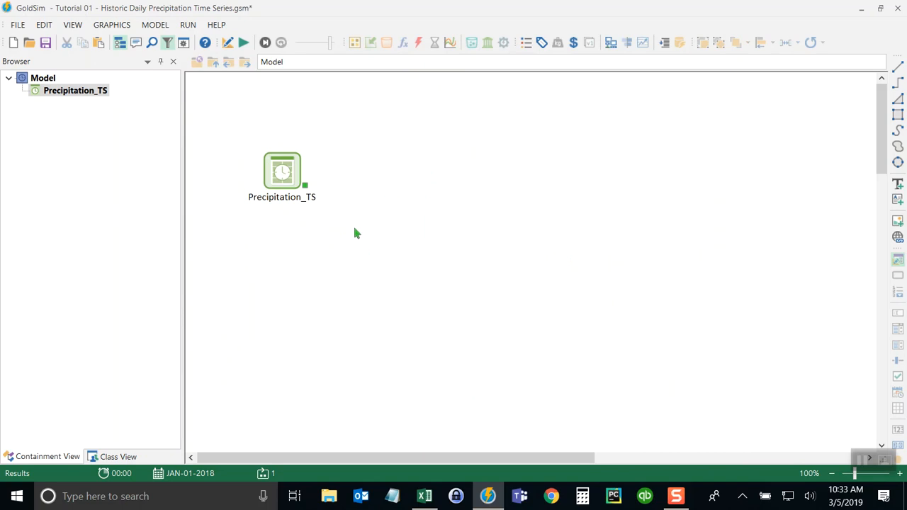
mouse_move(443, 246)
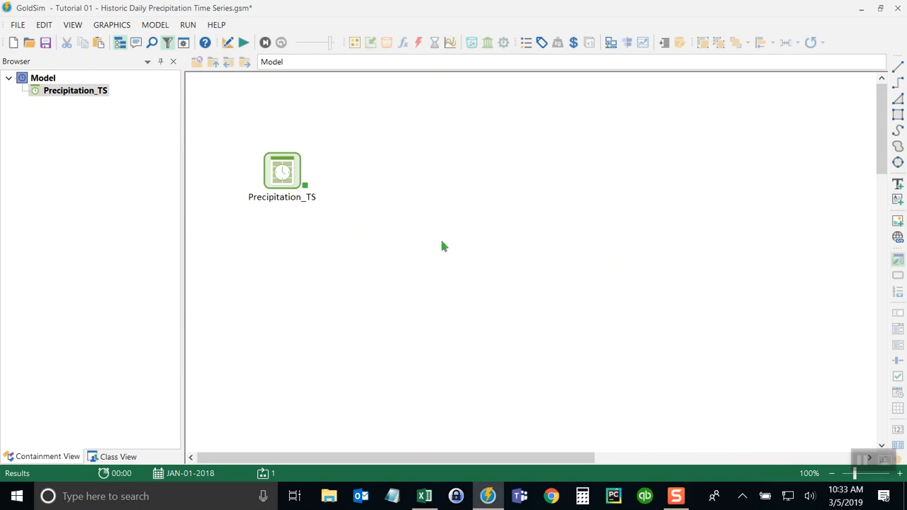
mouse_move(432, 357)
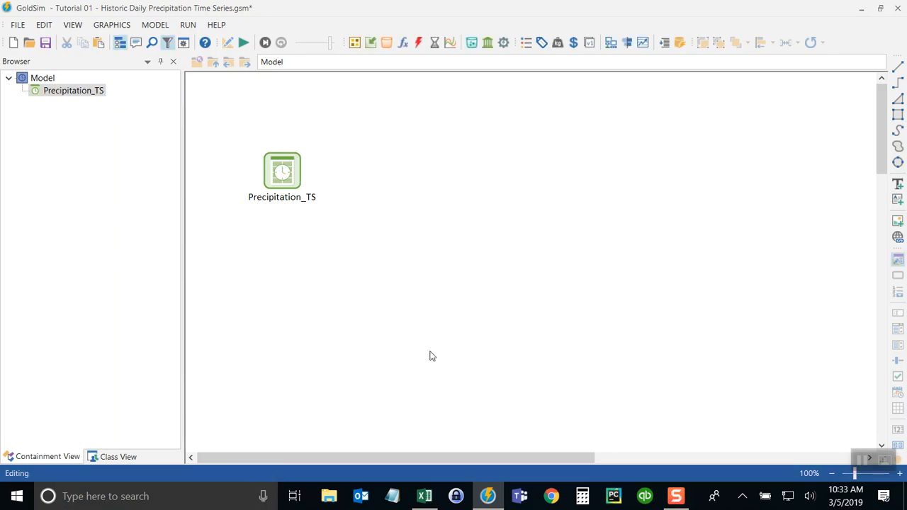
Nudge Precipitation_TS slightly up and to the left, then deselect it.
drag(282, 170, 271, 149)
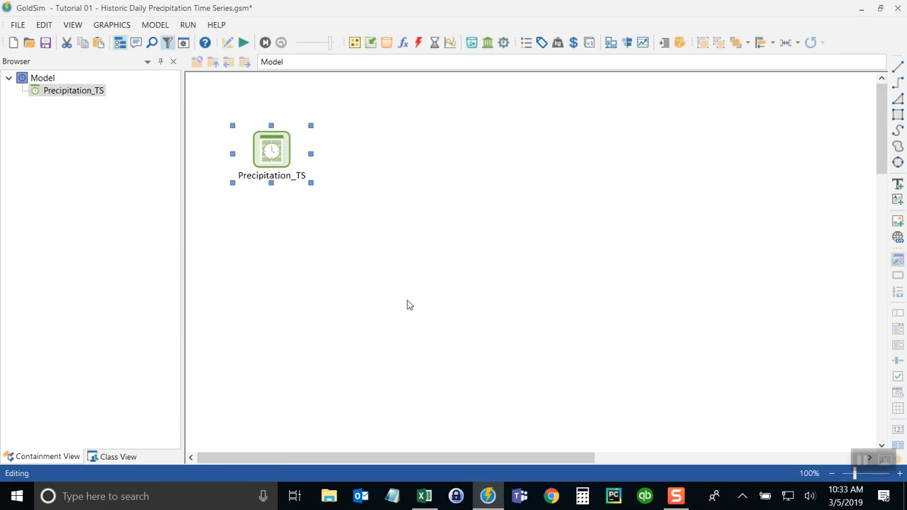
mouse_move(356, 240)
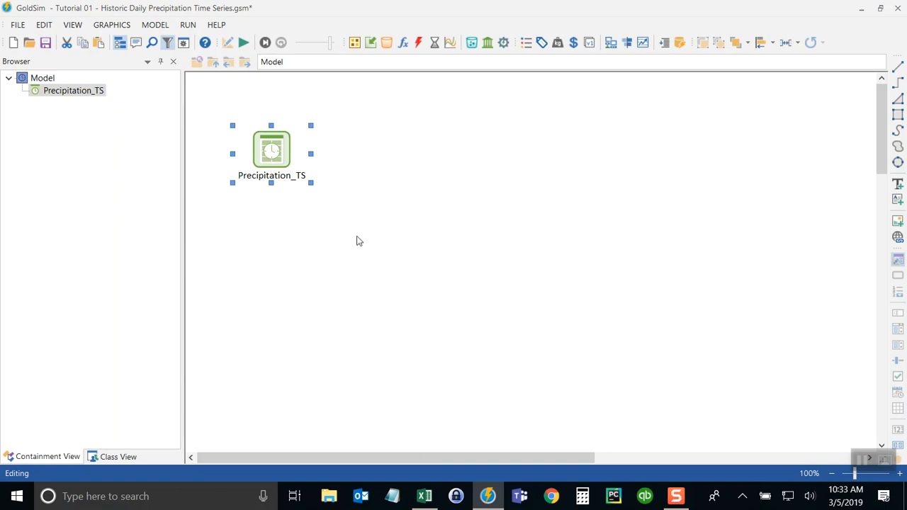
mouse_move(271, 151)
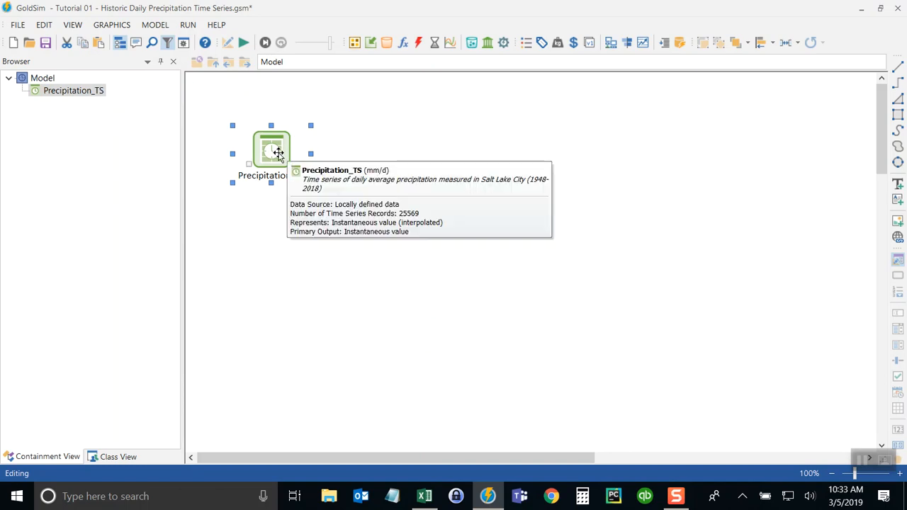
mouse_move(601, 406)
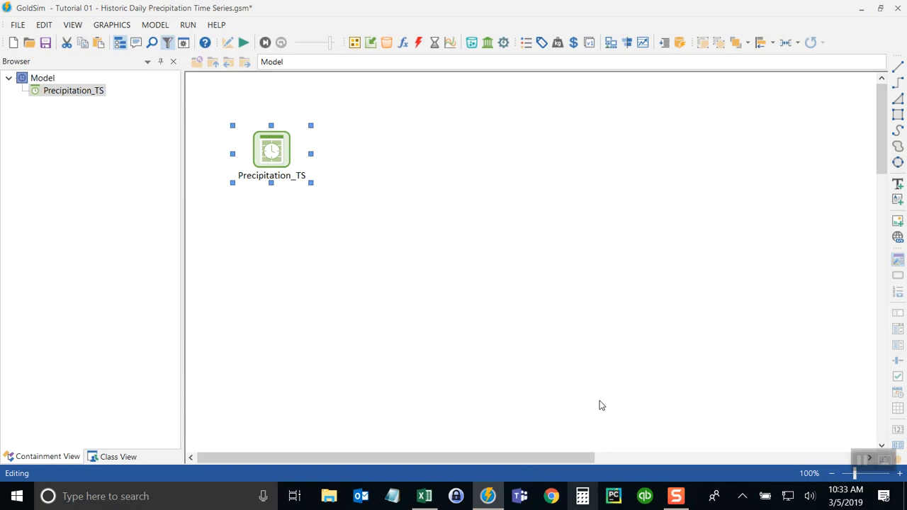
click(361, 217)
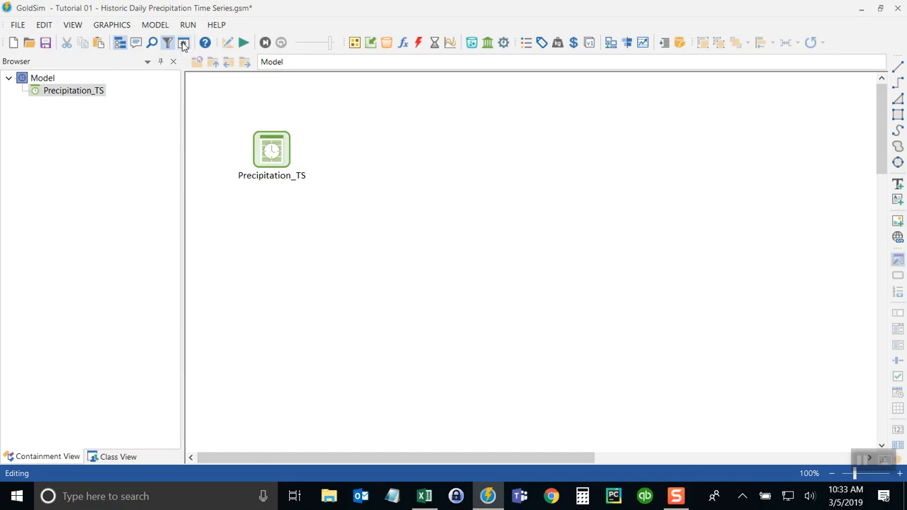
Set the simulation from 1/1/2019 to 1/1/2020, 365 days with daily steps.
click(184, 43)
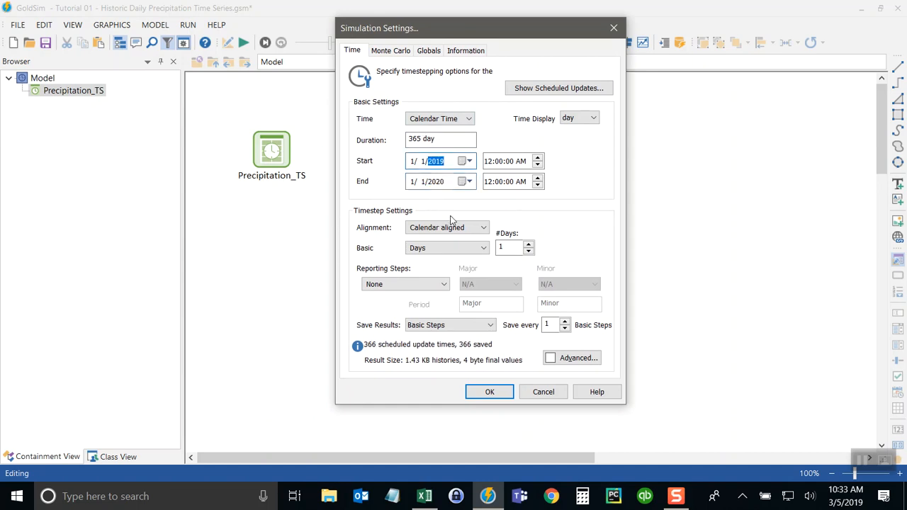
click(434, 181)
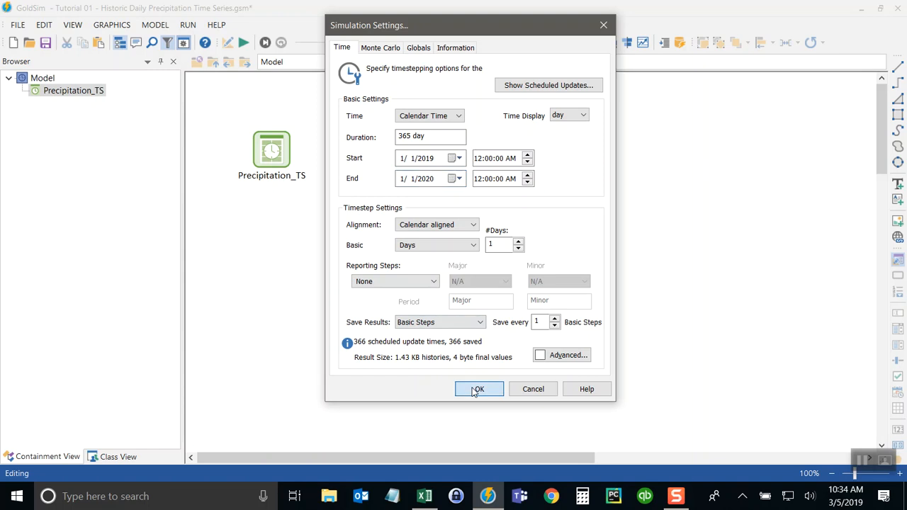
click(478, 389)
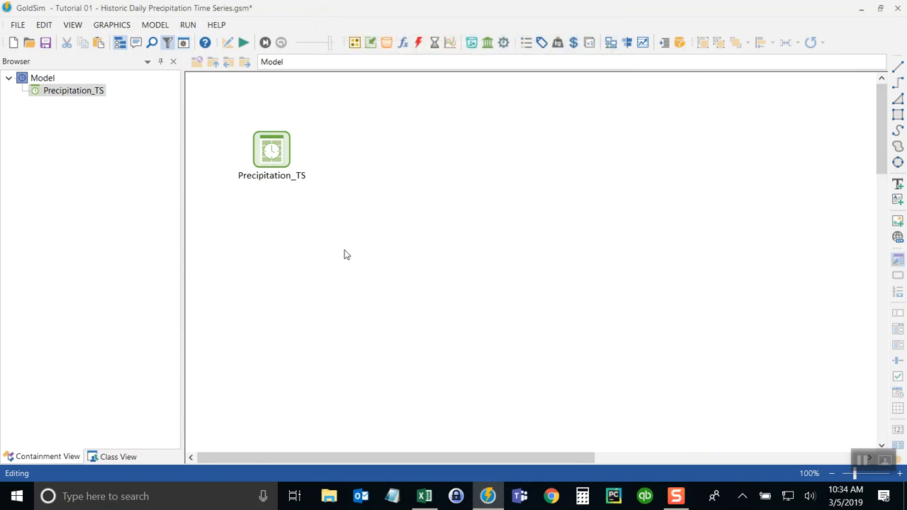
mouse_move(260, 210)
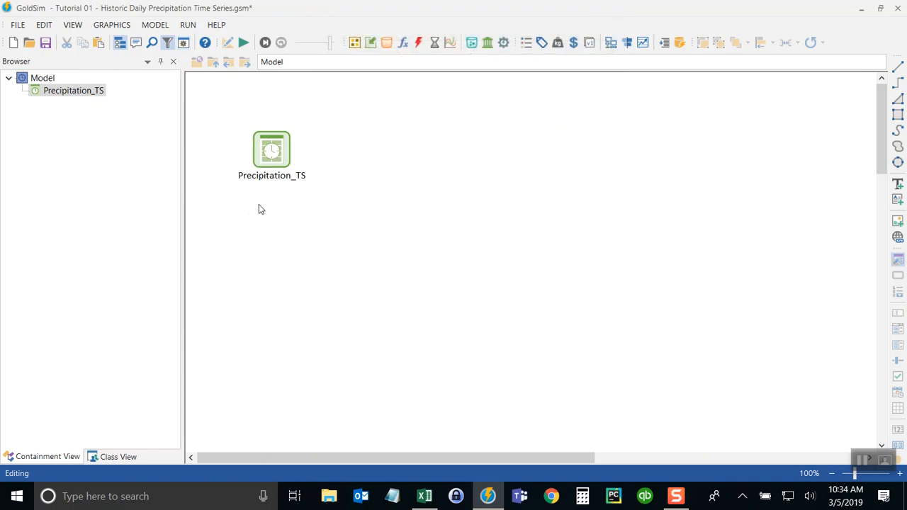
Enable time shifting on Precipitation_TS with a random starting point and annual periodicity.
double_click(271, 150)
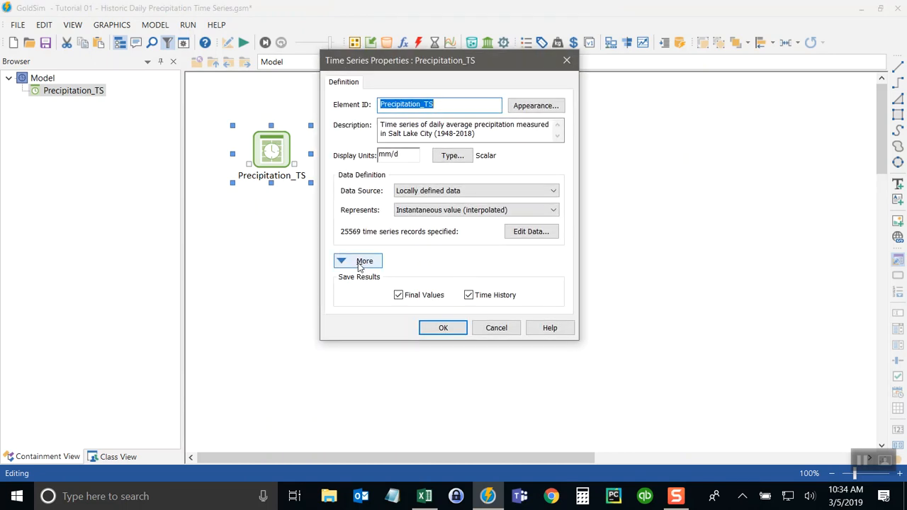
click(364, 261)
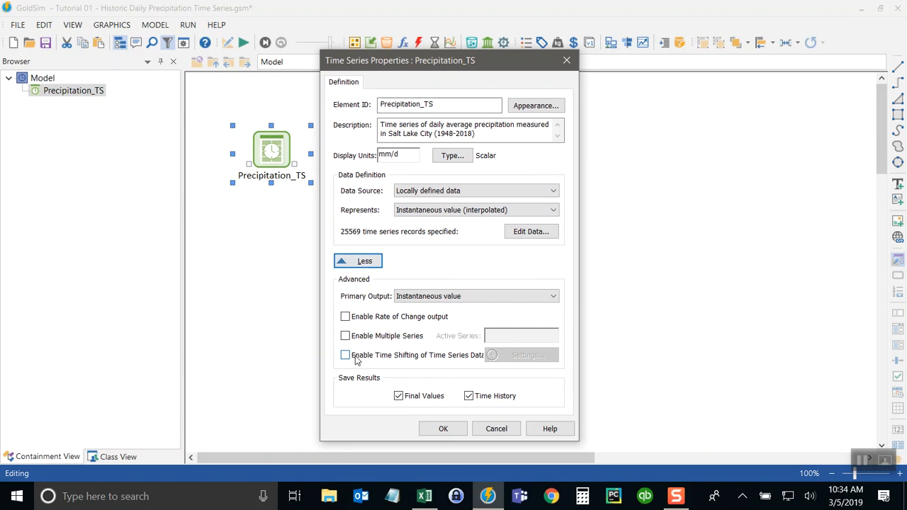
click(345, 355)
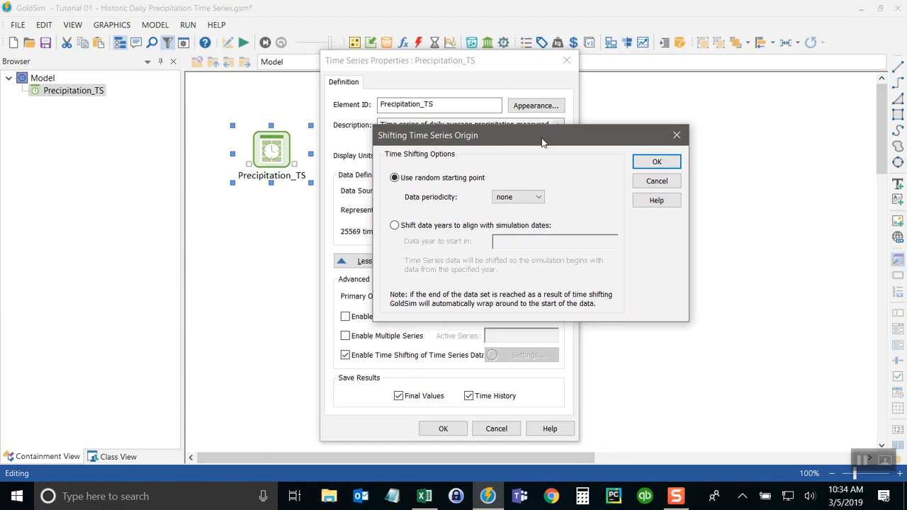
mouse_move(501, 173)
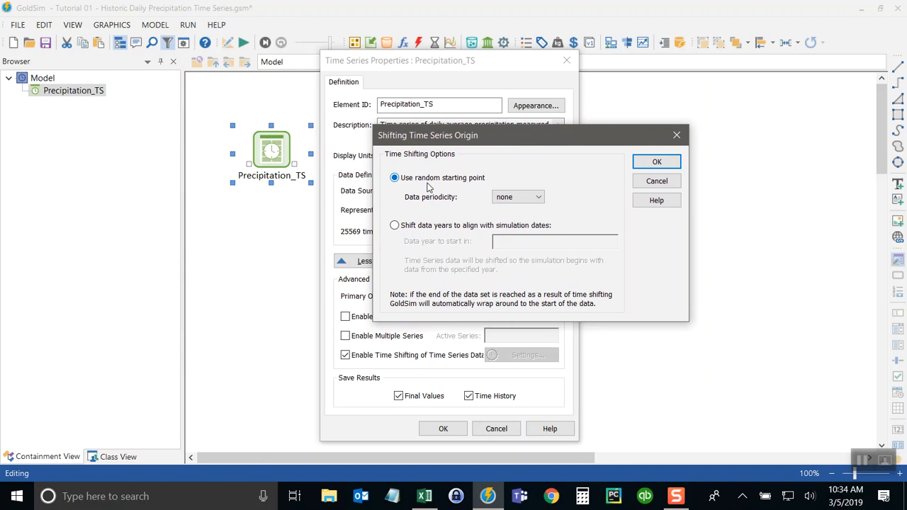
mouse_move(390, 192)
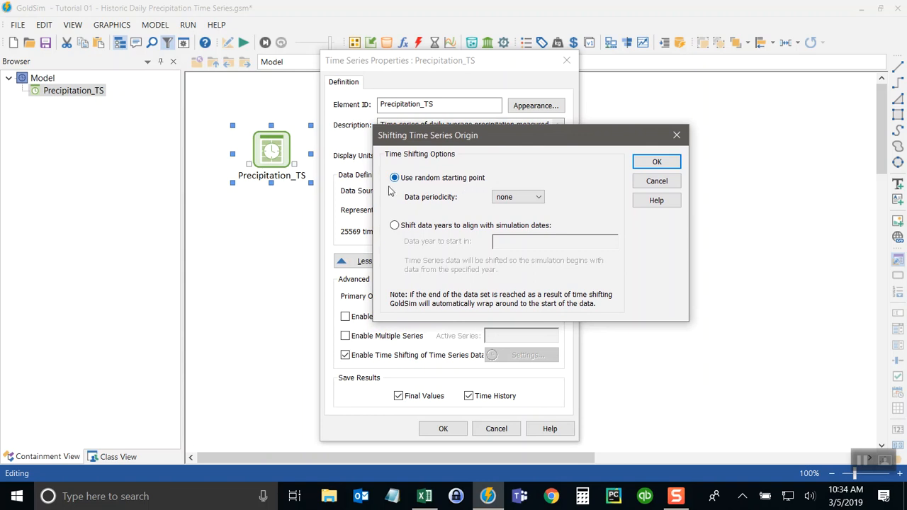
click(538, 197)
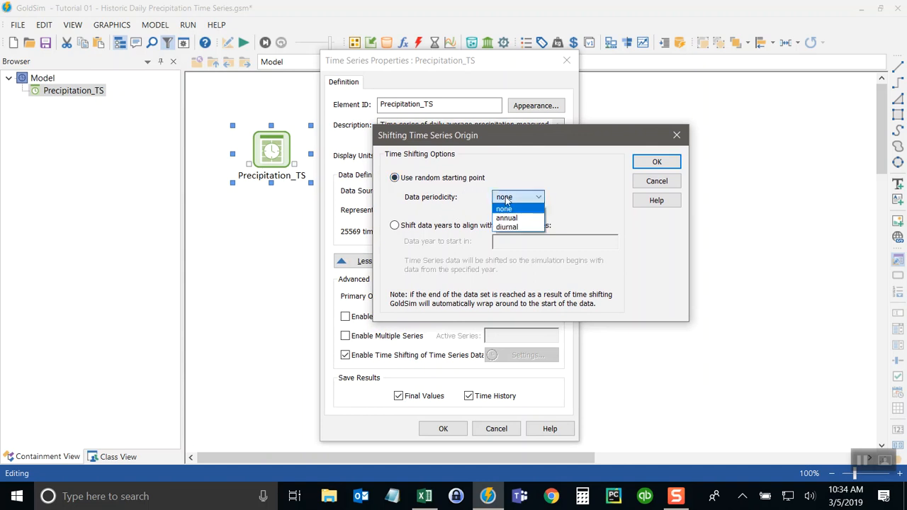
click(506, 217)
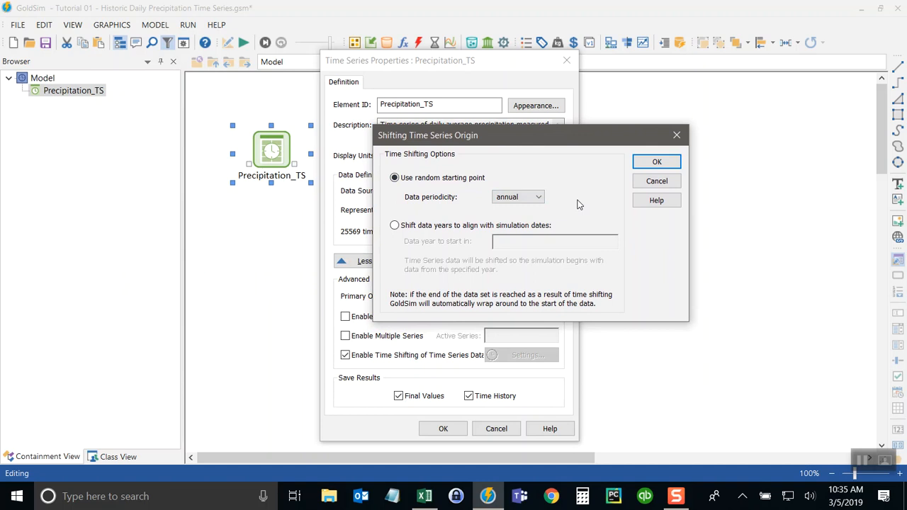
click(655, 161)
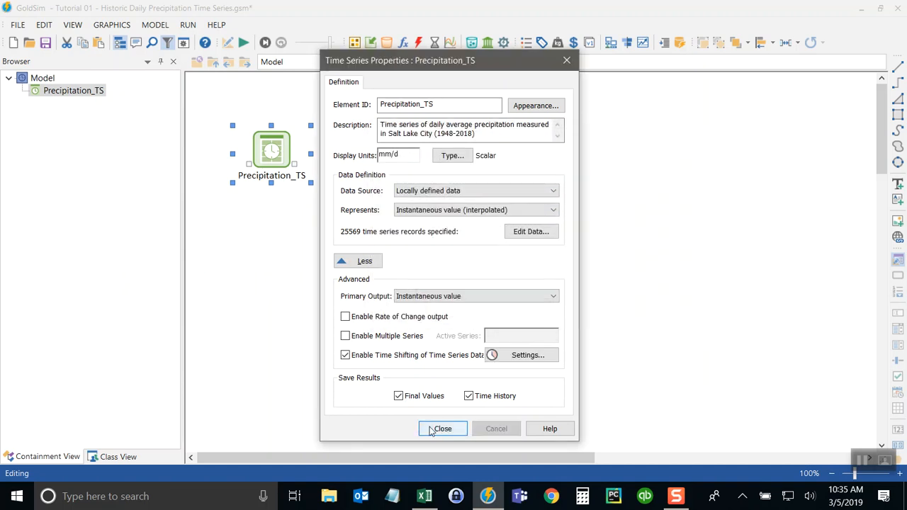
click(442, 429)
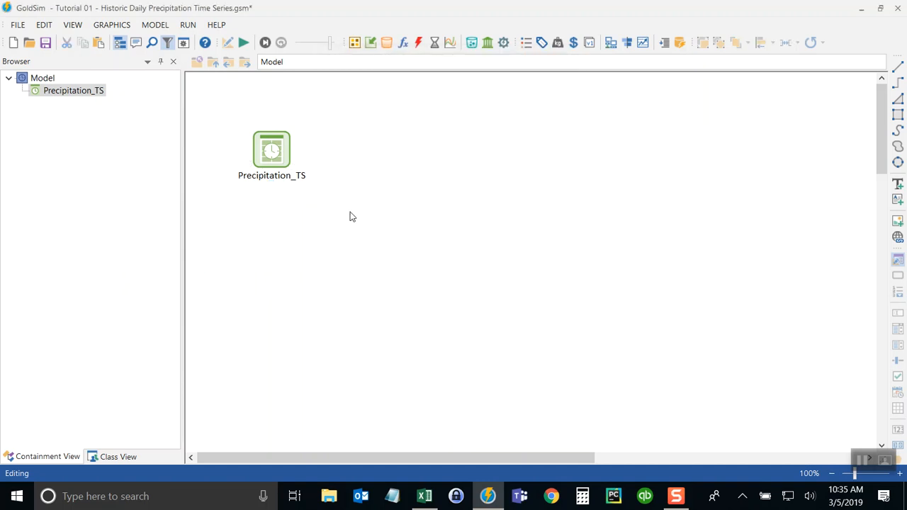
mouse_move(450, 42)
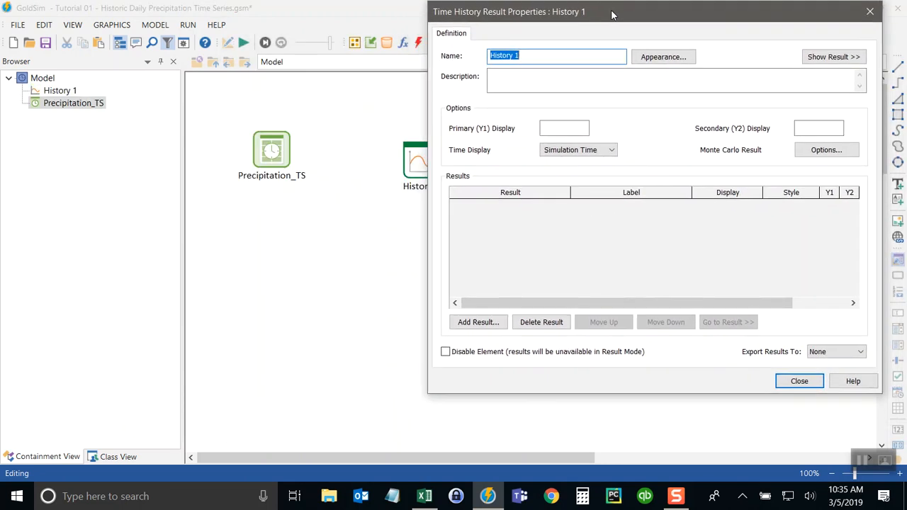
Add Precipitation_TS to History 1 as a result labelled Precipitation in mm/d.
click(478, 322)
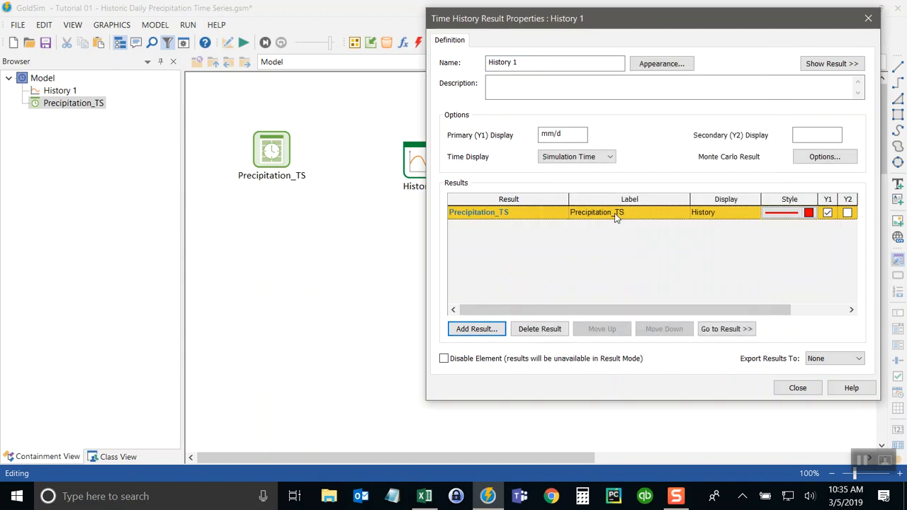
double_click(597, 211)
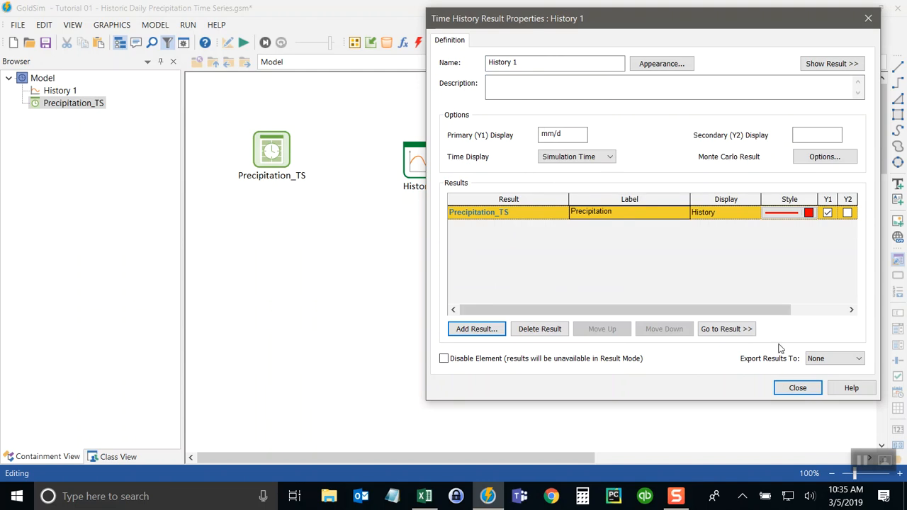
click(797, 388)
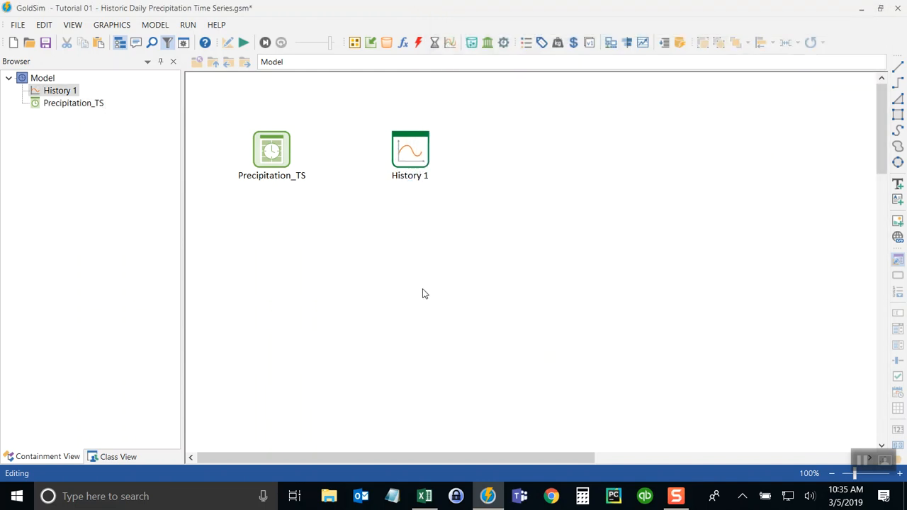
mouse_move(281, 239)
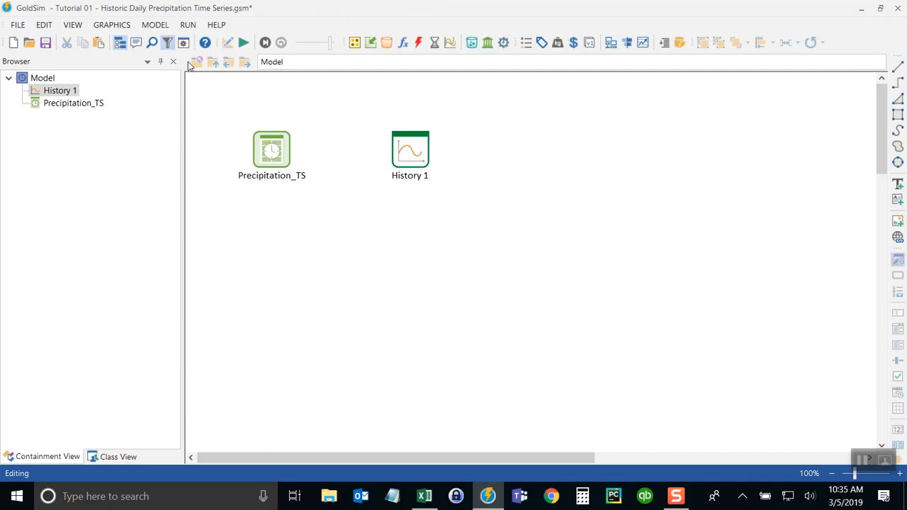
click(183, 42)
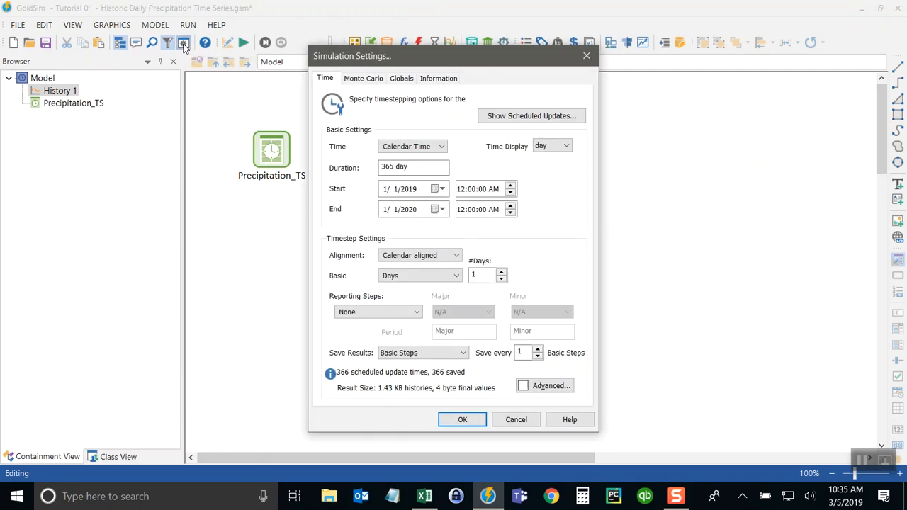
Set the Monte Carlo realizations to 70 and dismiss the multi-realization notice.
click(363, 78)
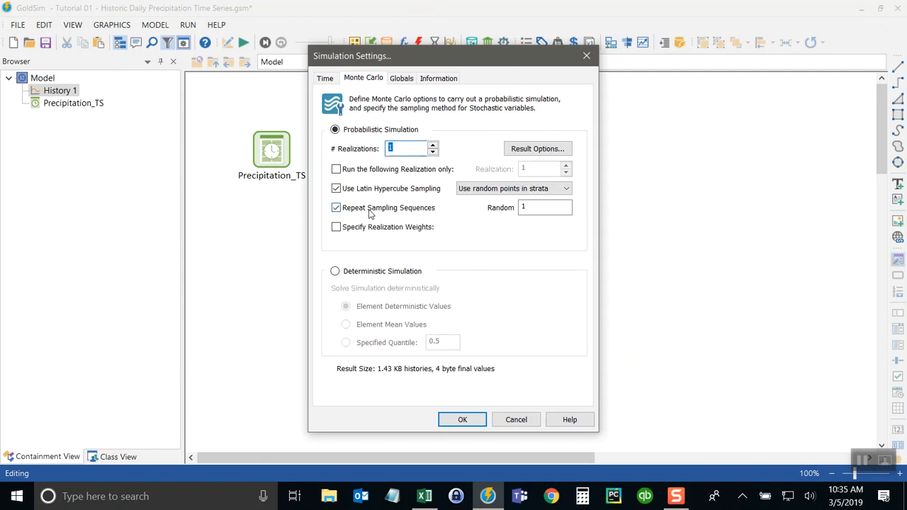
mouse_move(383, 248)
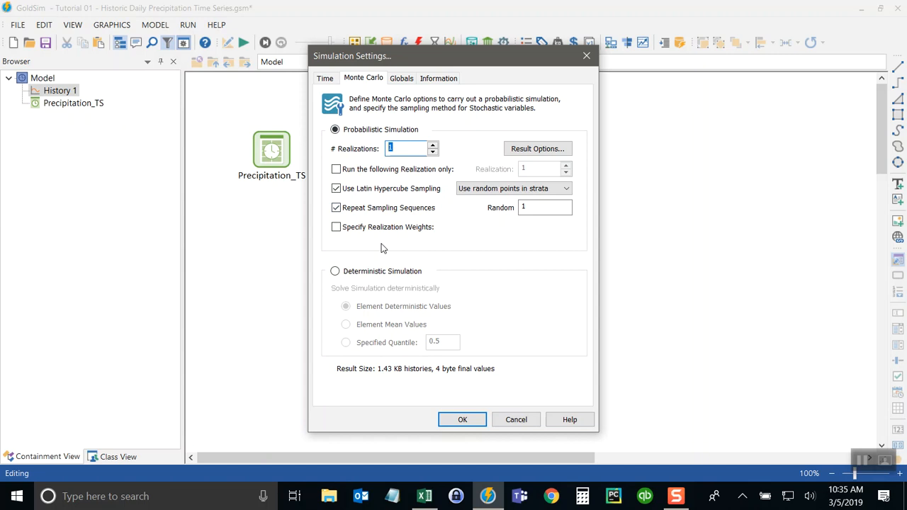
text(70)
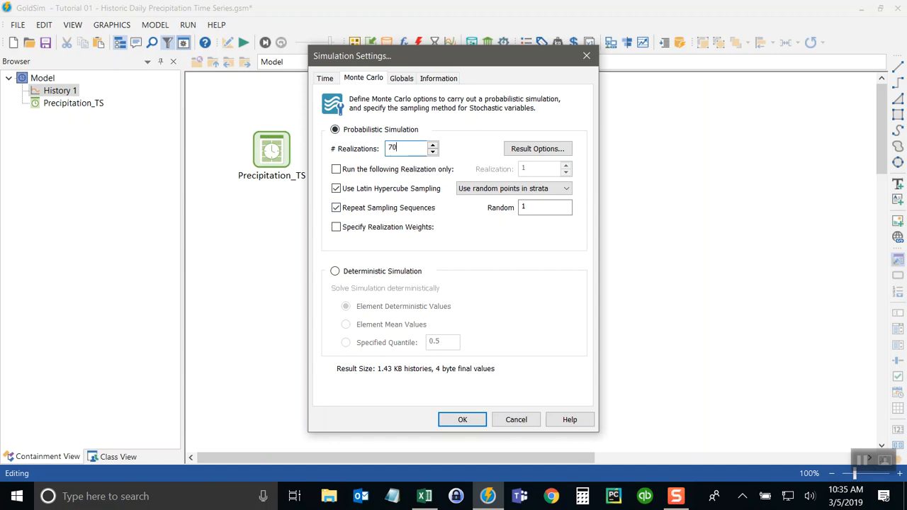
click(462, 420)
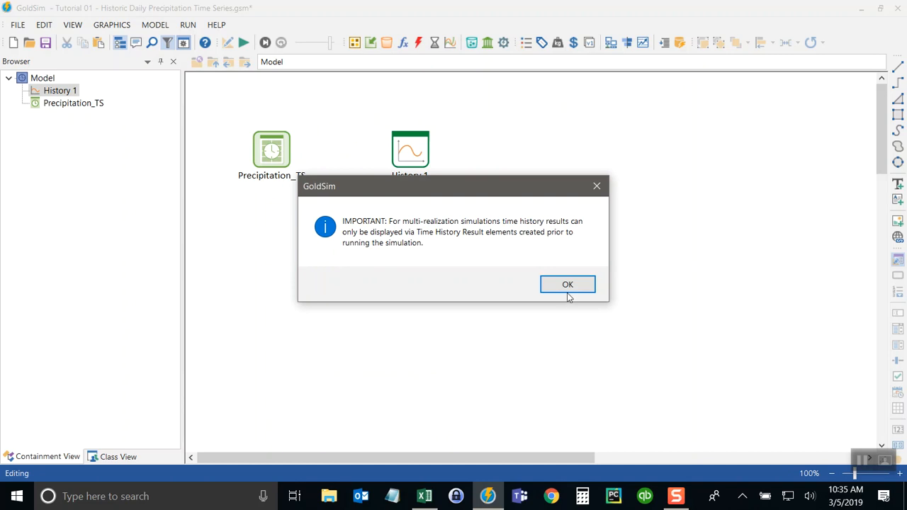
drag(454, 186, 372, 204)
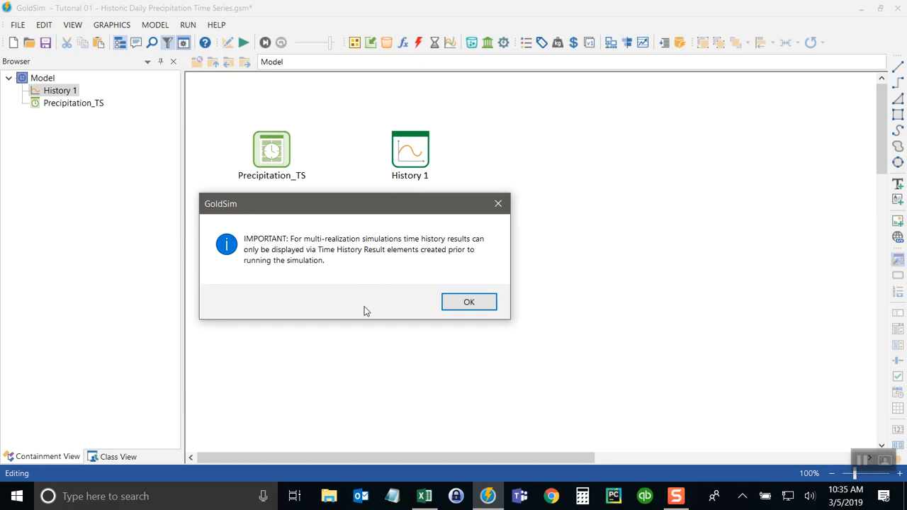
mouse_move(422, 154)
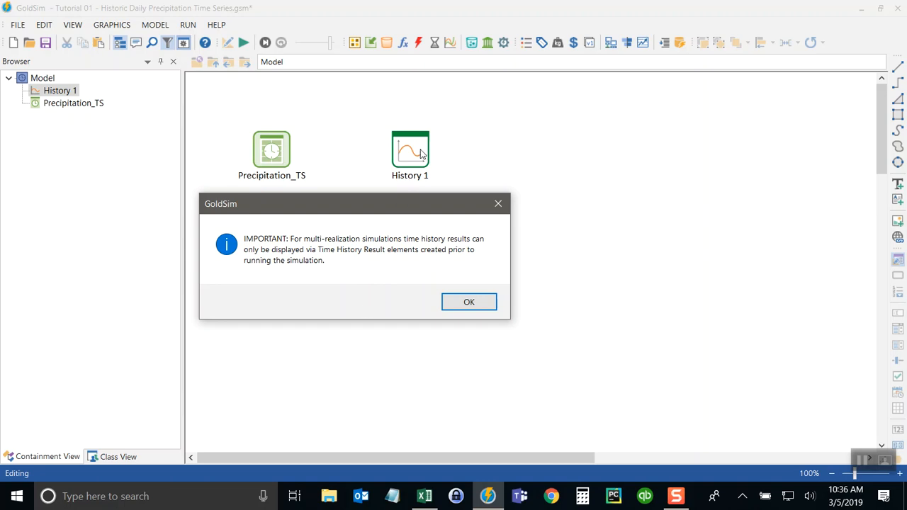
click(469, 302)
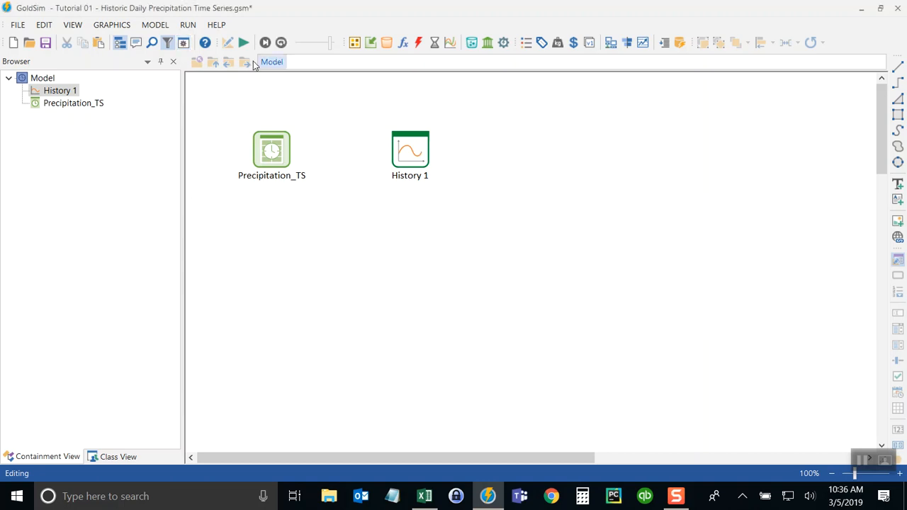
Run the simulation and view History 1's full-year precipitation probability bands.
click(244, 42)
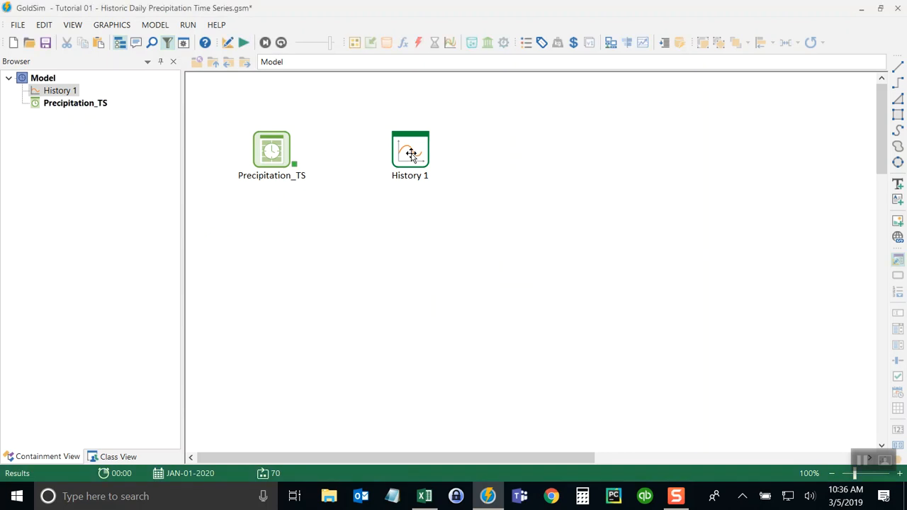
double_click(410, 149)
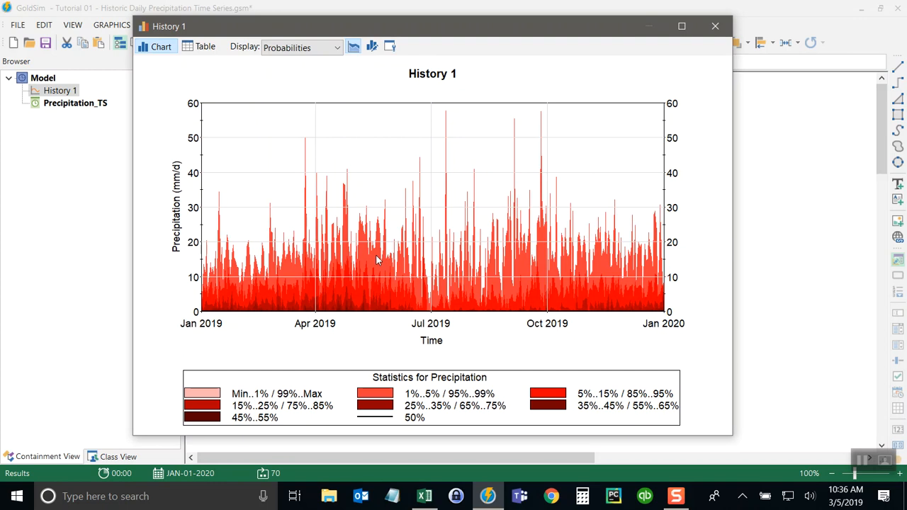
mouse_move(342, 304)
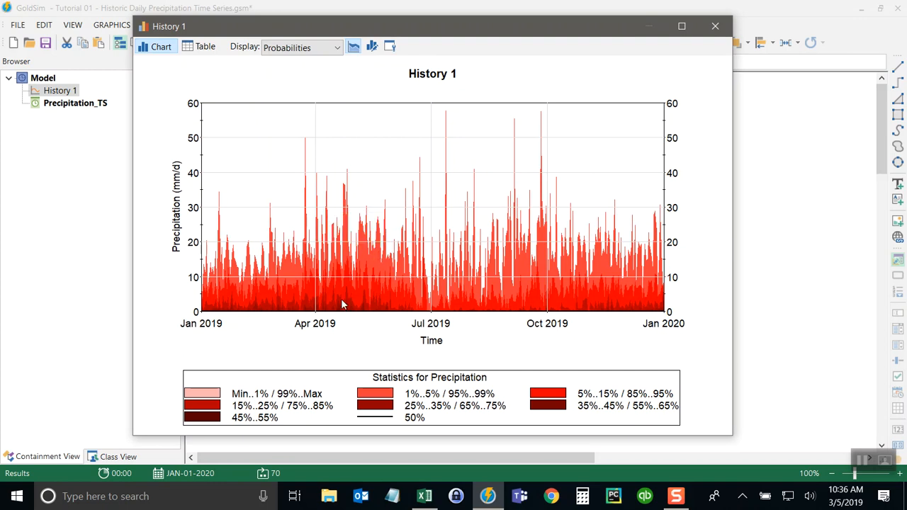
mouse_move(656, 398)
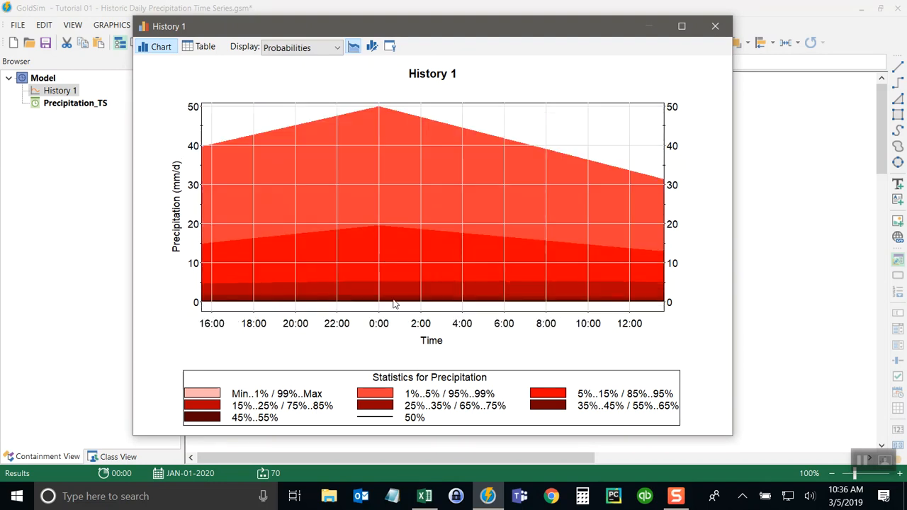
mouse_move(287, 352)
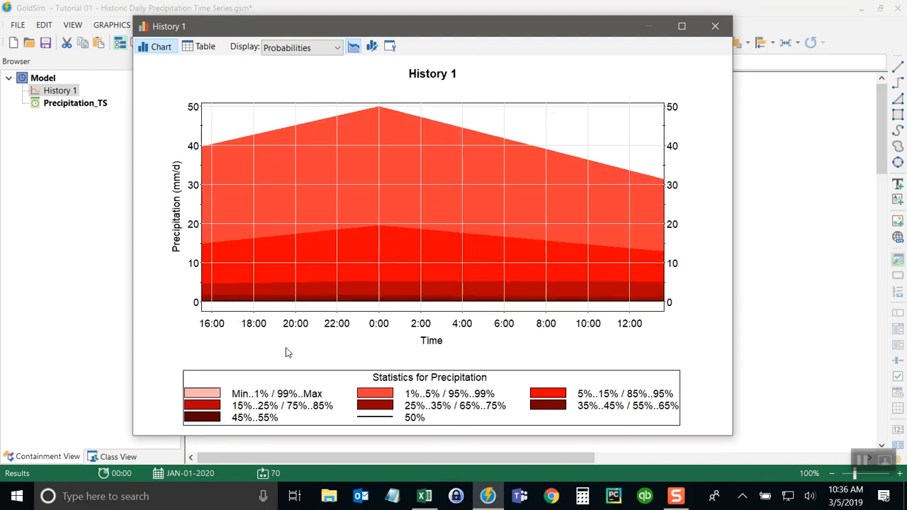
mouse_move(393, 275)
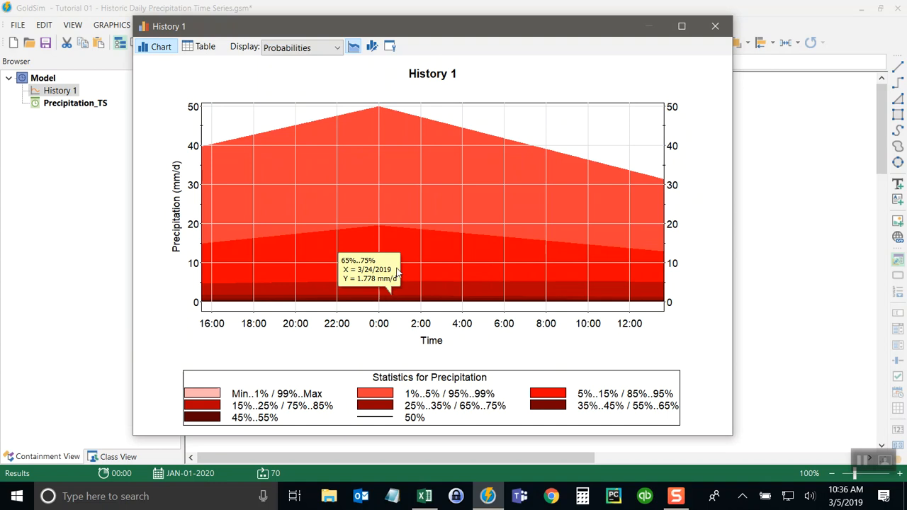
mouse_move(407, 145)
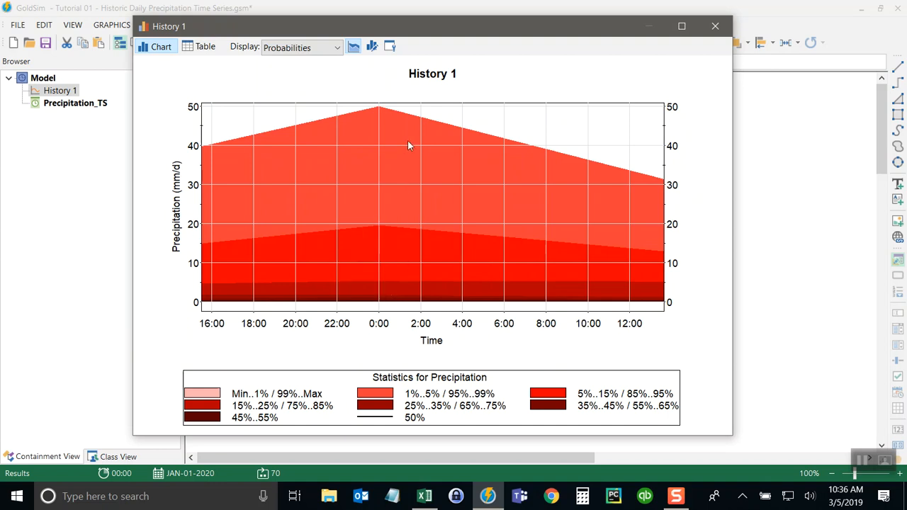
right_click(484, 136)
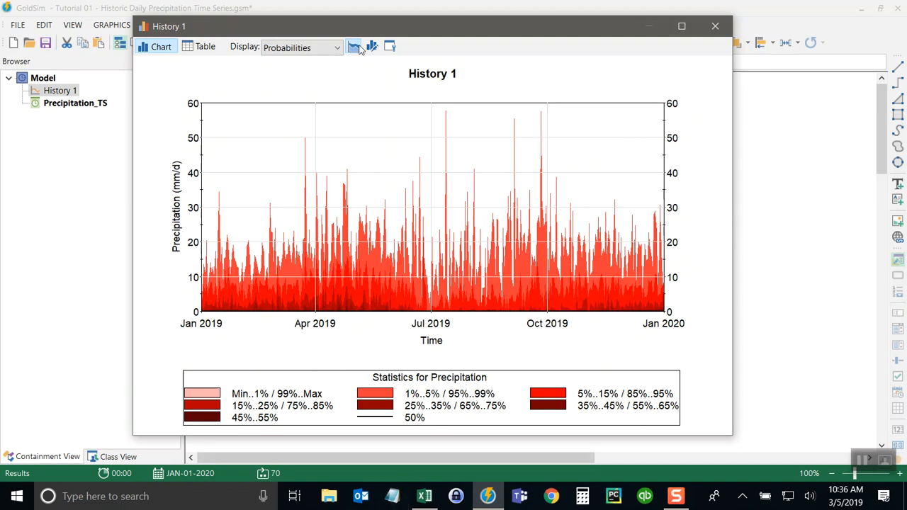
Switch History 1's display to the mean statistic, then choose Custom Statistics.
click(301, 47)
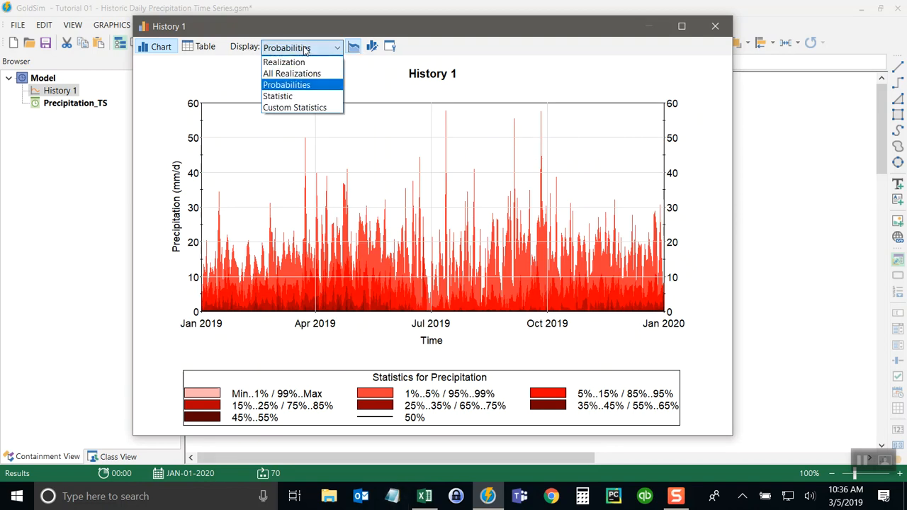
click(277, 96)
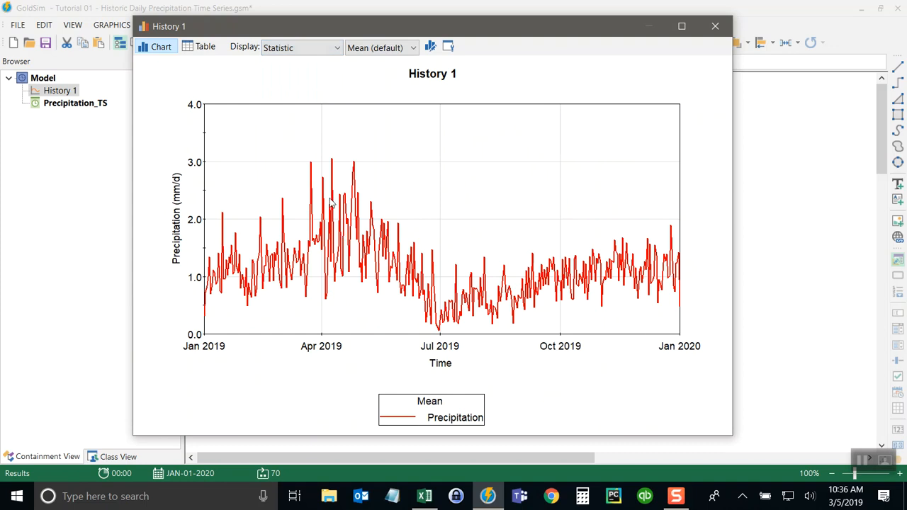
mouse_move(770, 284)
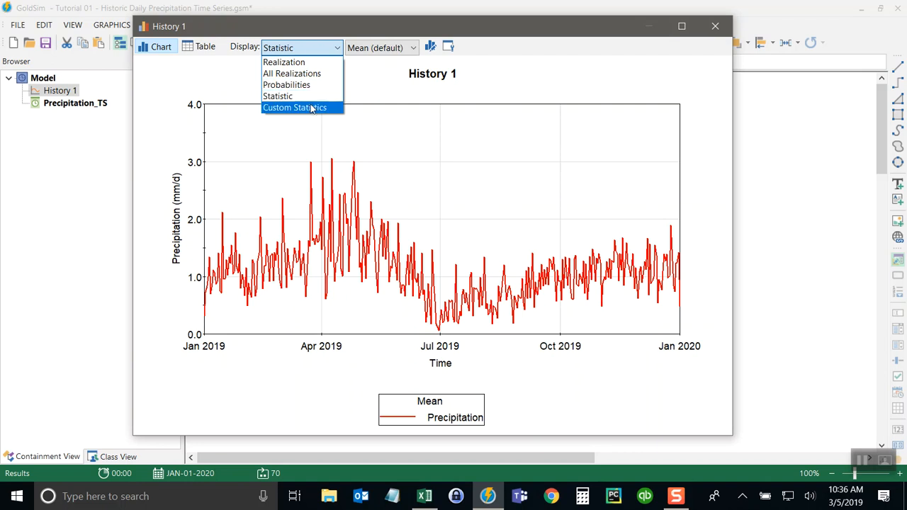
click(294, 107)
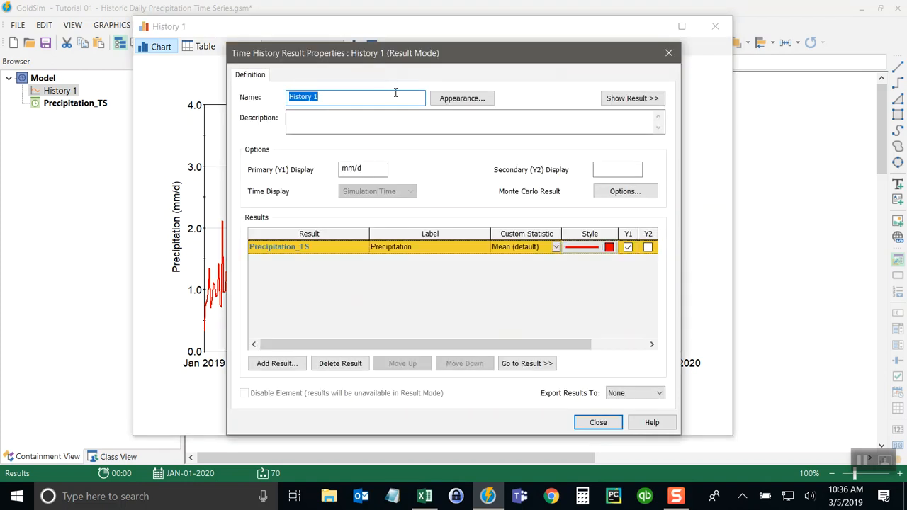
Add two more Precipitation_TS rows, giving three mean results in red, green and blue.
click(556, 246)
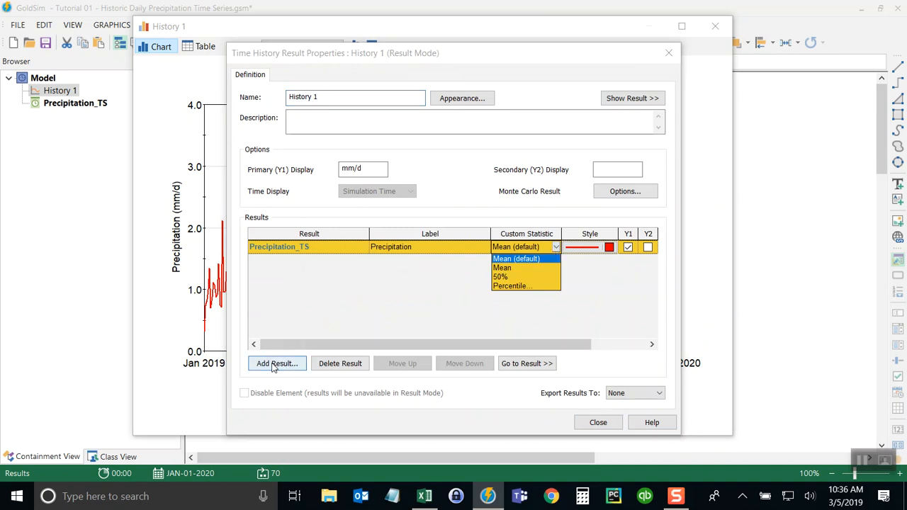
click(276, 364)
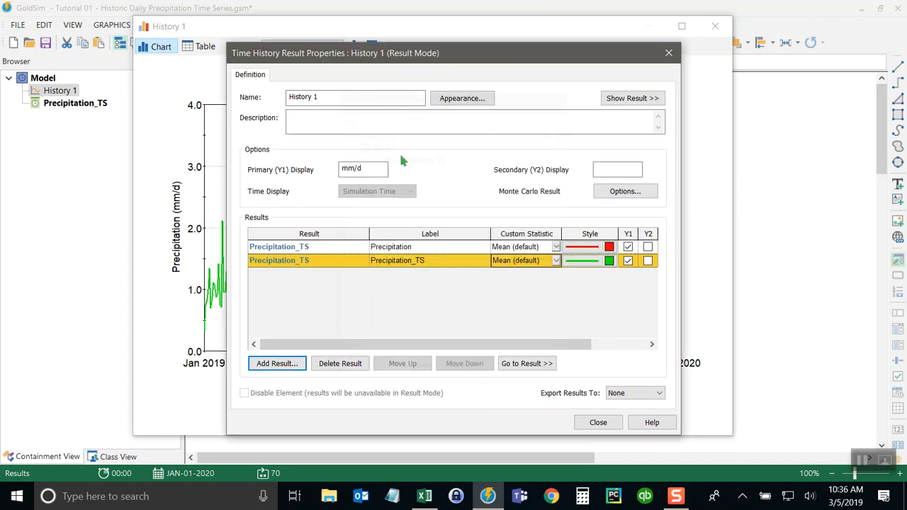
click(279, 260)
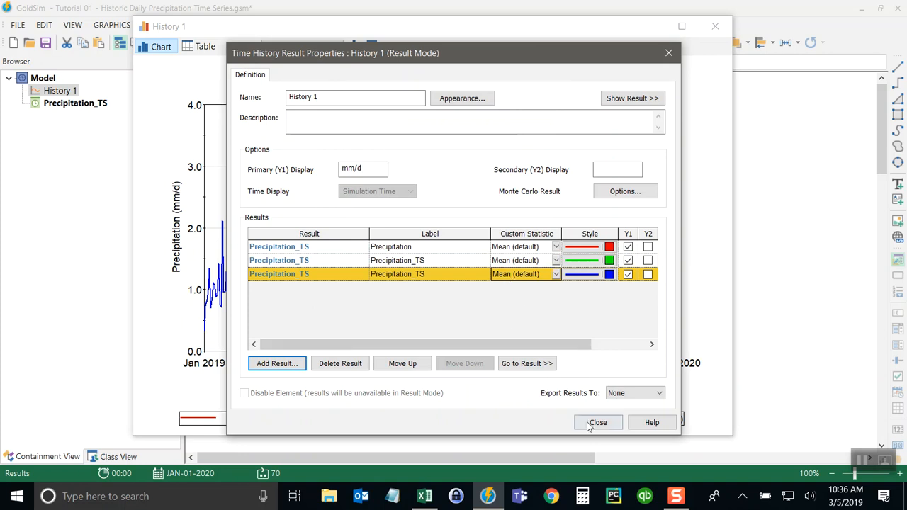
Reopen History 1's result properties and set the second result to the 90th percentile.
click(598, 423)
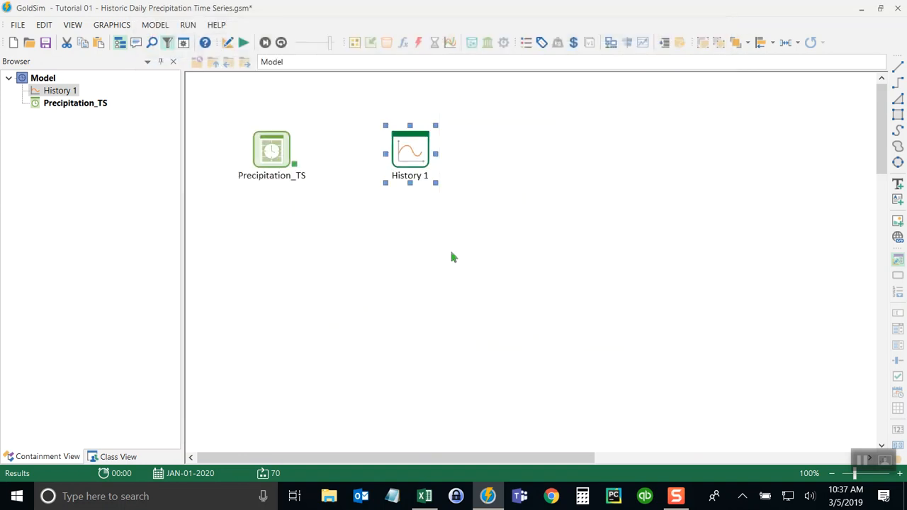
double_click(409, 151)
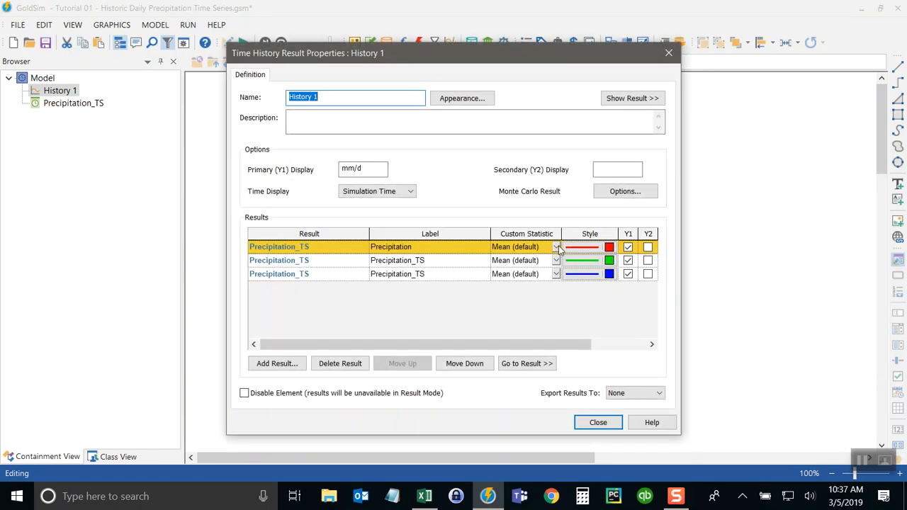
click(557, 247)
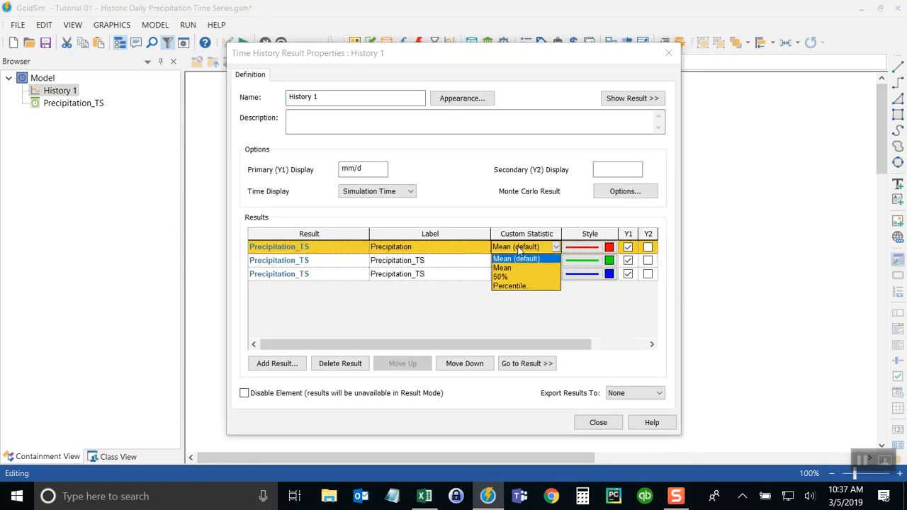
click(516, 259)
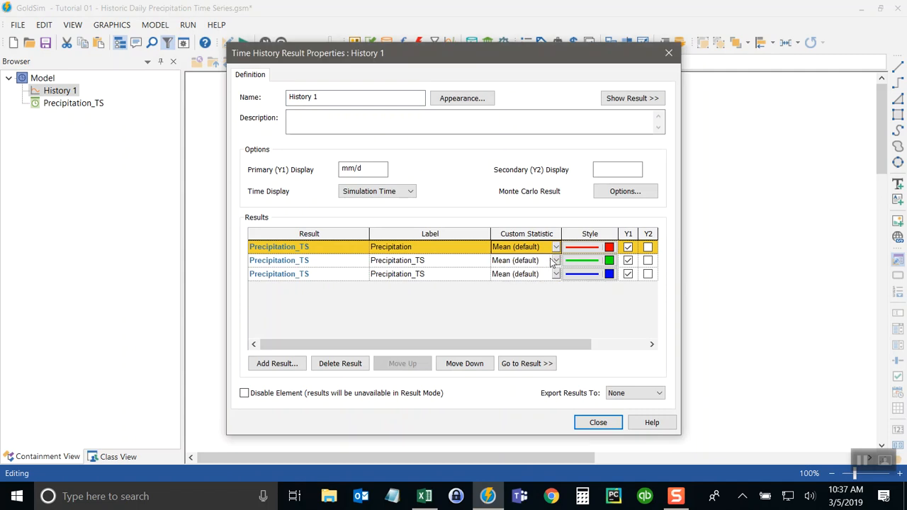
click(556, 260)
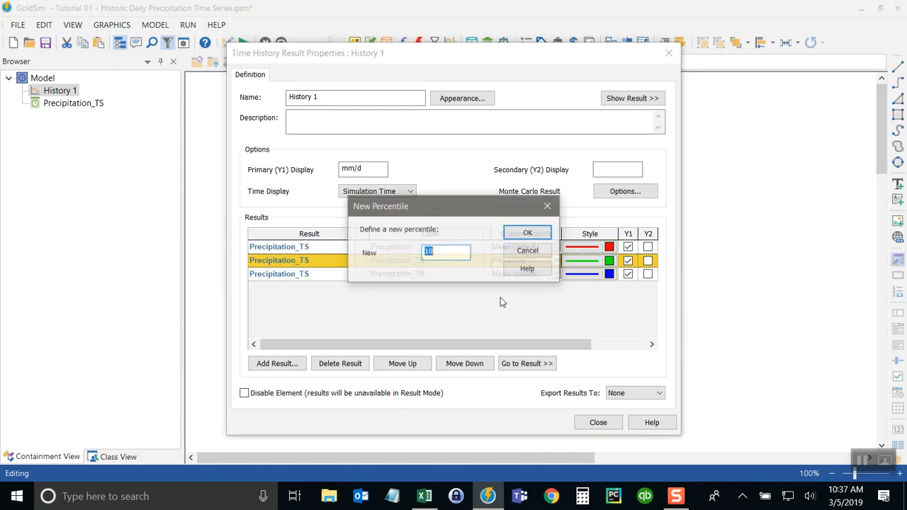
text(90)
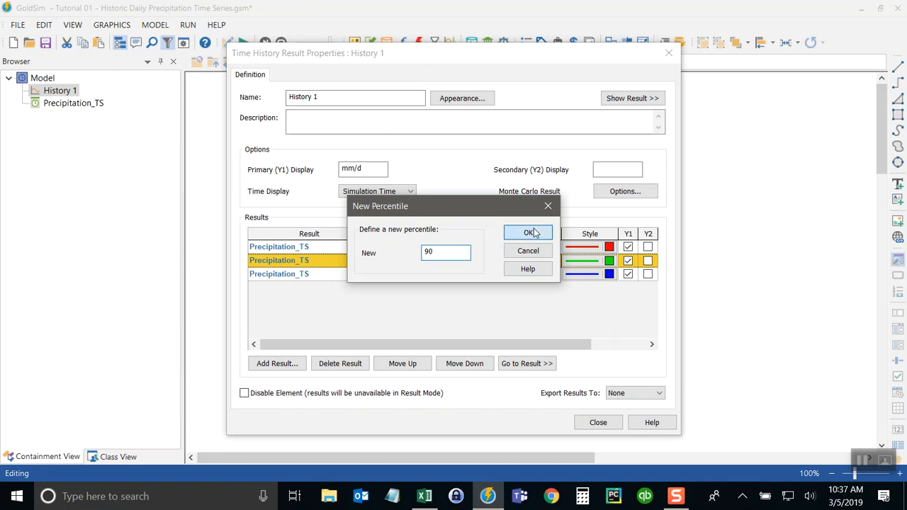
click(530, 233)
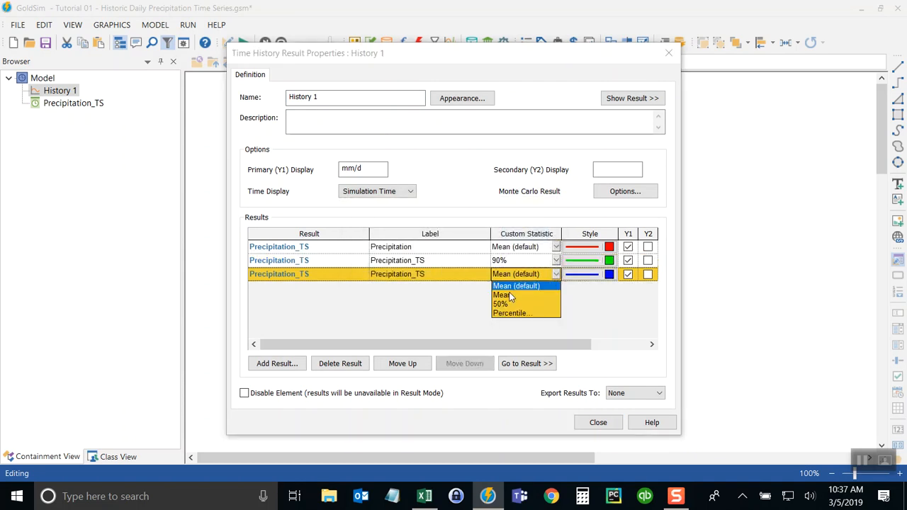
click(512, 314)
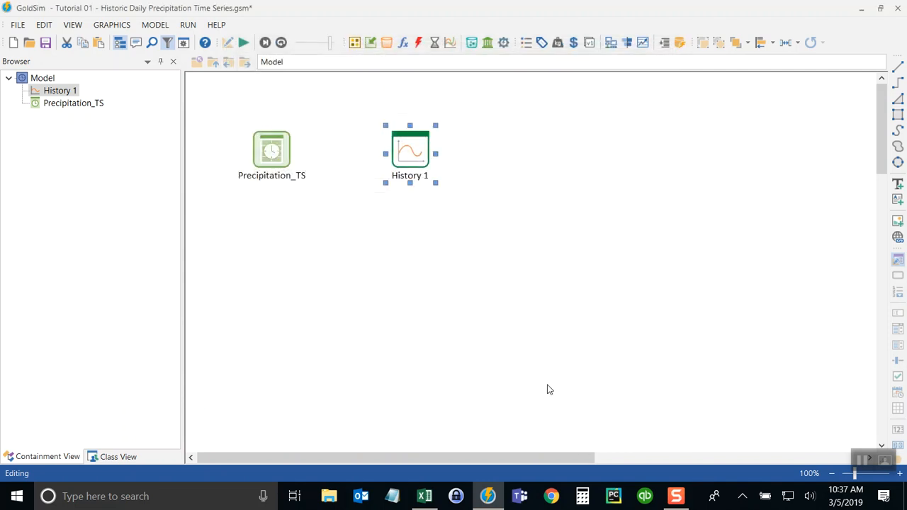
Run 70 realizations, then reopen History 1 showing mean, 90th and 10th percentile curves.
click(244, 42)
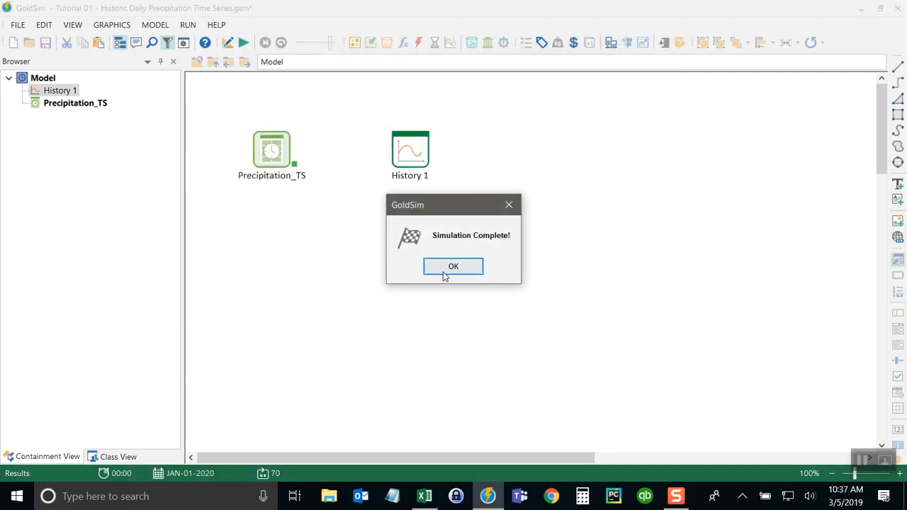
click(452, 266)
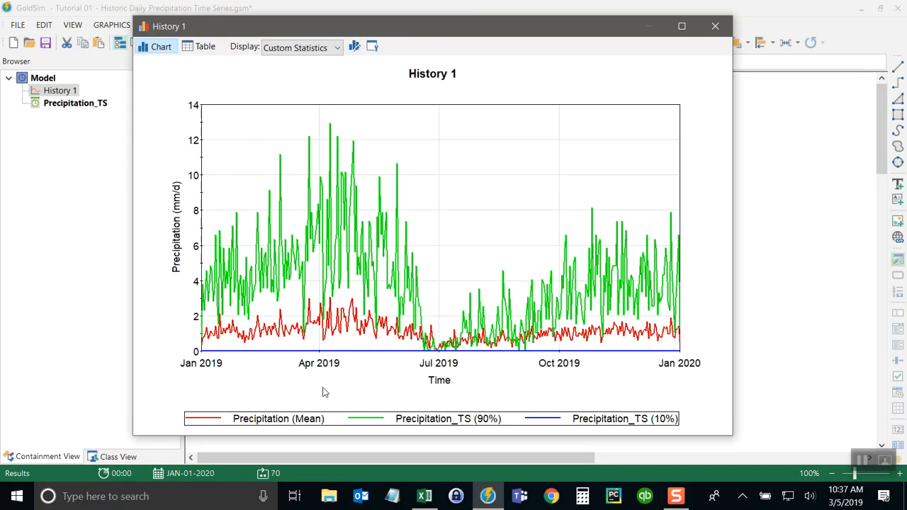
mouse_move(254, 362)
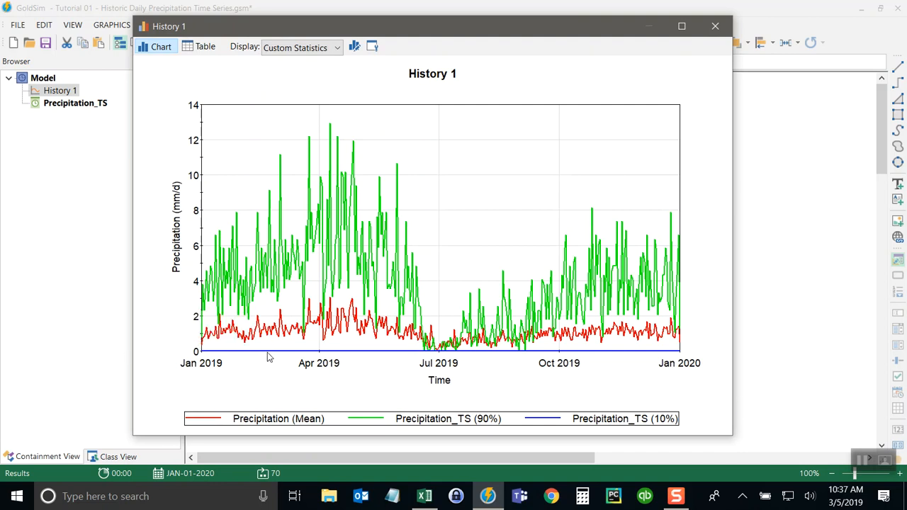
mouse_move(268, 356)
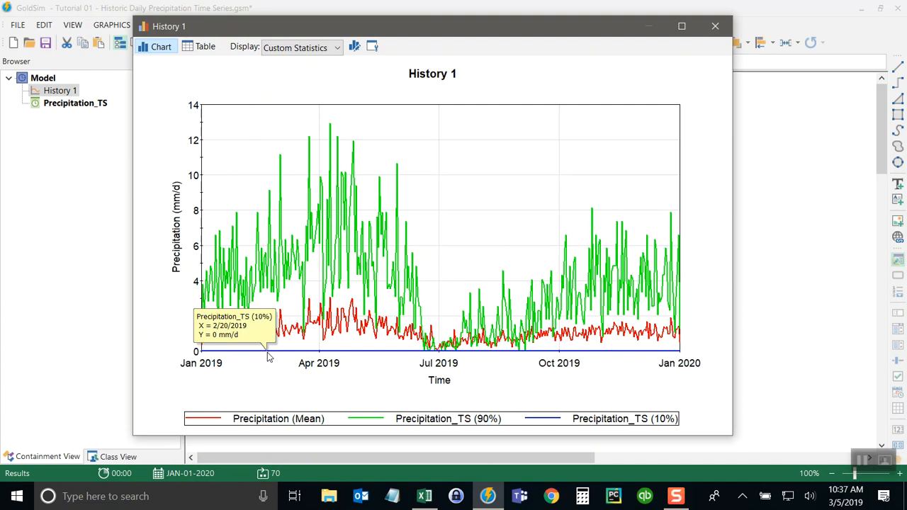
mouse_move(361, 360)
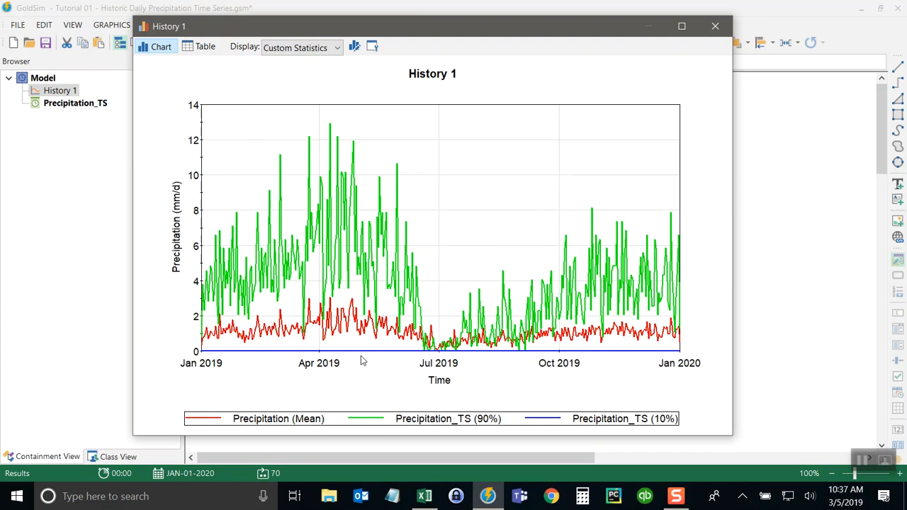
mouse_move(671, 355)
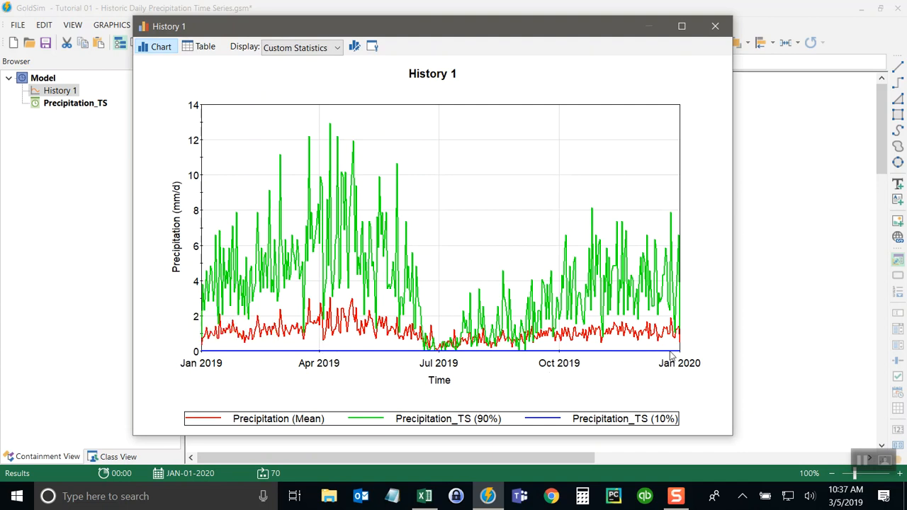
mouse_move(613, 353)
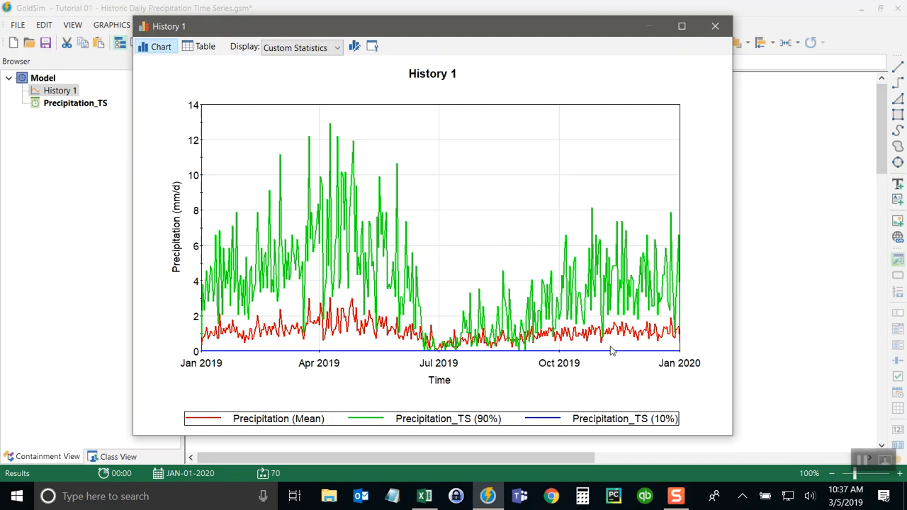
mouse_move(312, 354)
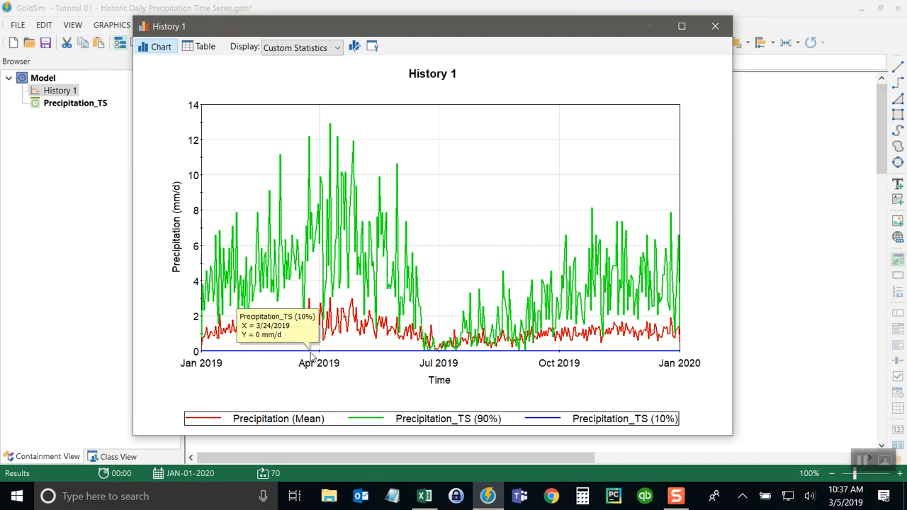
mouse_move(315, 347)
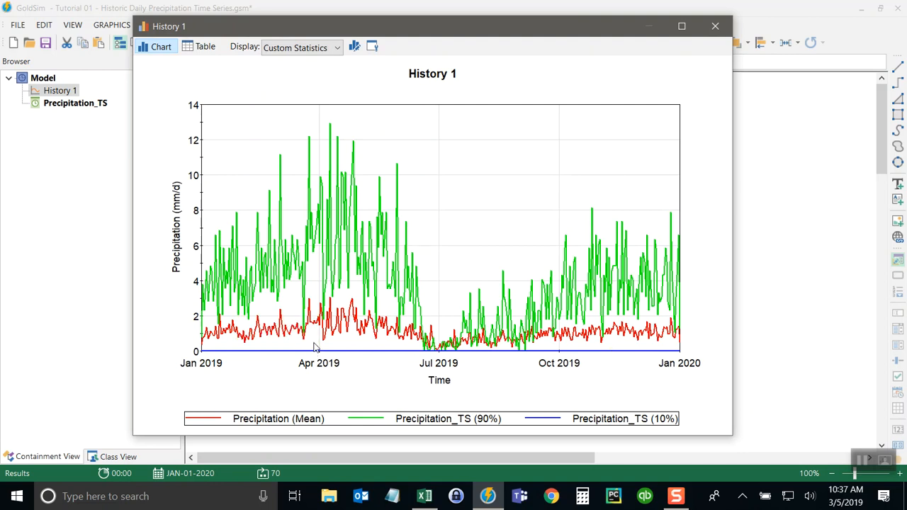
mouse_move(301, 184)
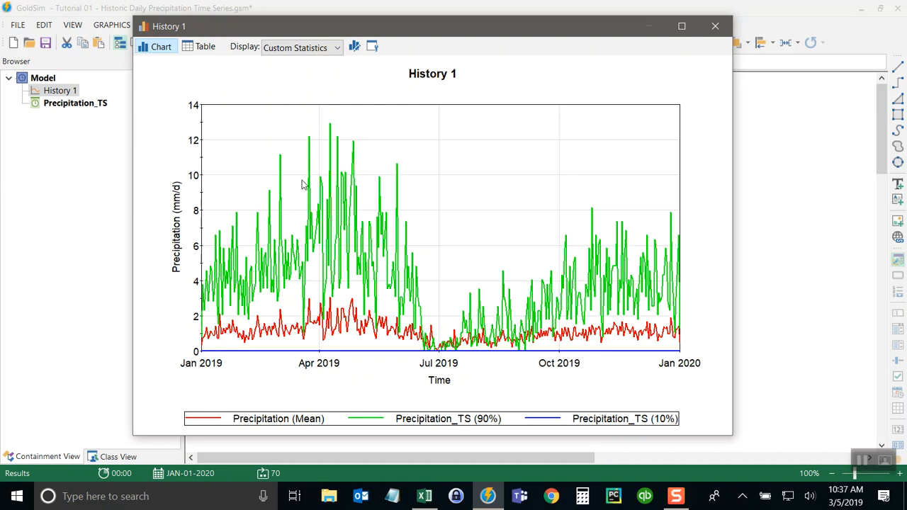
mouse_move(315, 157)
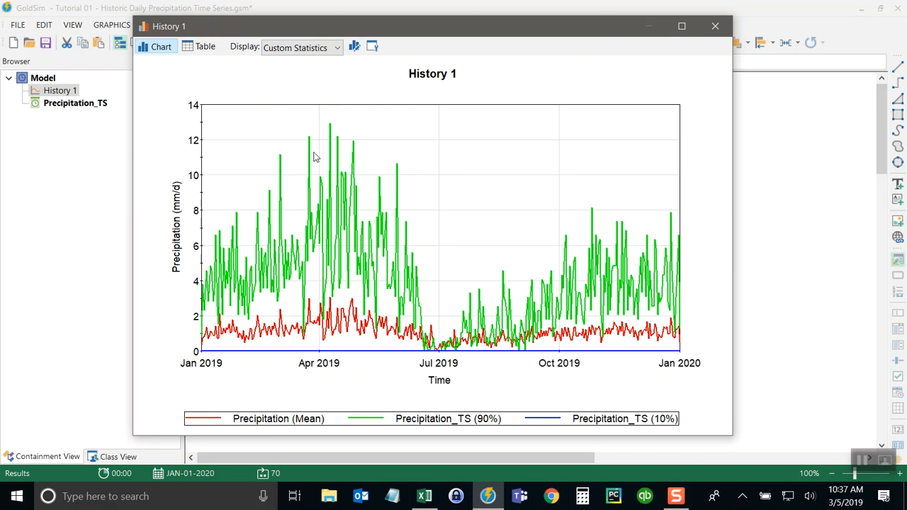
click(715, 26)
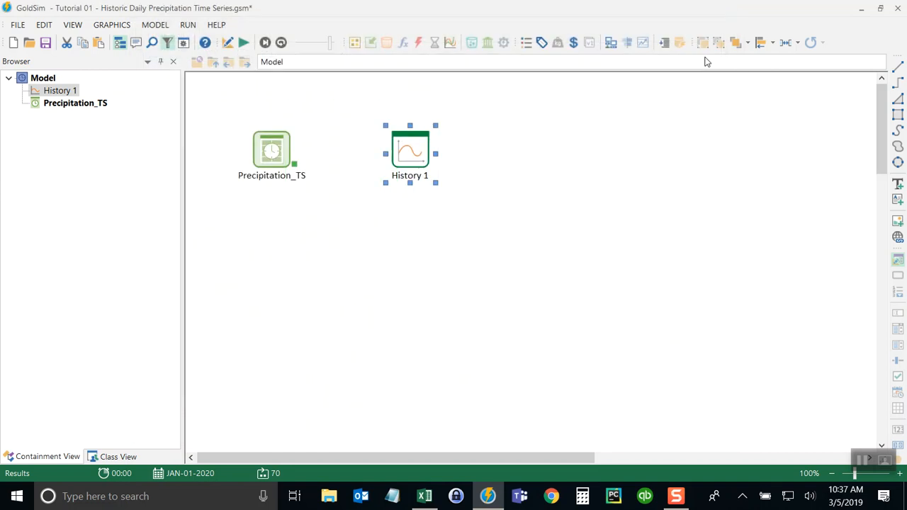
click(572, 302)
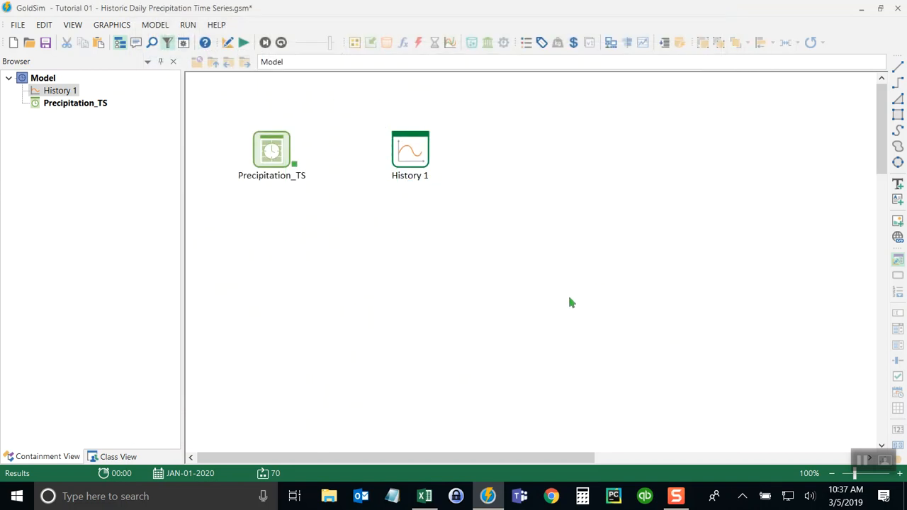
double_click(409, 149)
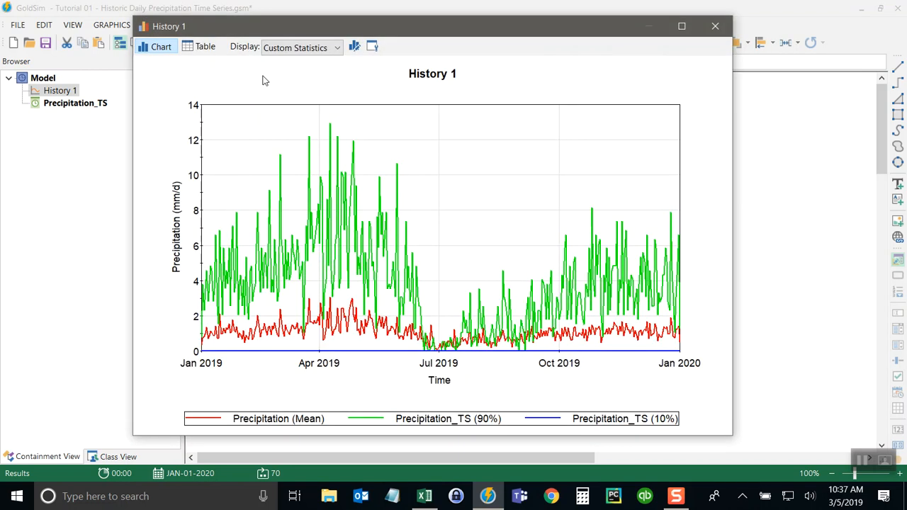
Switch History 1 to a single statistic plotting the 90th percentile of daily precipitation.
click(301, 47)
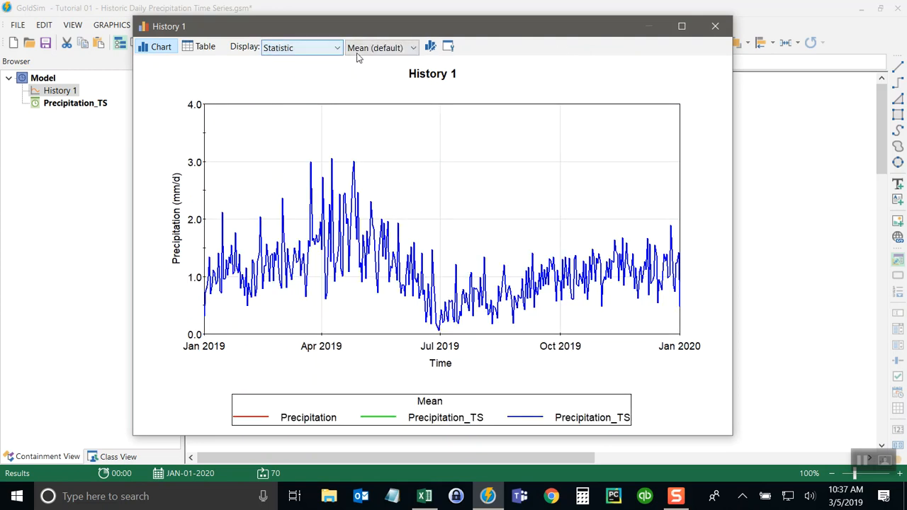
click(379, 47)
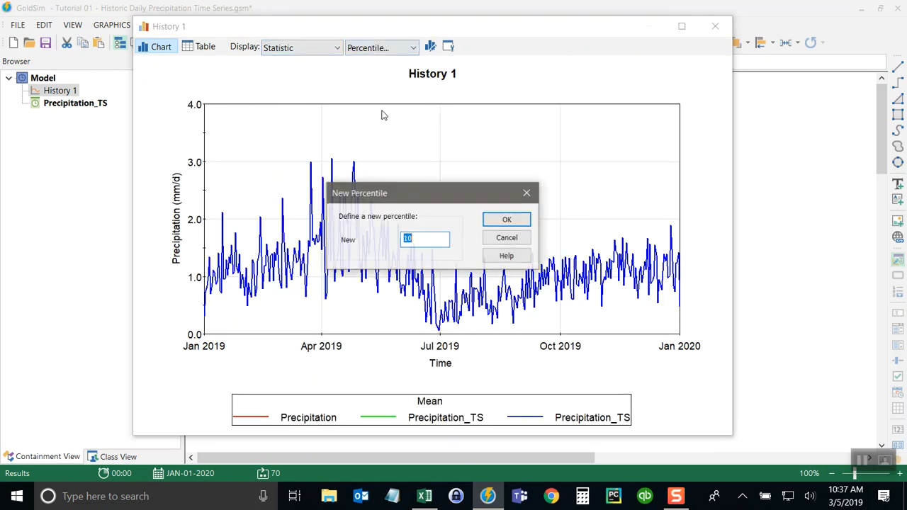
text(99)
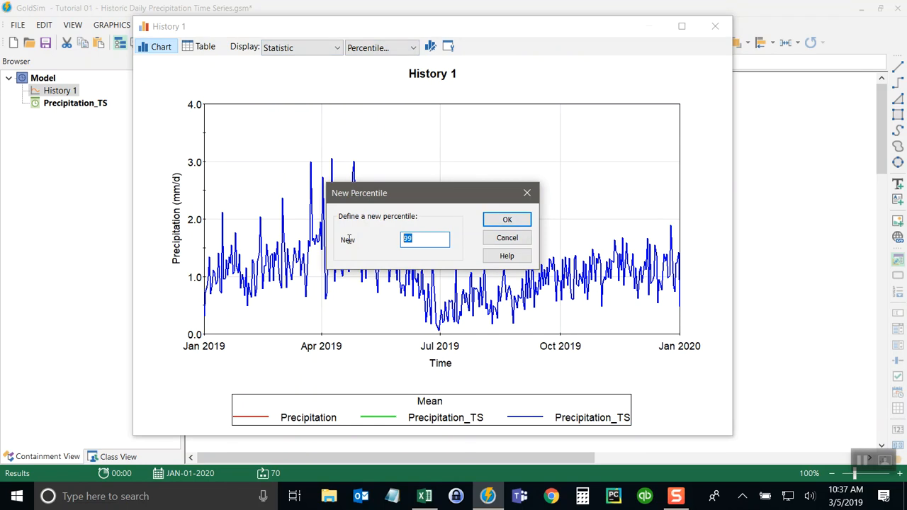
text(90)
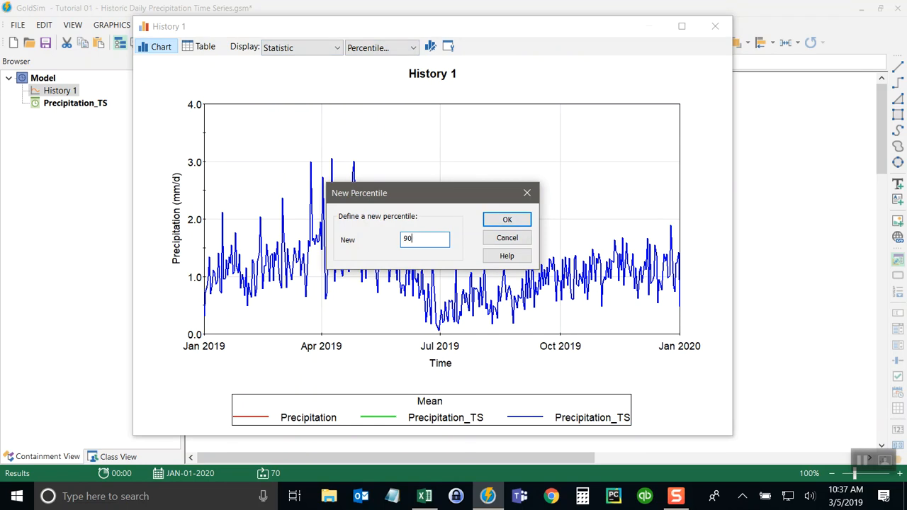
click(507, 219)
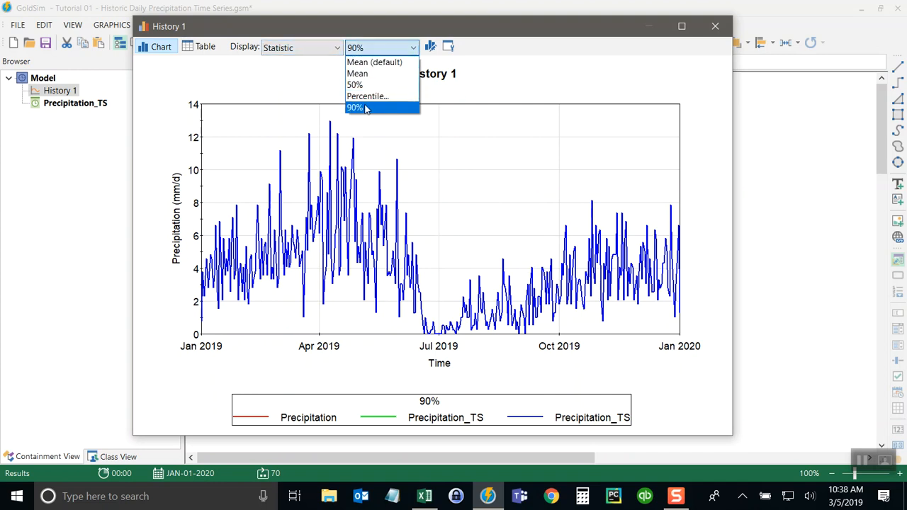
click(354, 107)
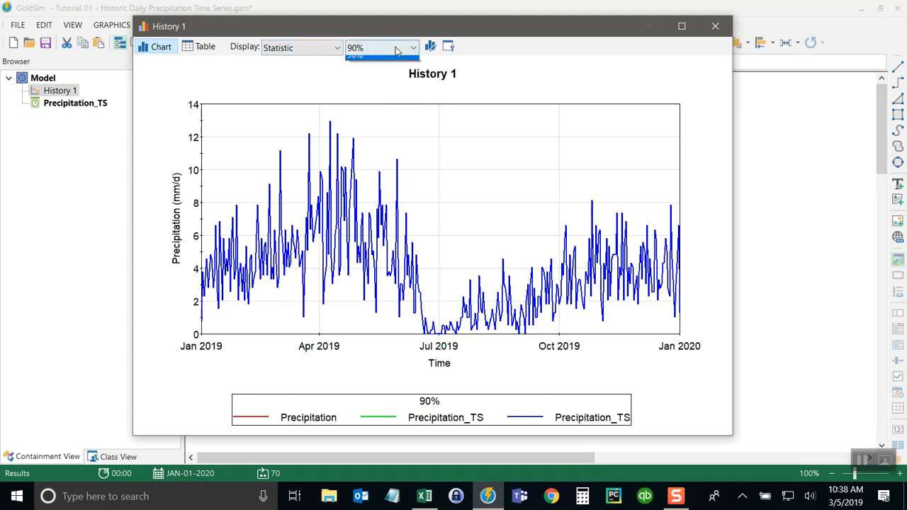
click(382, 48)
text(100)
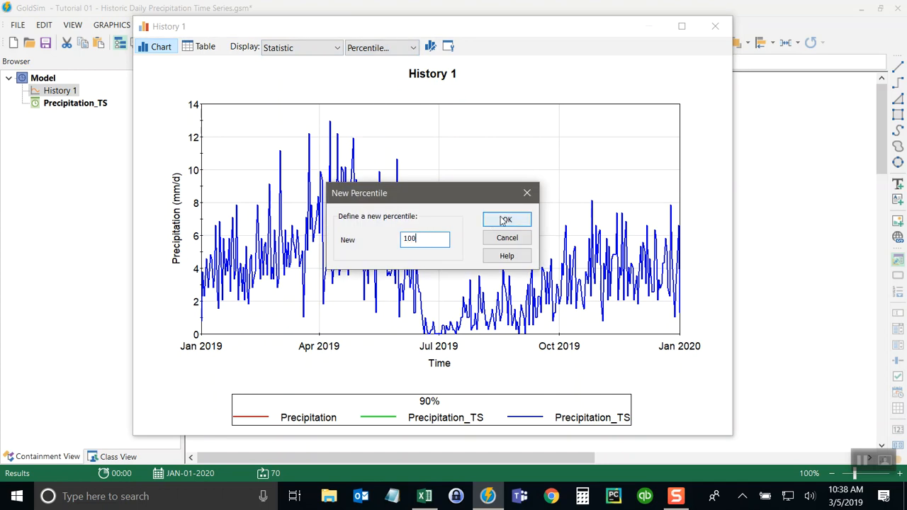
Confirm a 100th percentile to plot maximum daily precipitation, and move the chart window right.
click(506, 220)
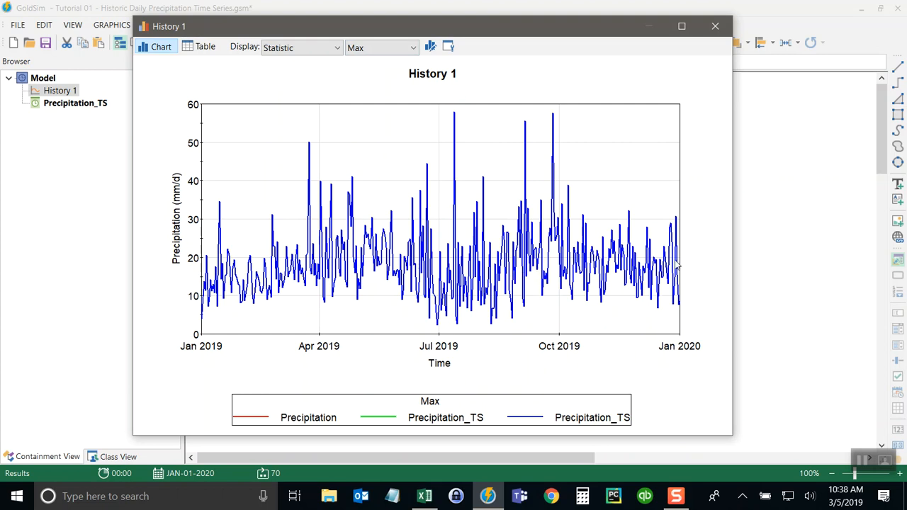
mouse_move(679, 257)
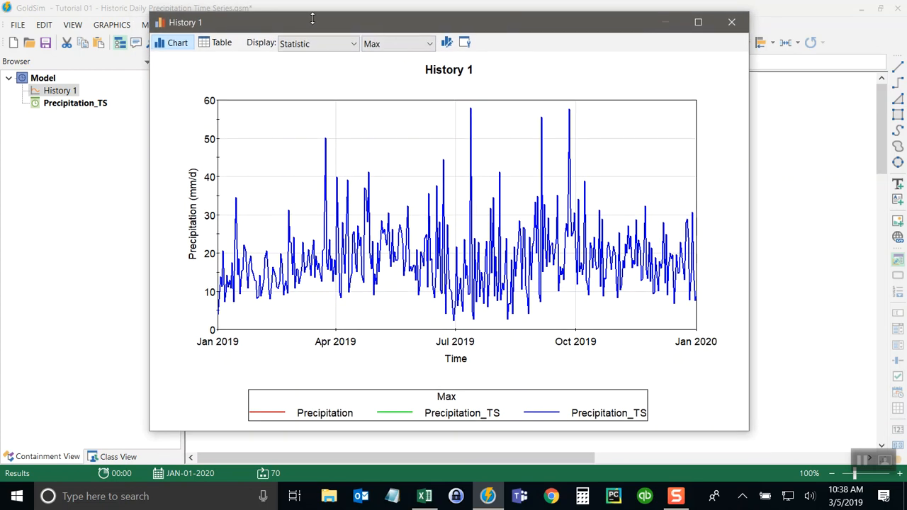
drag(312, 22, 475, 30)
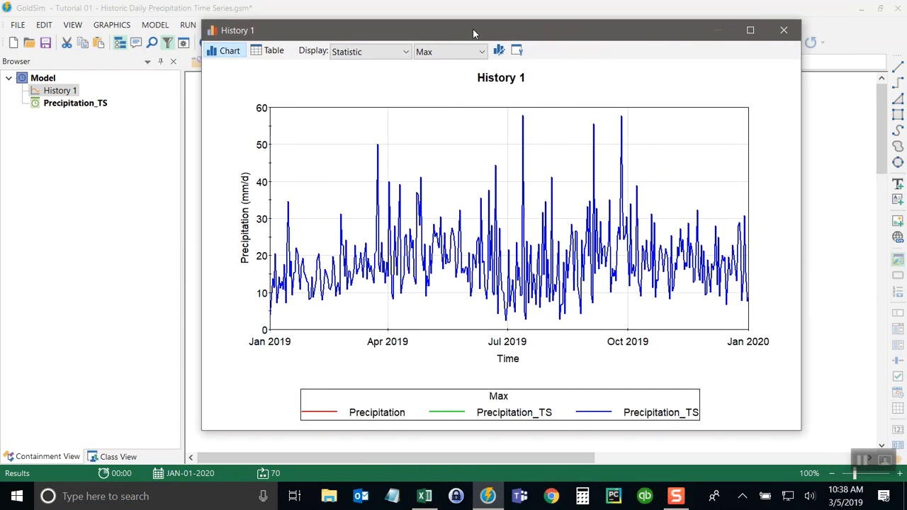
Close the History 1 chart window and deselect History 1 on the canvas.
click(784, 30)
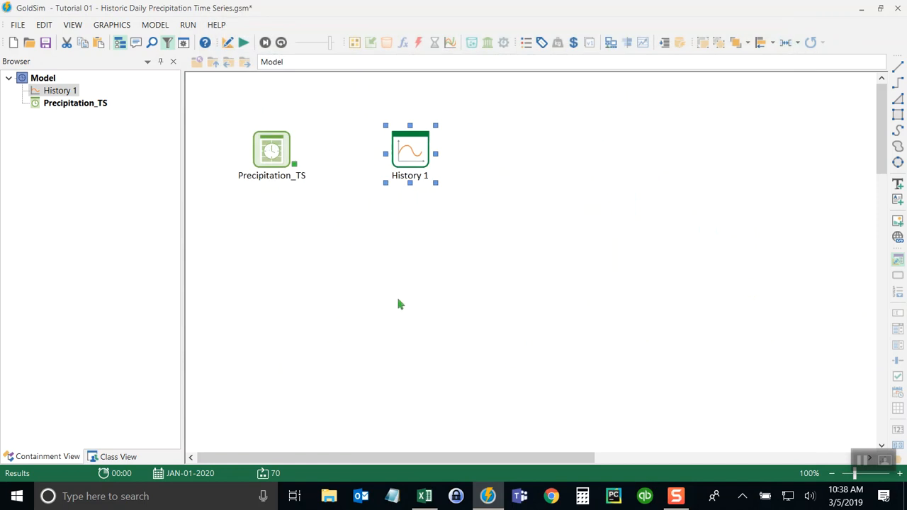
click(549, 395)
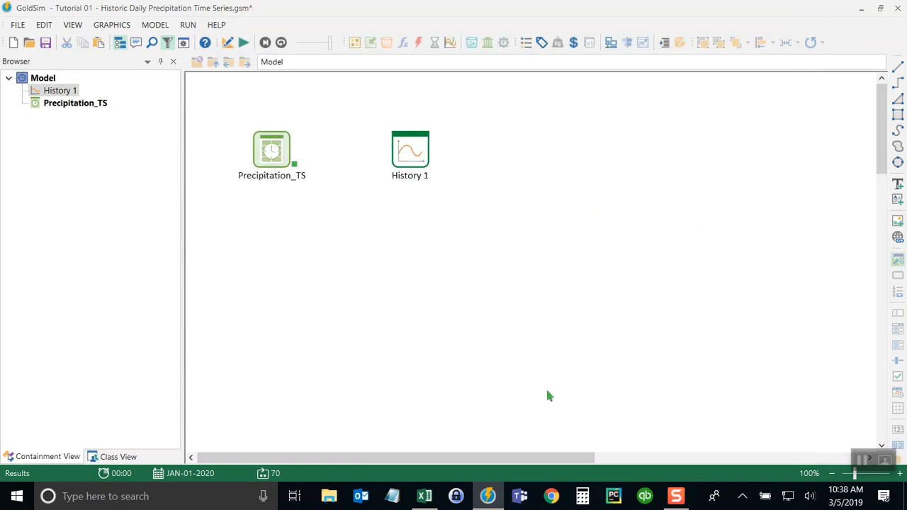
mouse_move(437, 248)
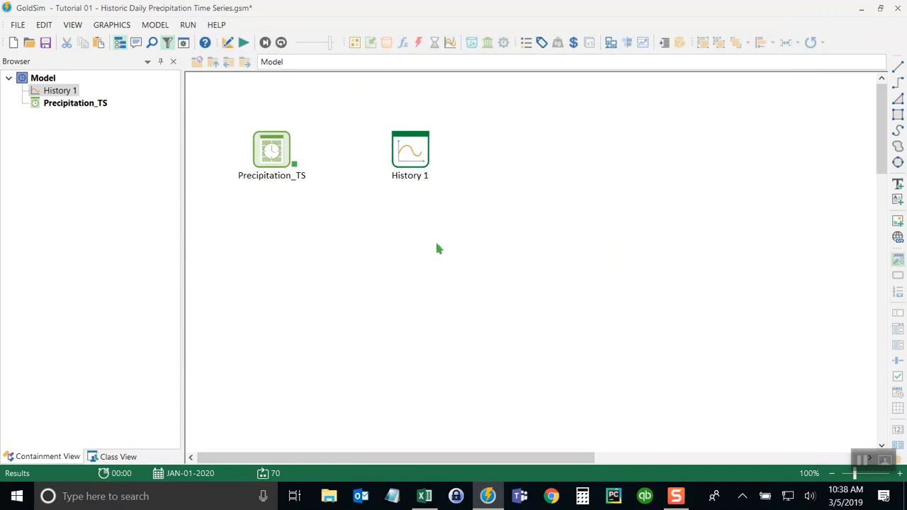
mouse_move(595, 256)
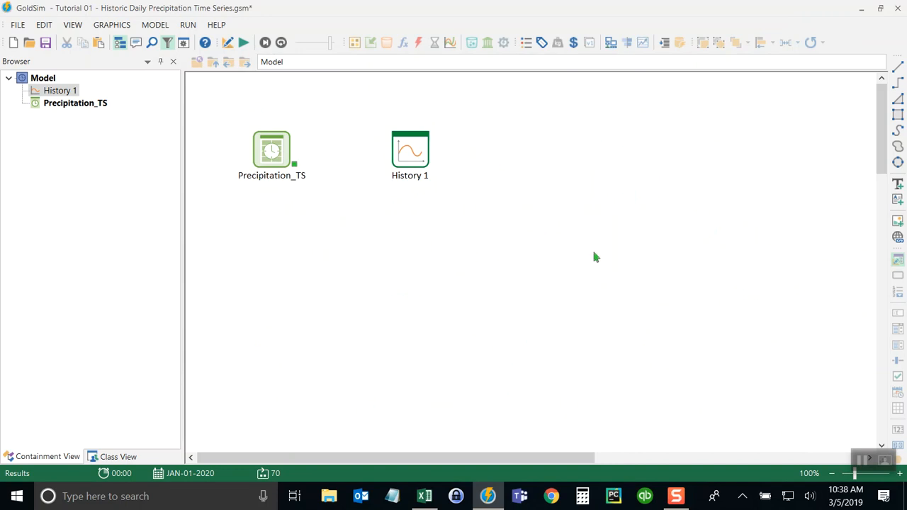